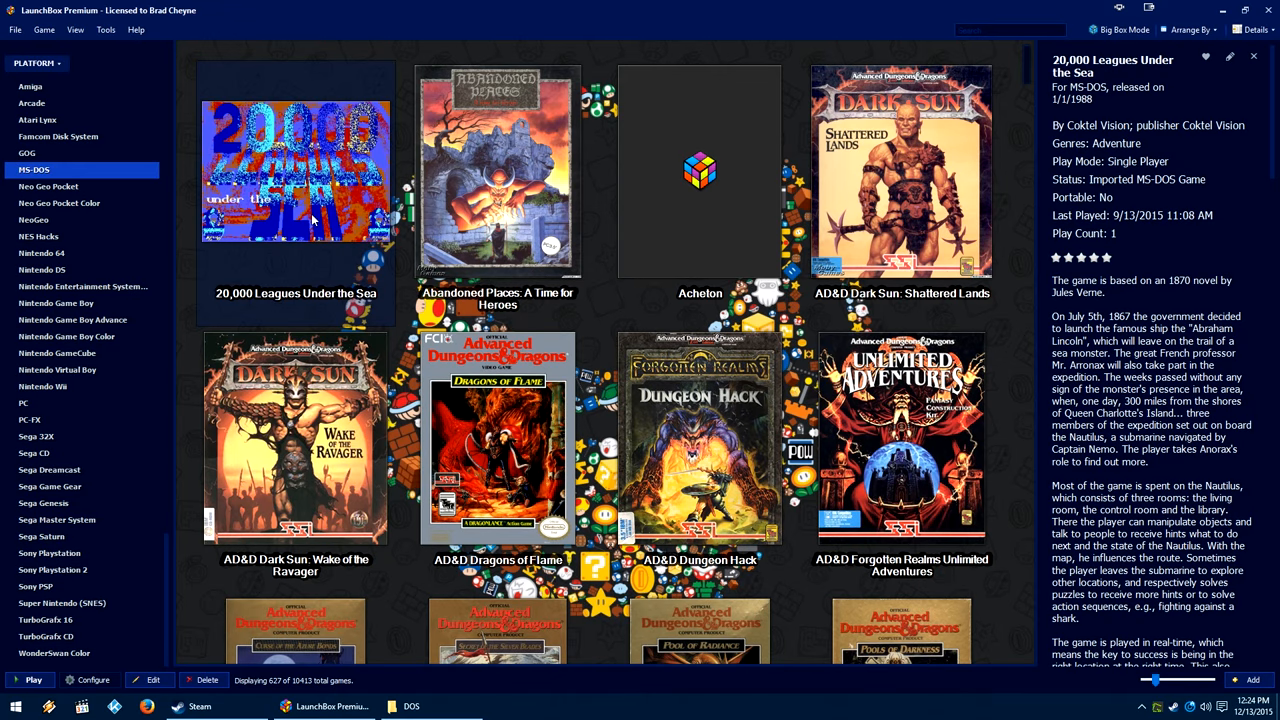
mouse_move(312, 221)
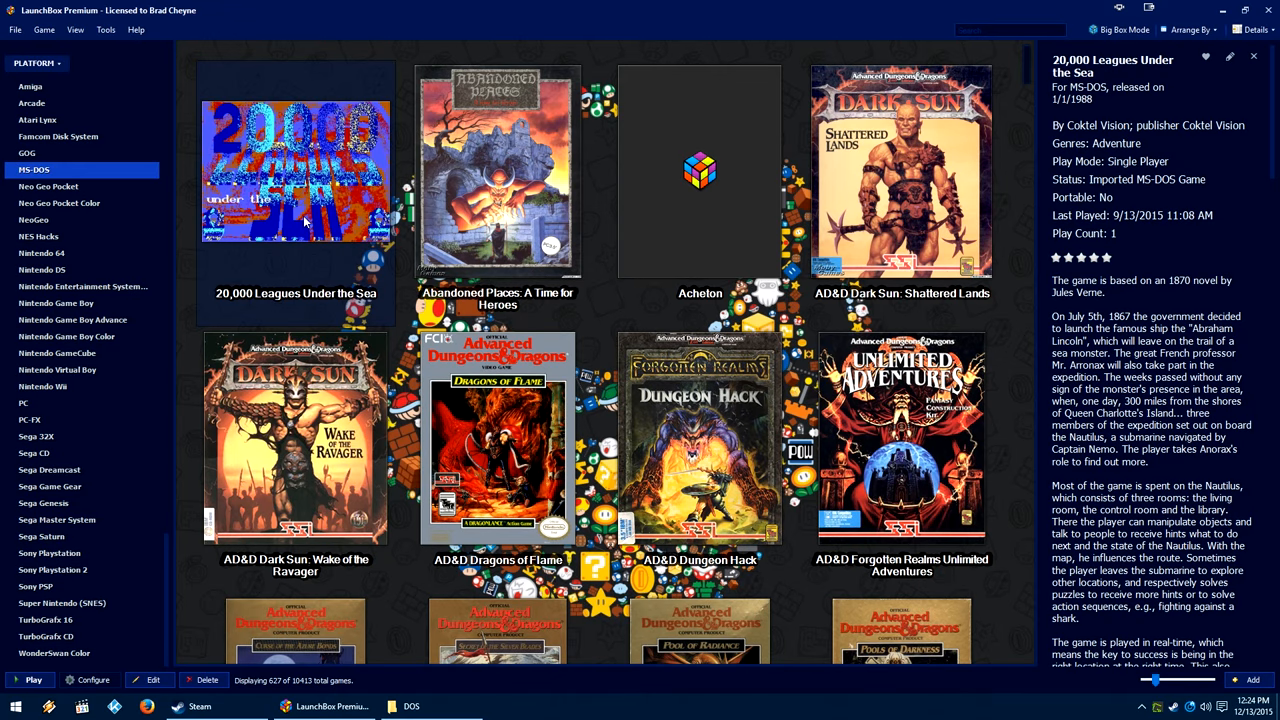
Check the DOS Games folder in File Explorer, then bring up LaunchBox's MS-DOS game import options.
click(410, 706)
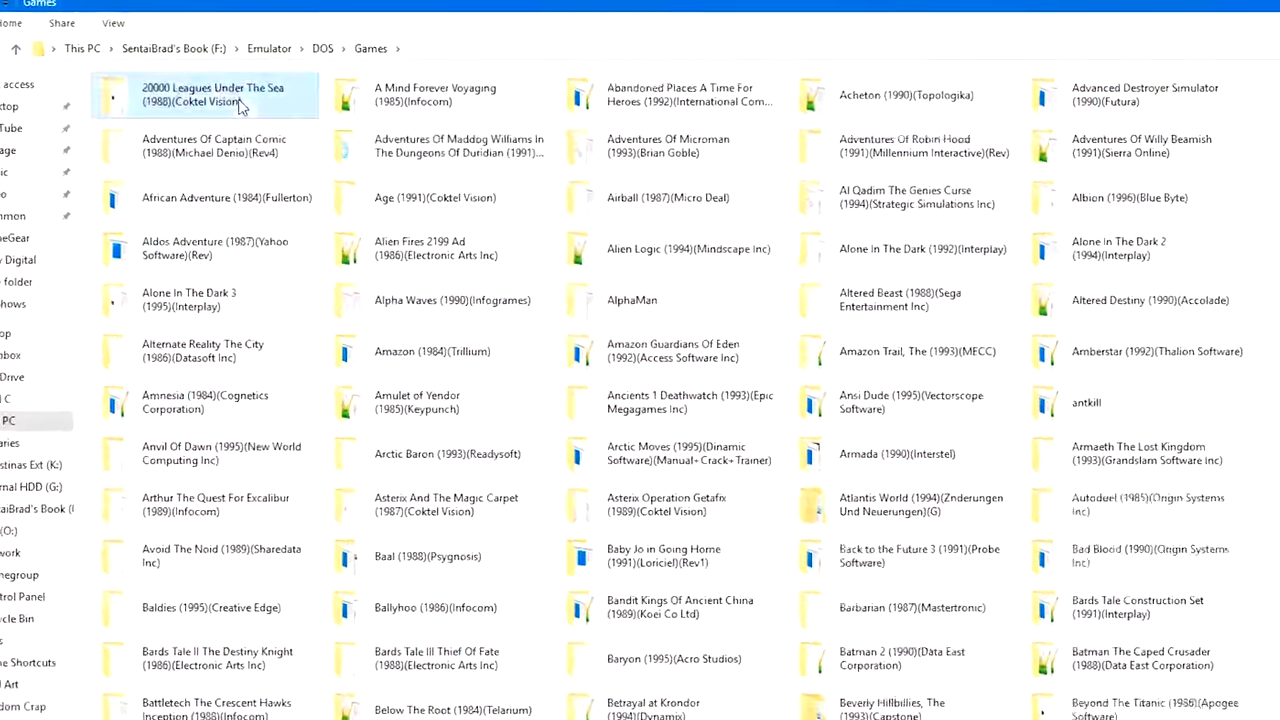
double_click(212, 95)
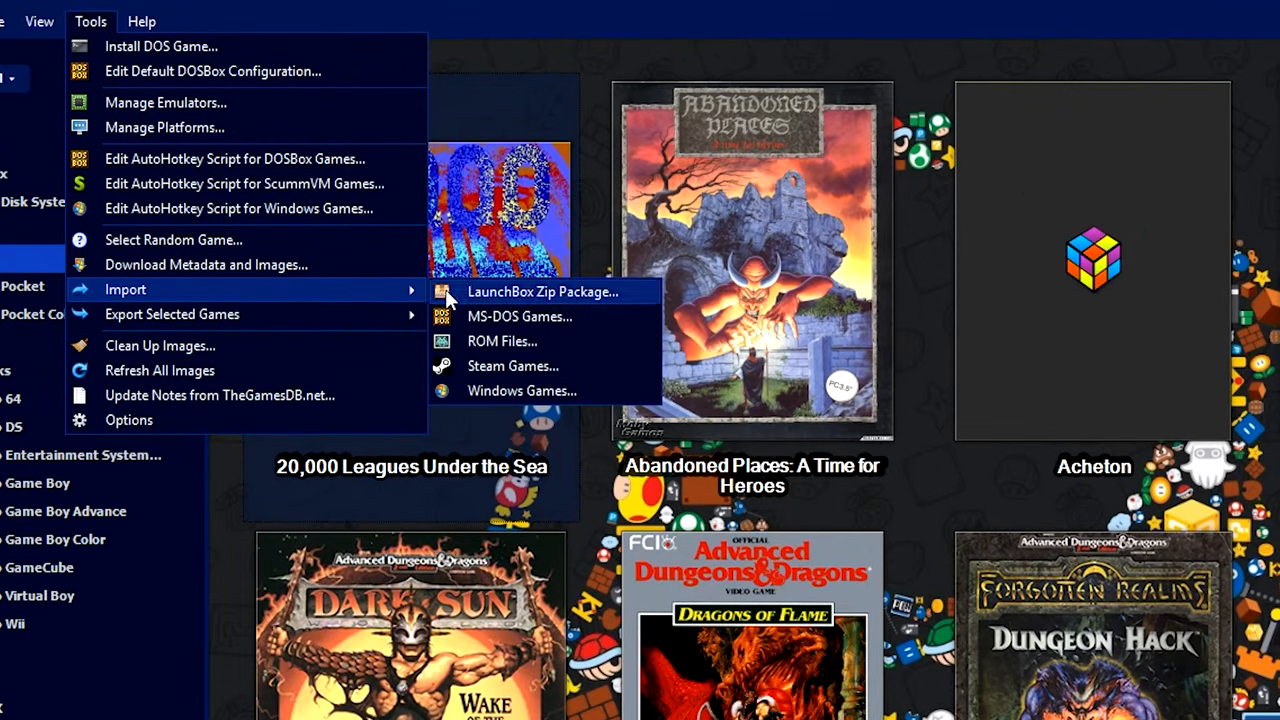
click(519, 316)
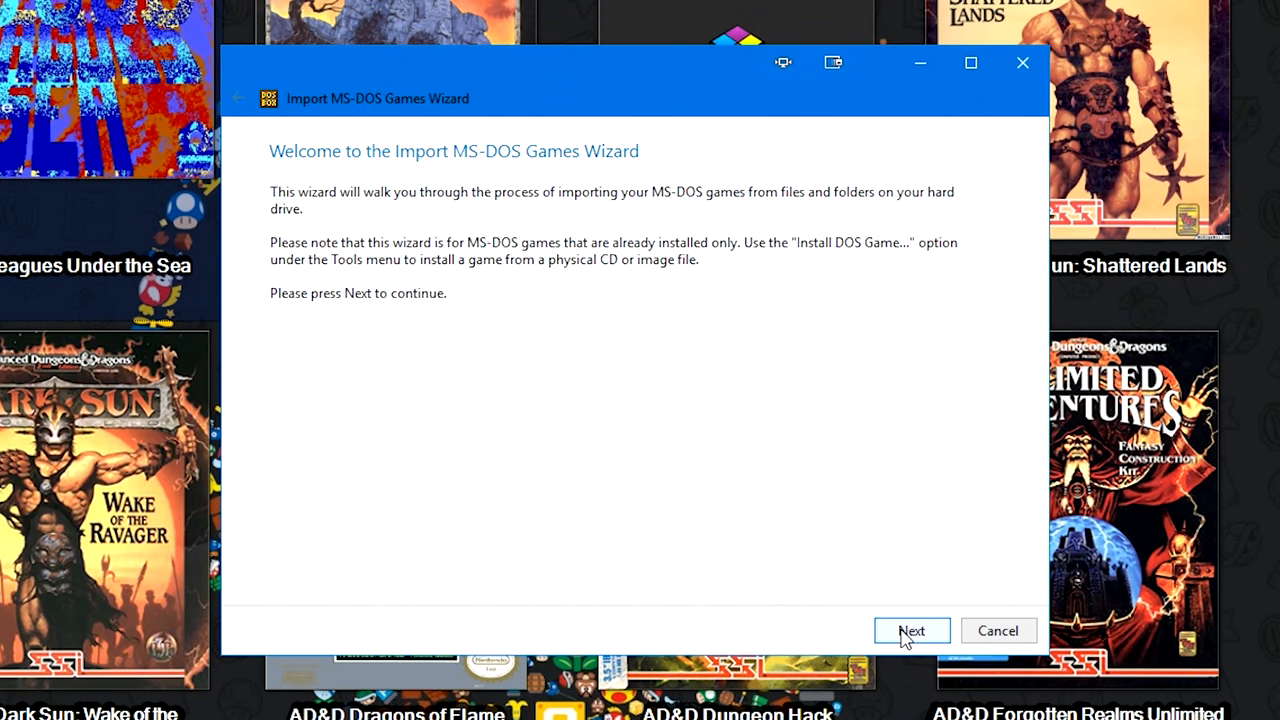
mouse_move(905, 638)
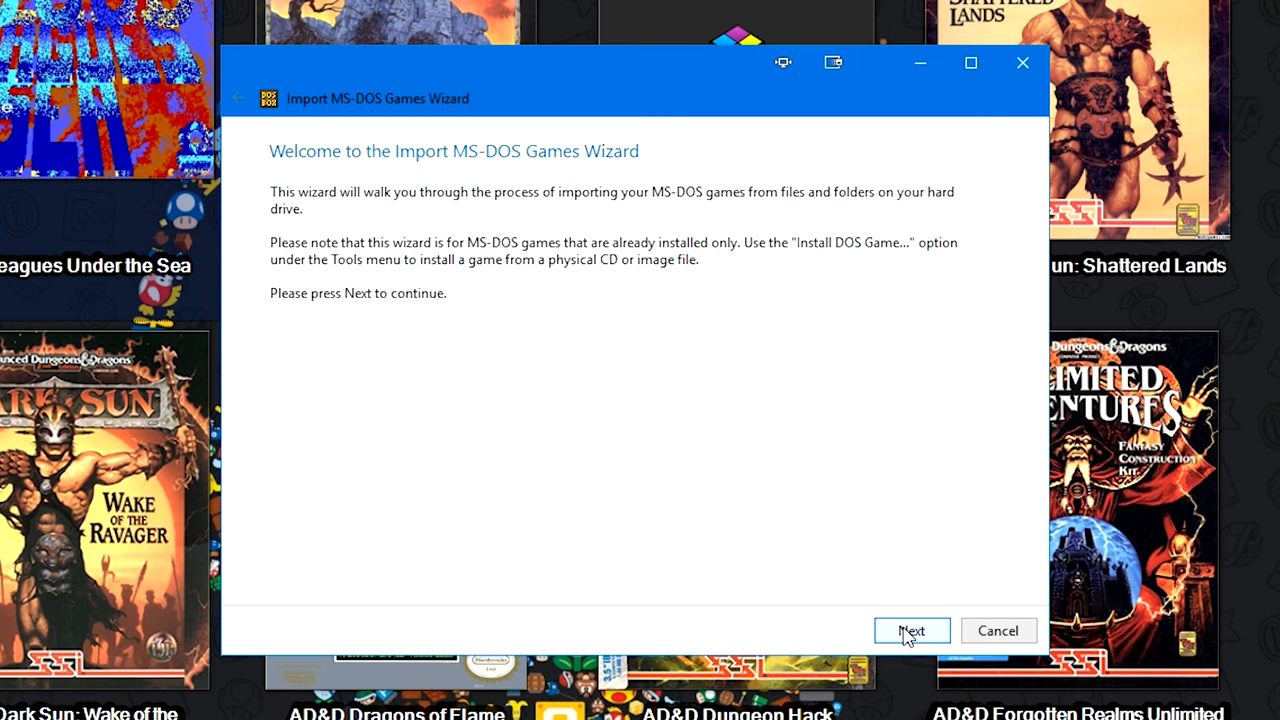
click(911, 630)
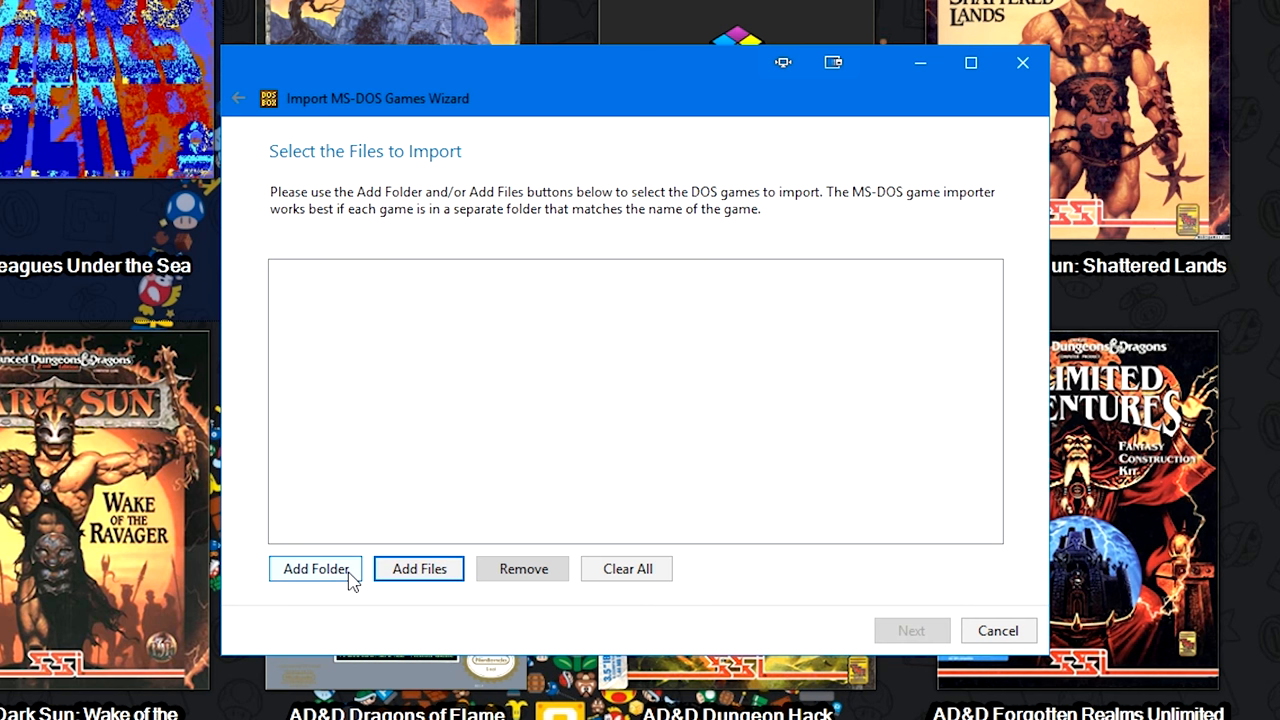
click(315, 568)
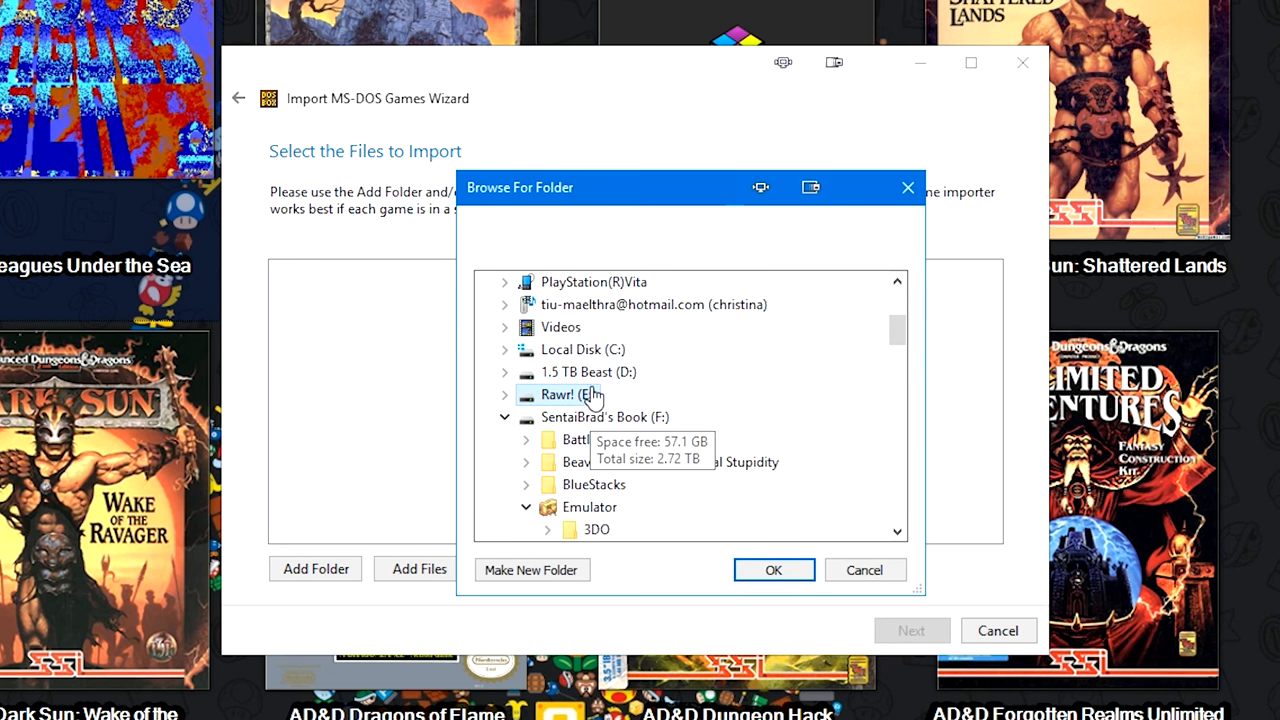
scroll(down, 3)
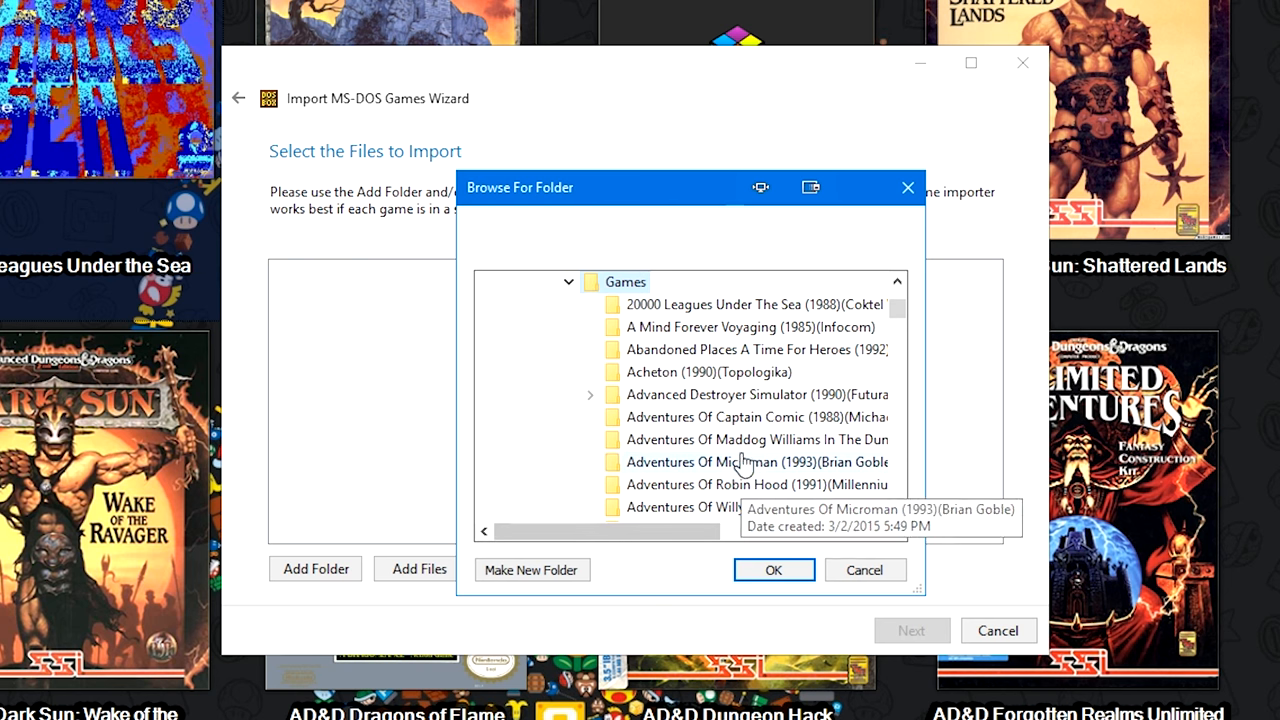
click(773, 569)
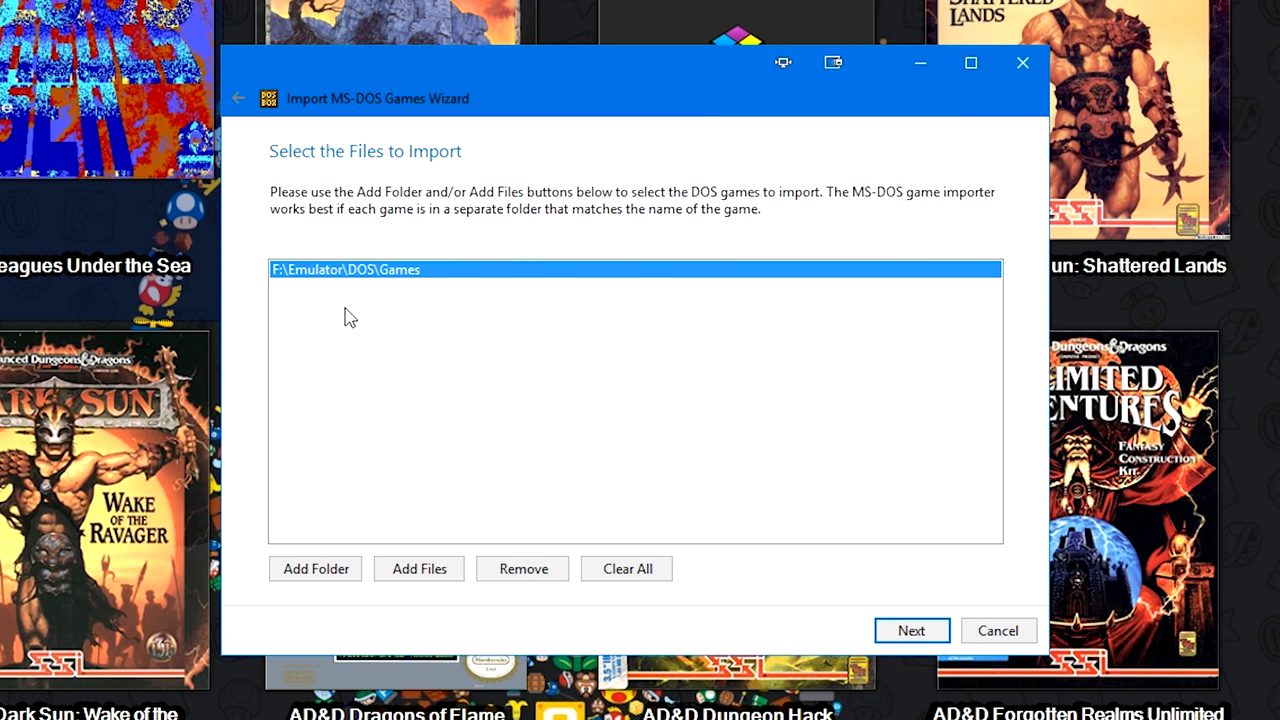
mouse_move(353, 293)
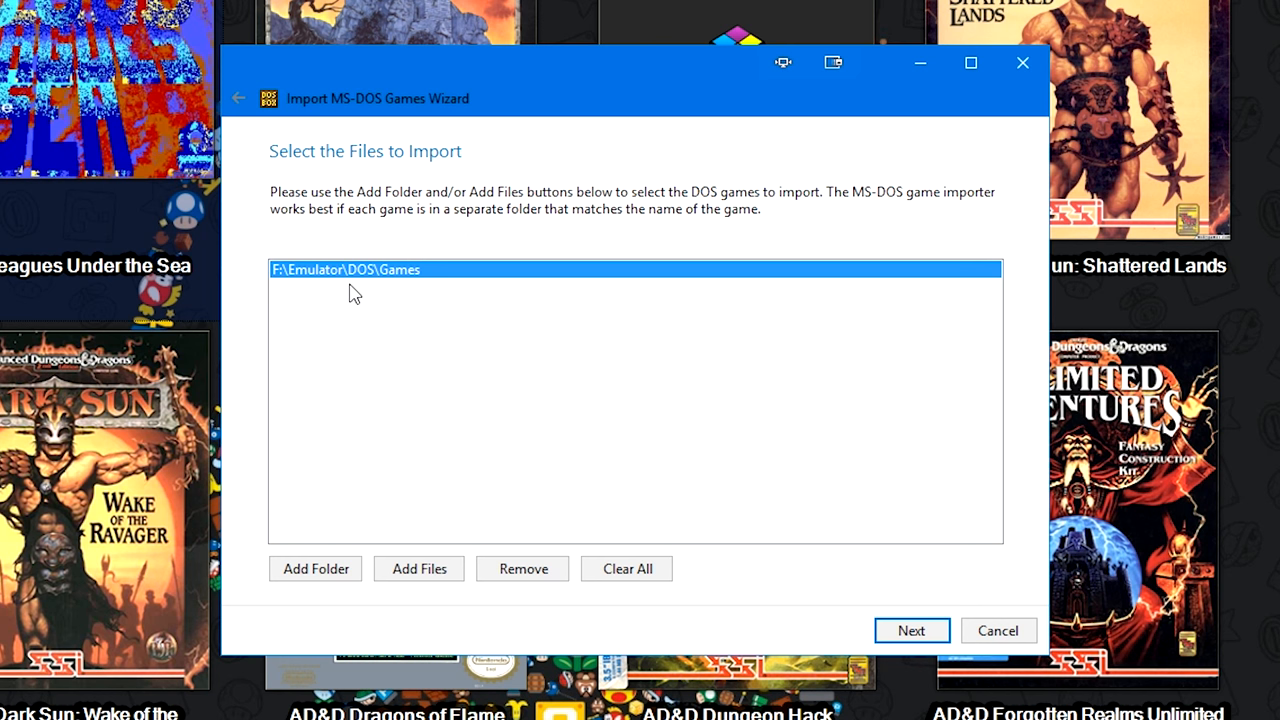
mouse_move(900, 440)
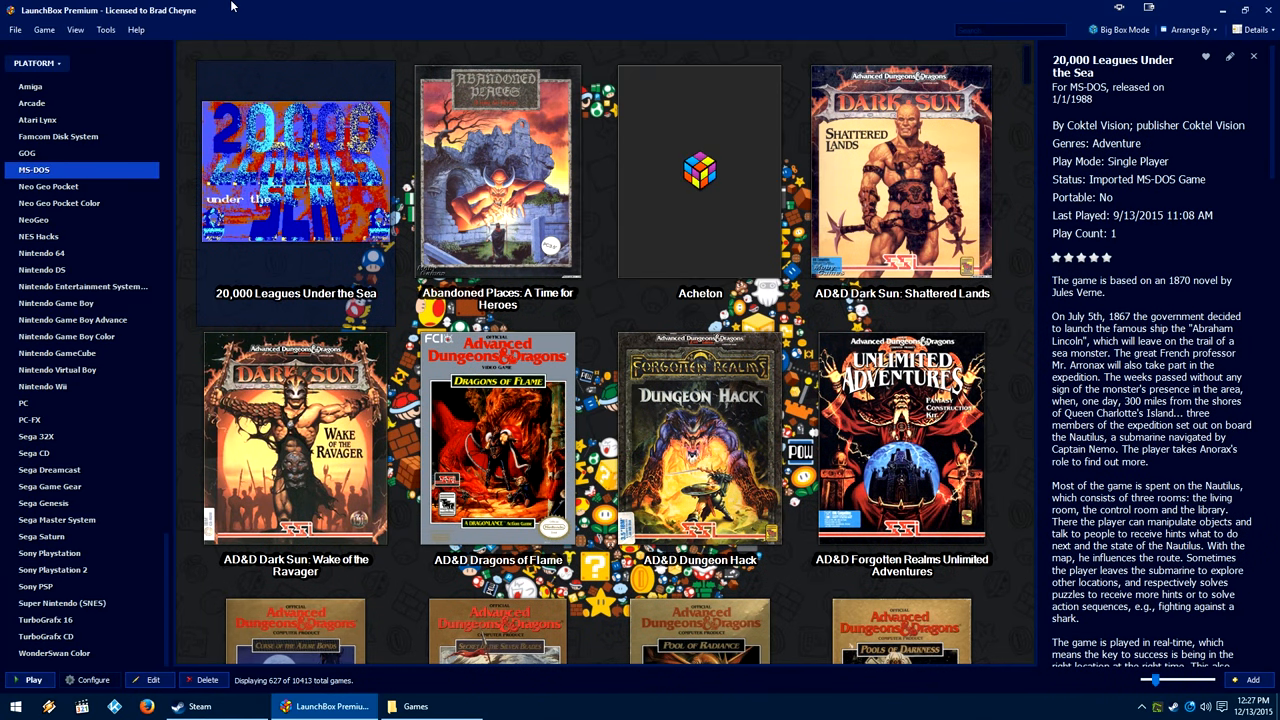
Start the Install DOS Game wizard with the name 'Are You Afraid of the Dark The Tale of Orpheos Curse'.
click(105, 29)
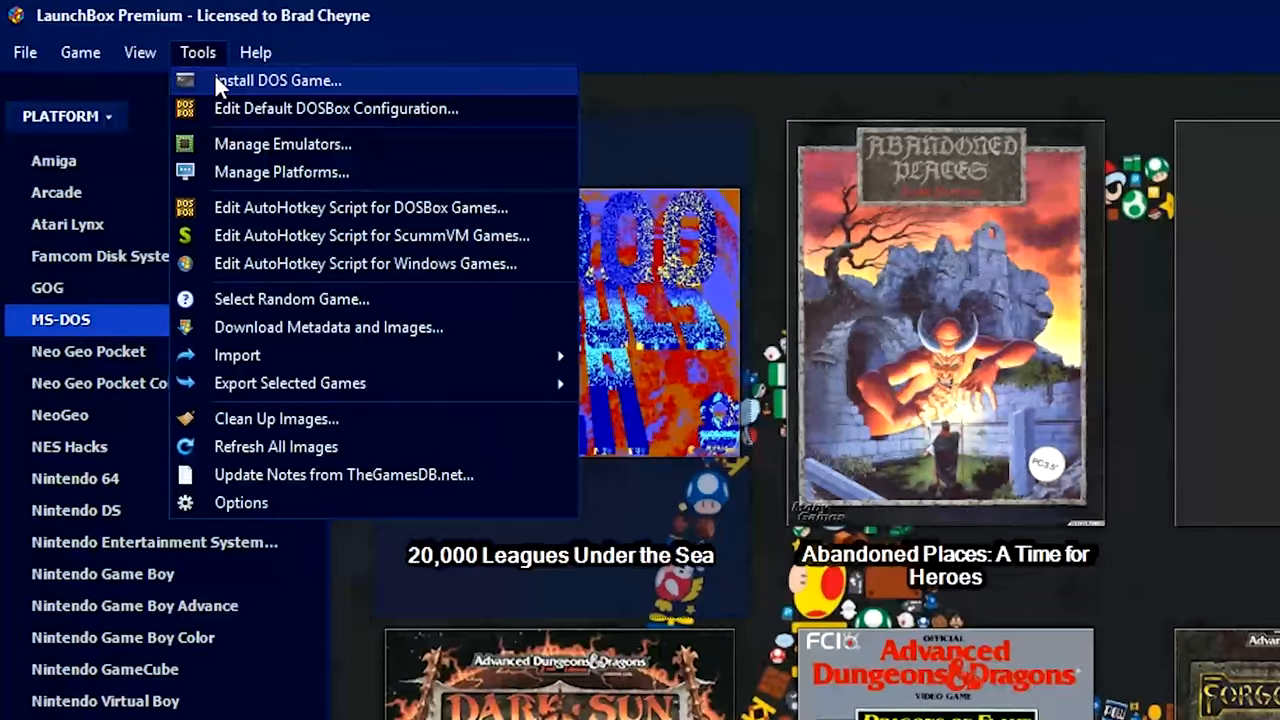
click(278, 80)
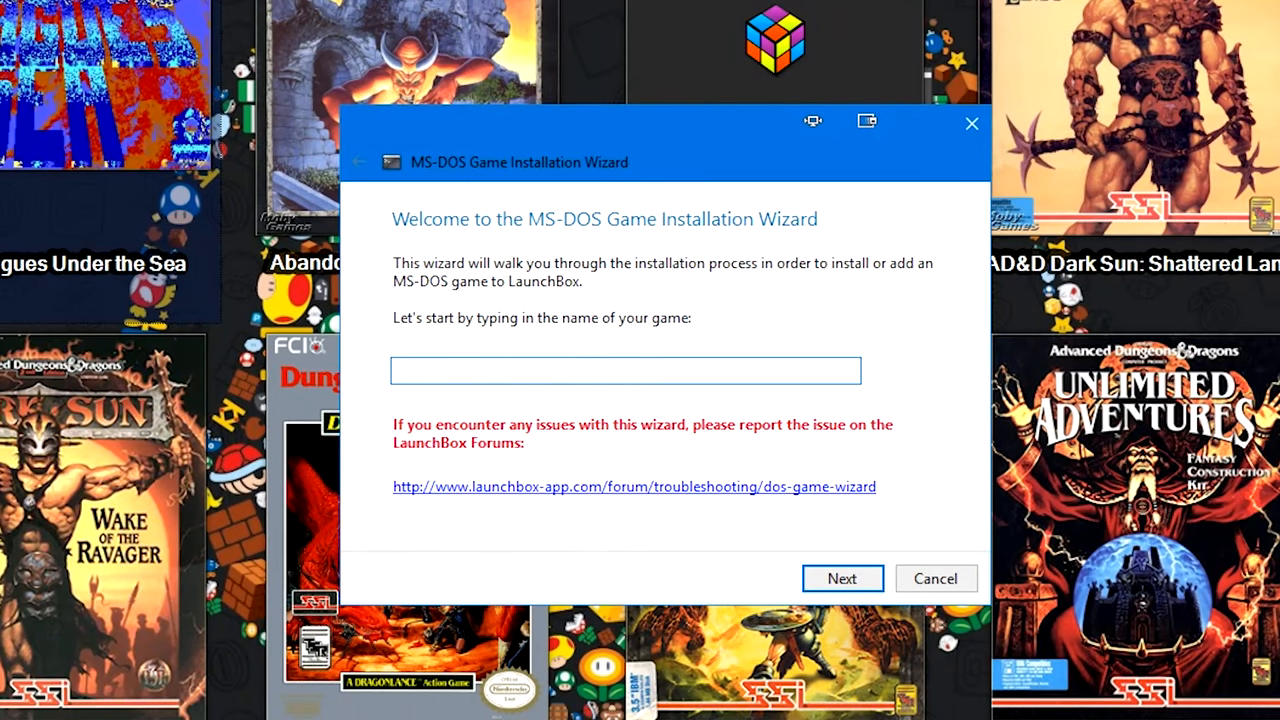
mouse_move(532, 420)
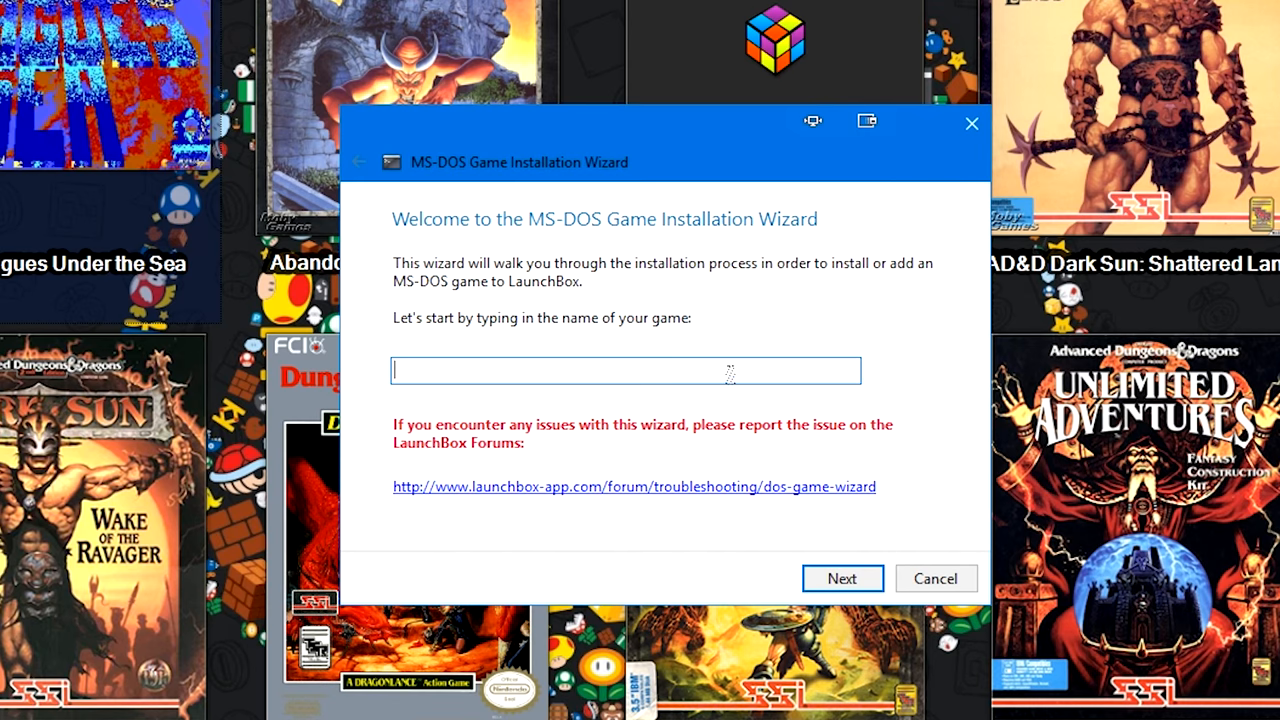
text(Are You Afraid of the Dark The Tale of Orpheos Curse)
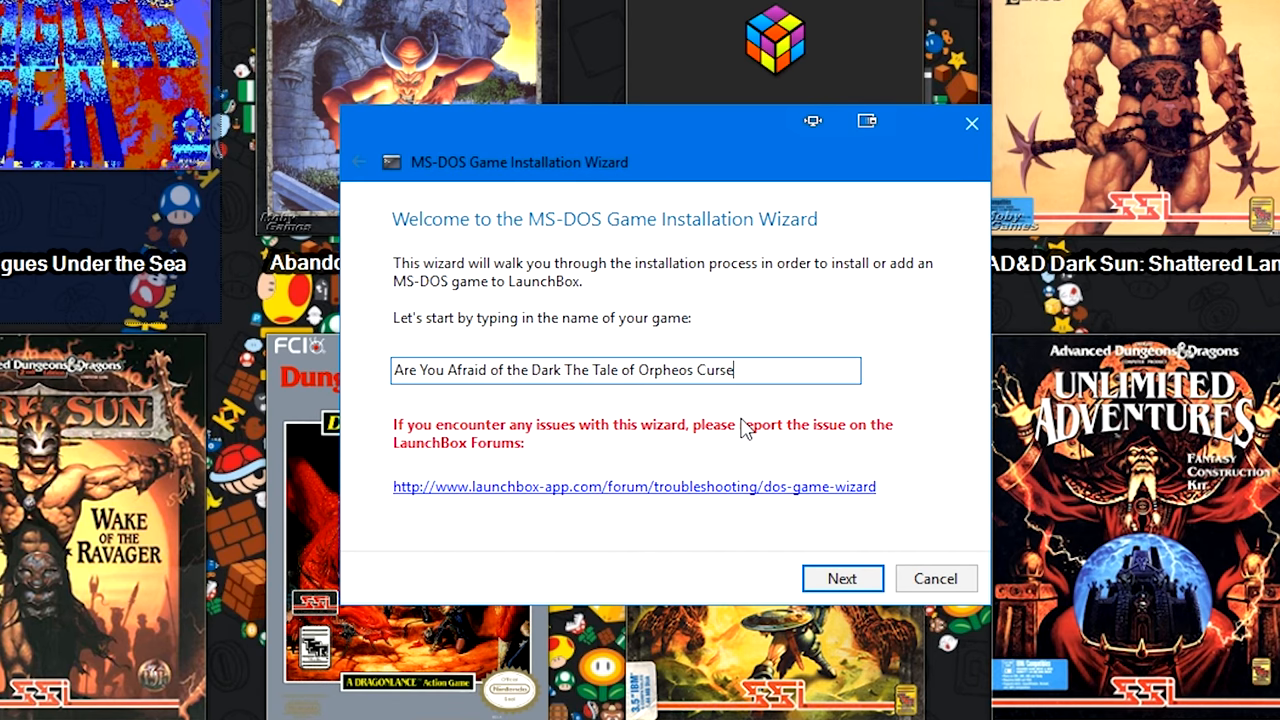
click(842, 578)
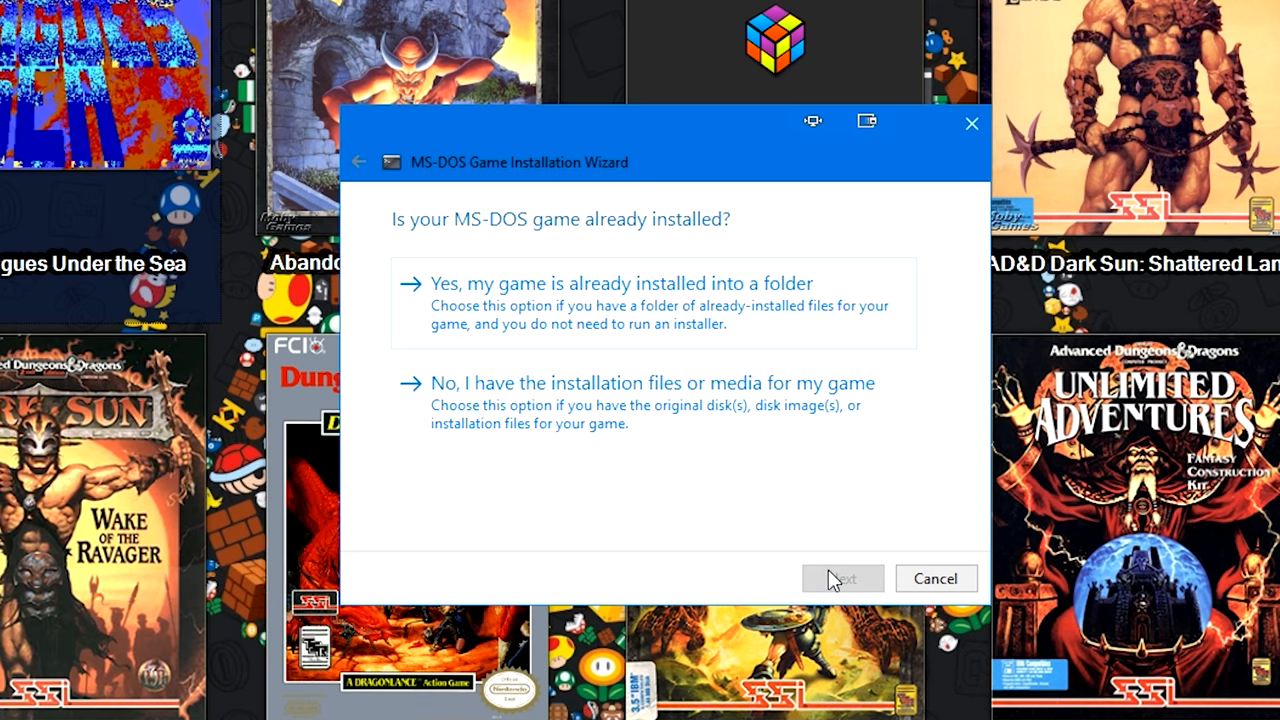
mouse_move(834, 577)
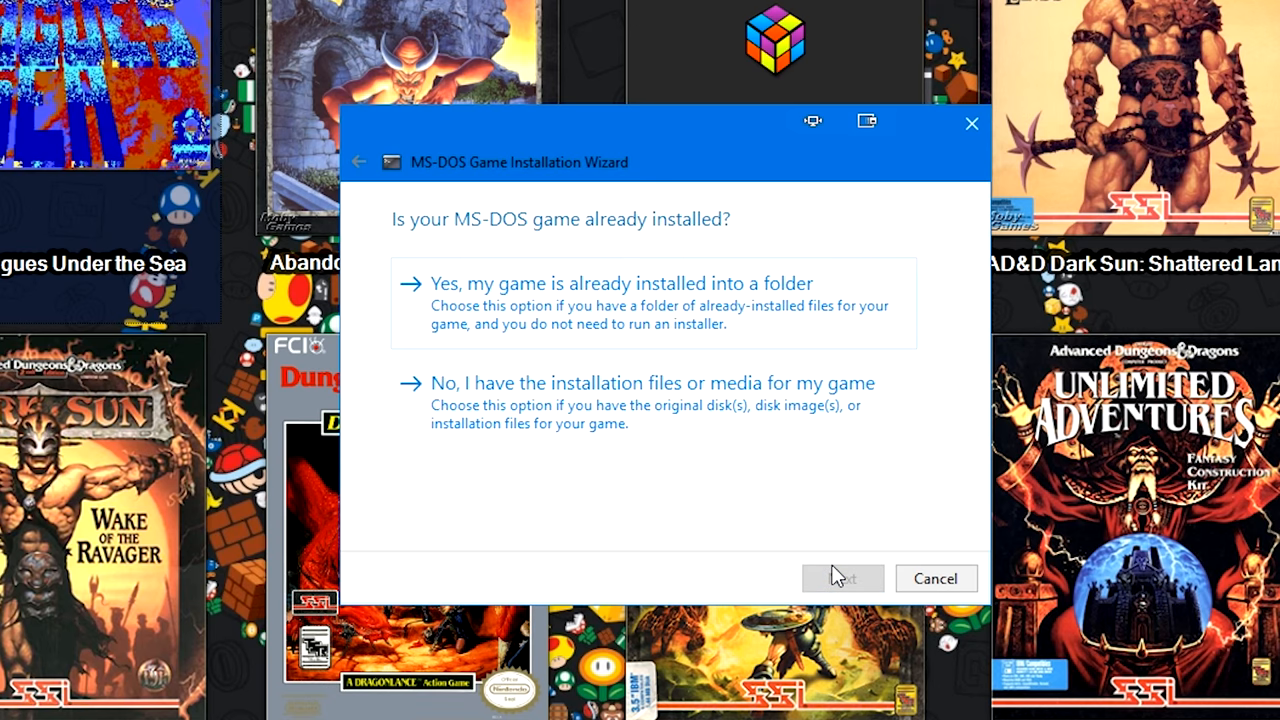
mouse_move(632, 278)
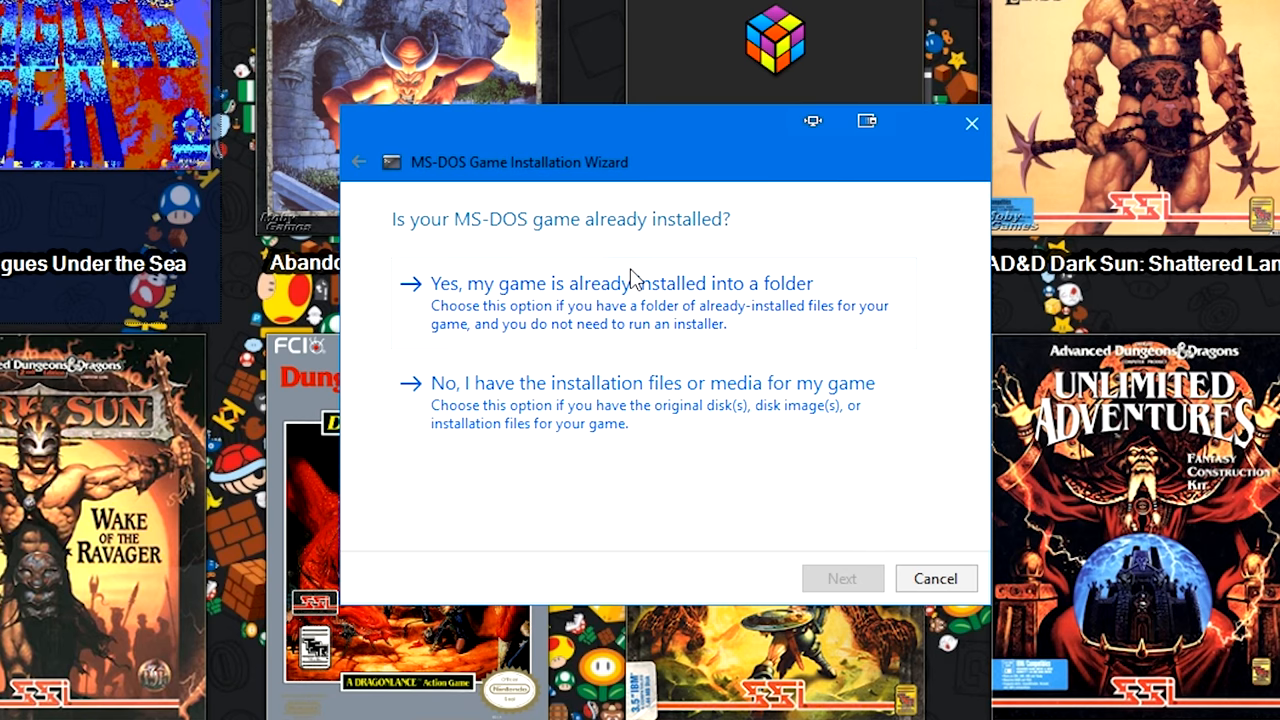
mouse_move(651, 313)
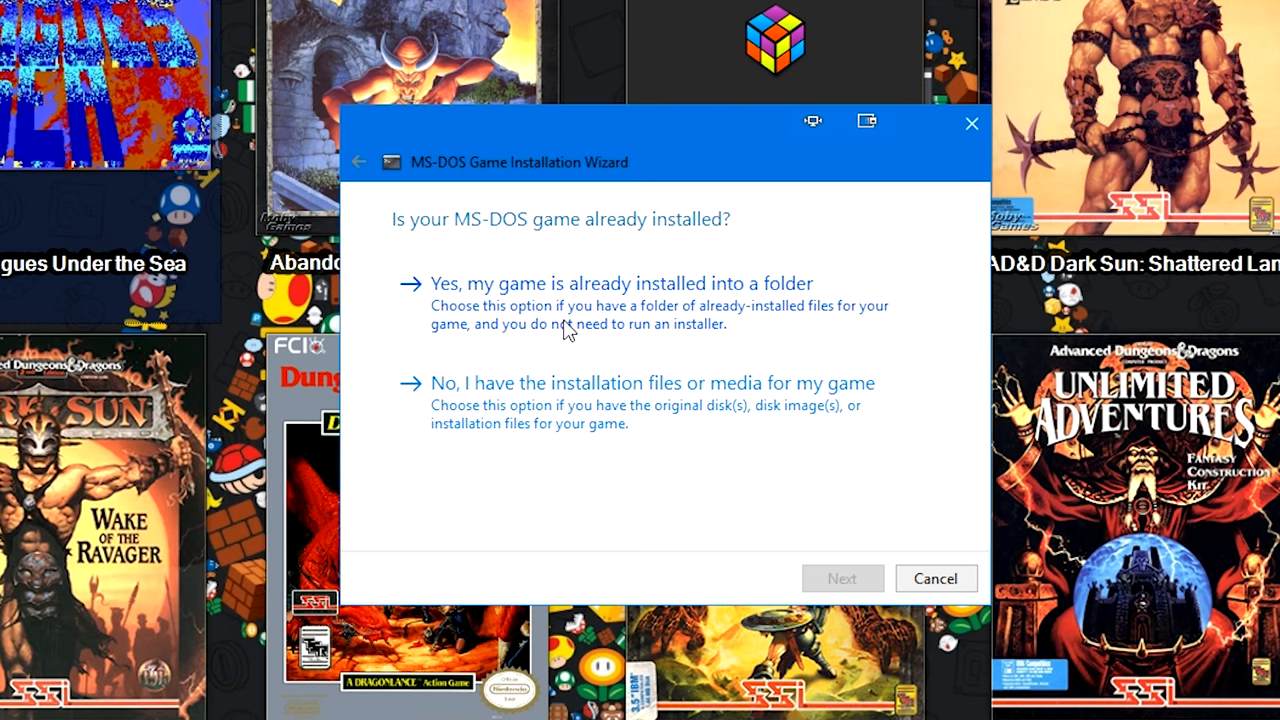
mouse_move(490, 305)
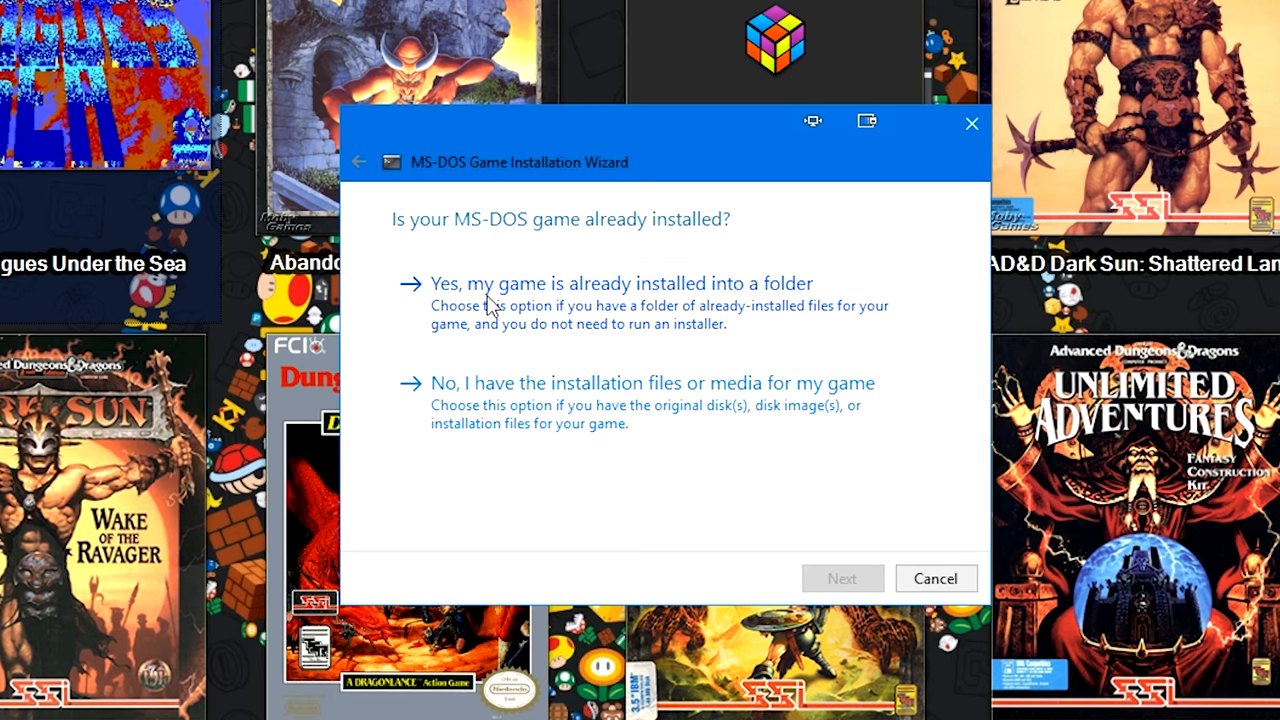
mouse_move(710, 322)
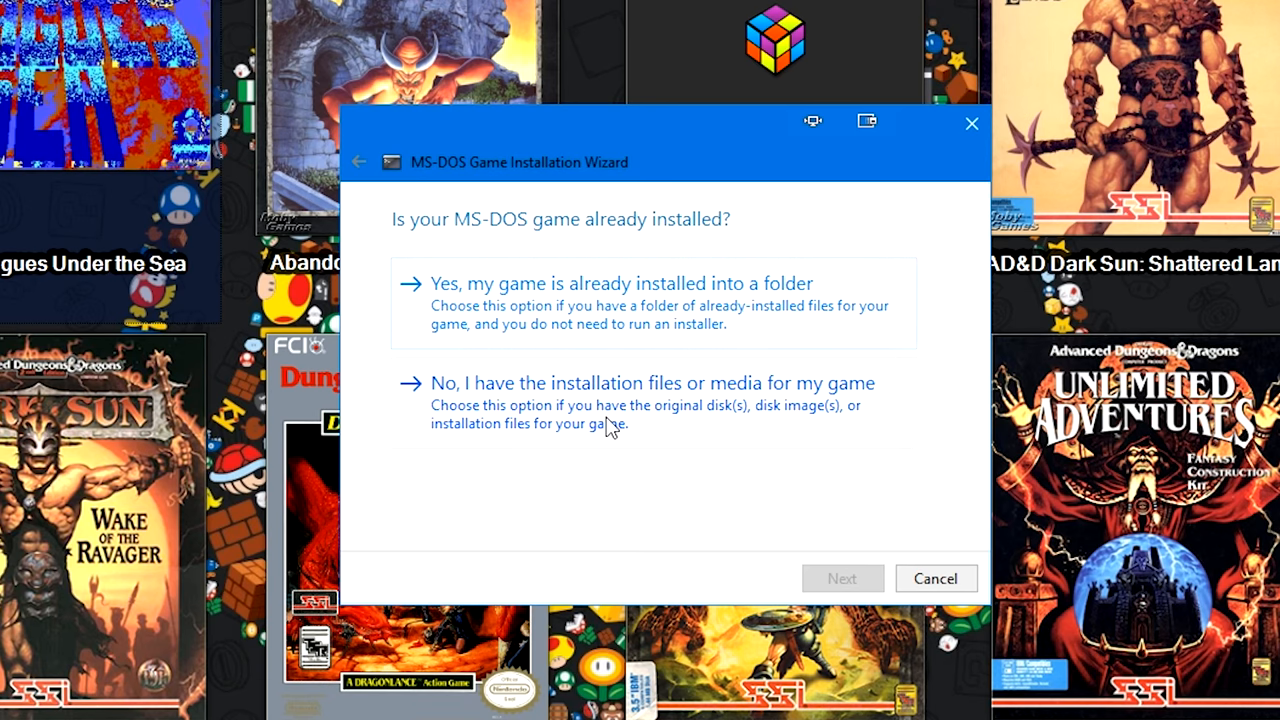
Tell the wizard the game must be installed from its original installation files or media.
click(653, 383)
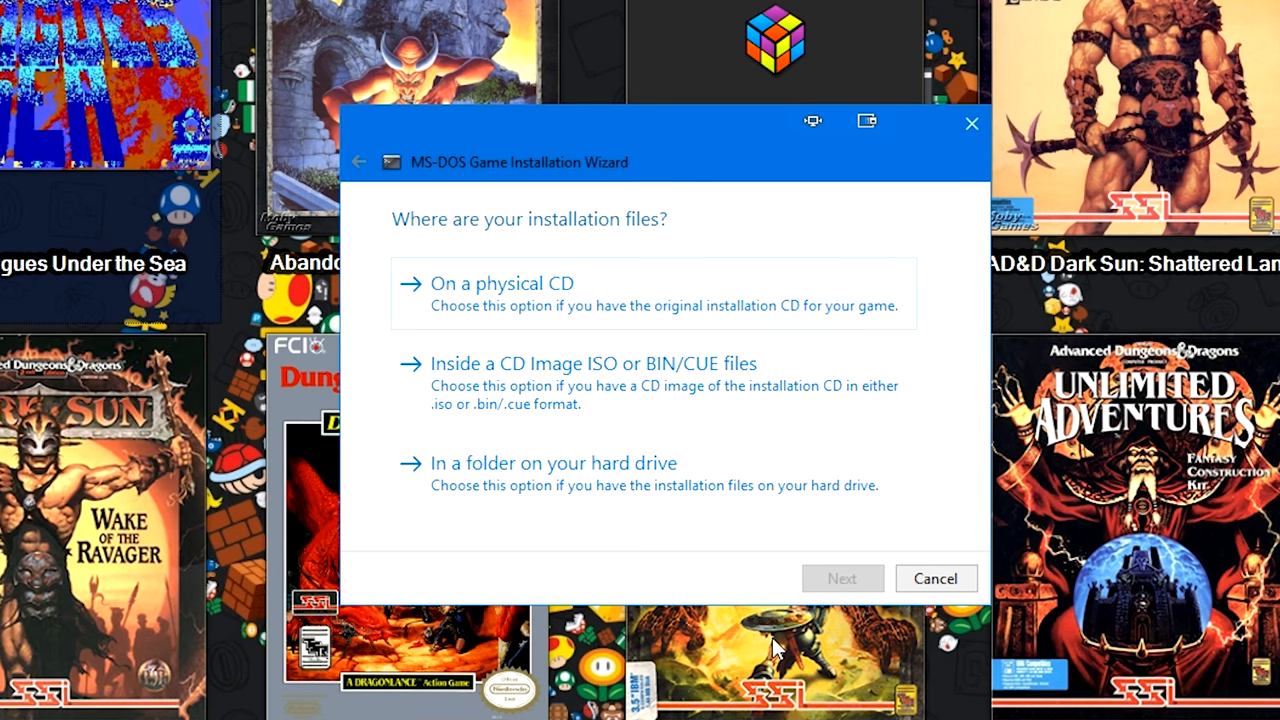
mouse_move(751, 583)
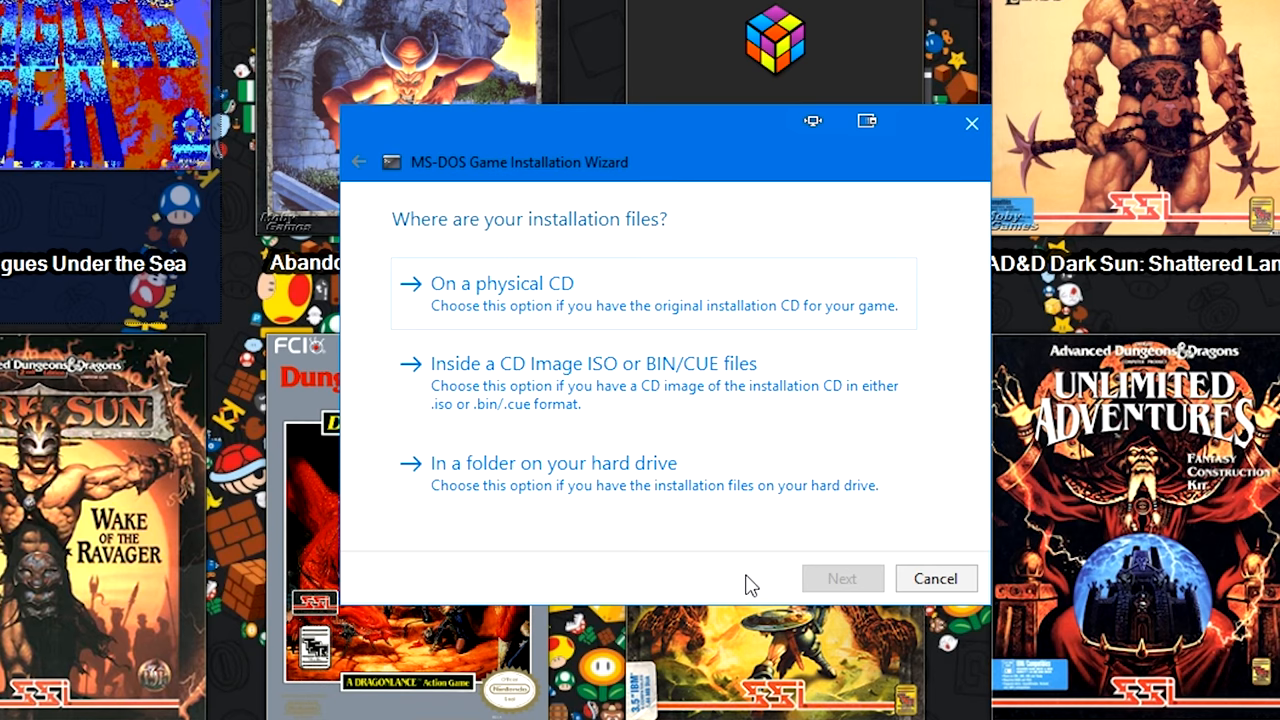
mouse_move(767, 547)
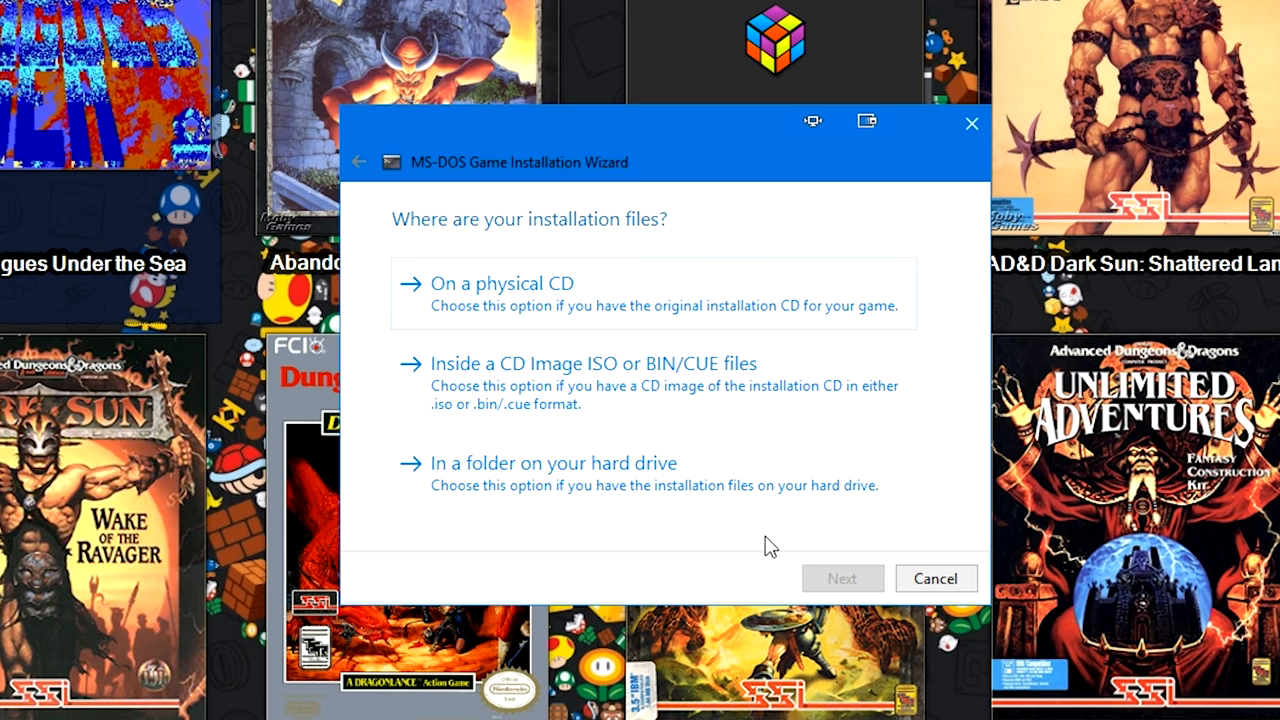
mouse_move(668, 518)
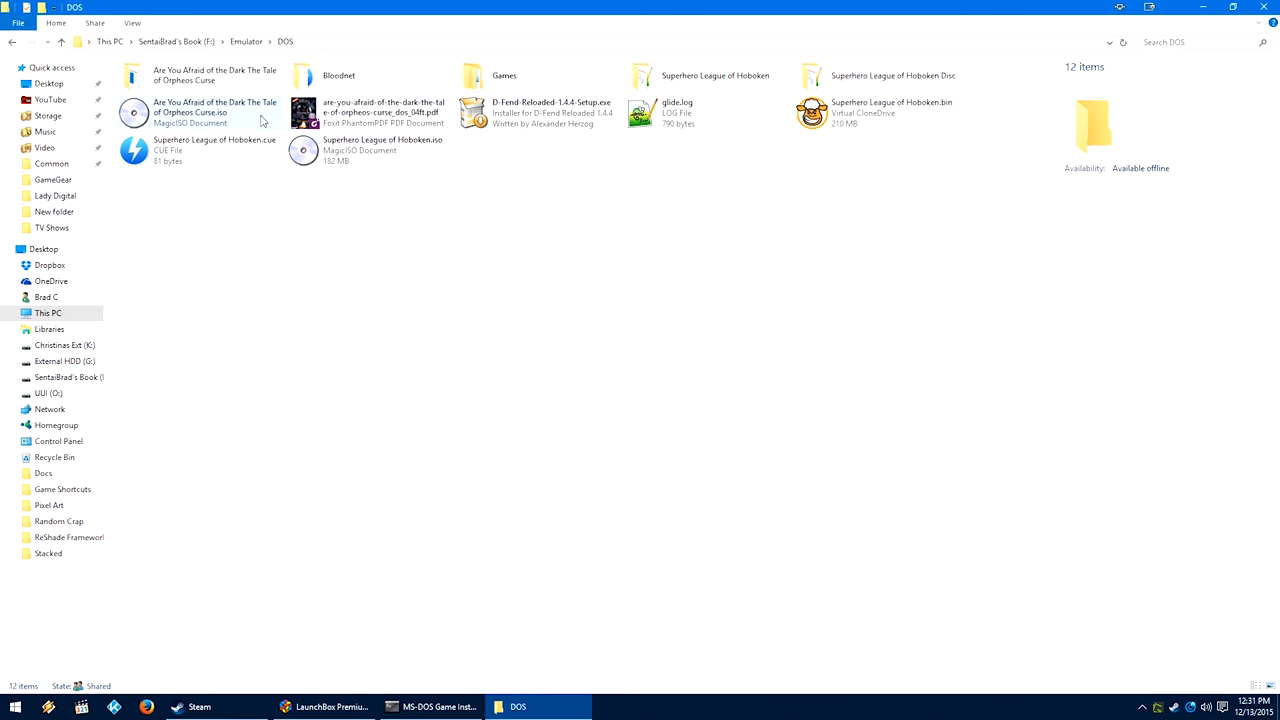
mouse_move(303, 150)
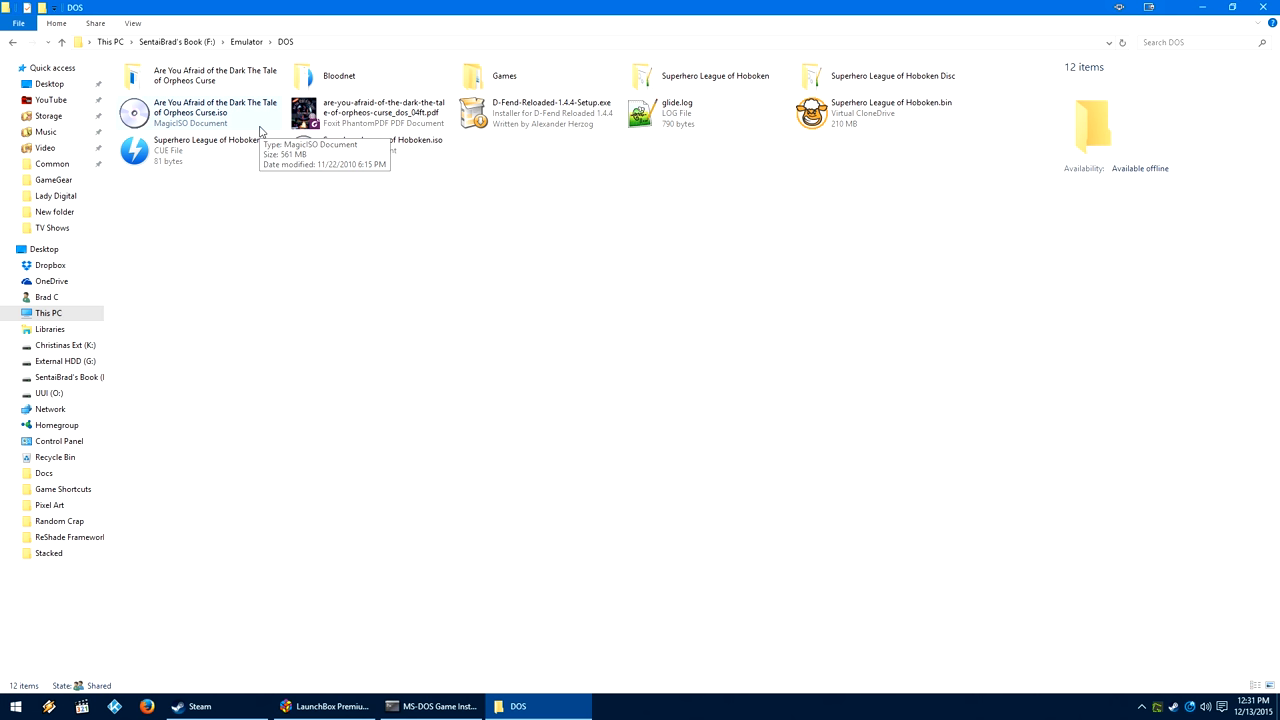
Inspect the Orpheos Curse ISO's files in MagicISO and view its Mount options in File Explorer.
click(215, 112)
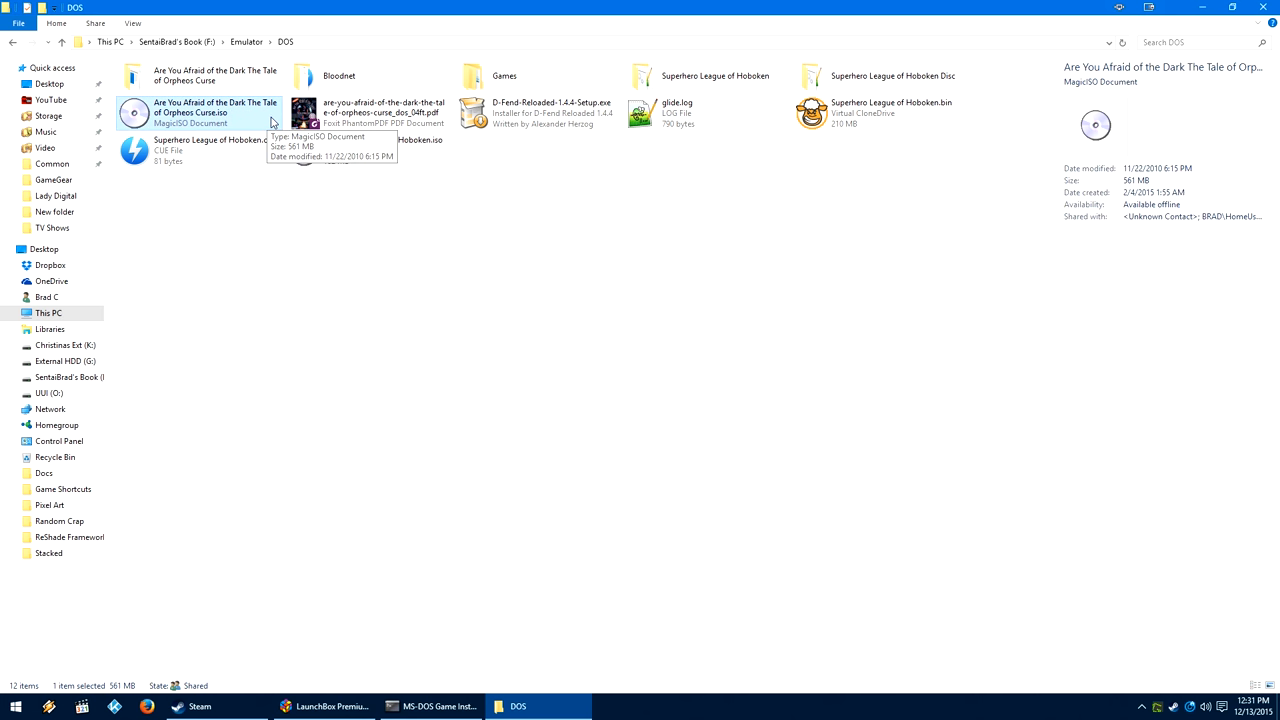
mouse_move(208, 122)
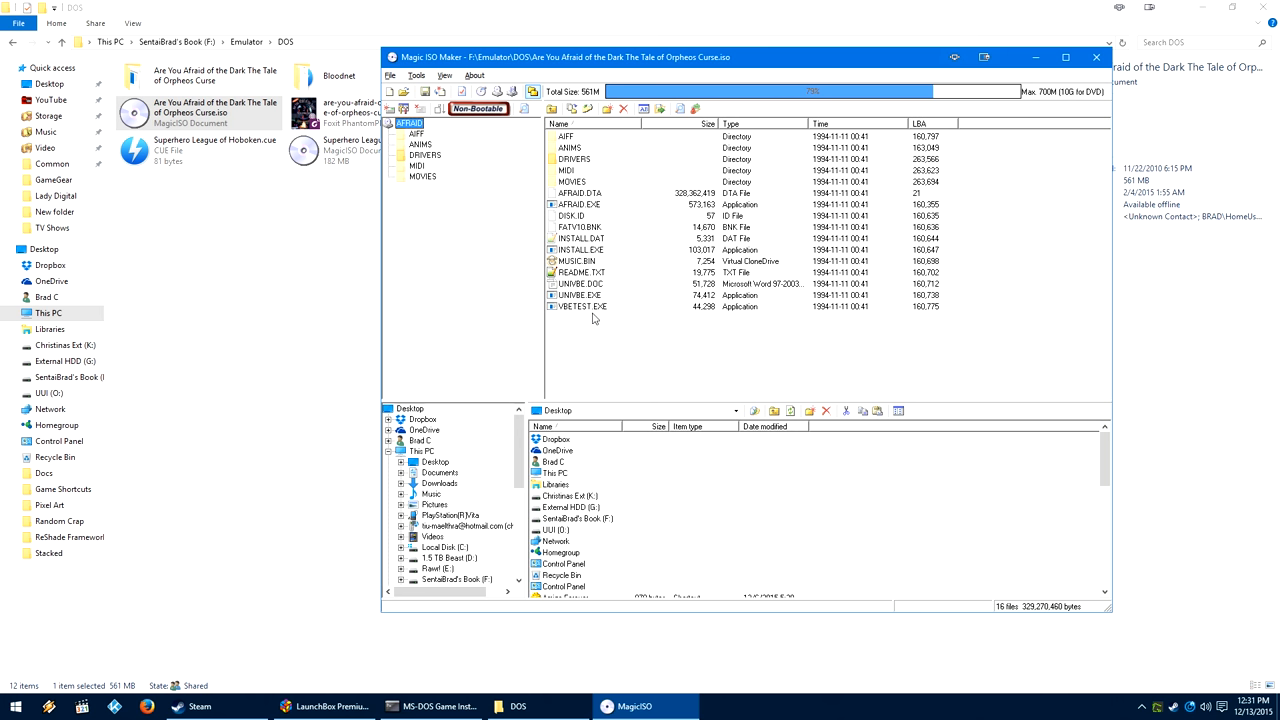
key(ctrl+a)
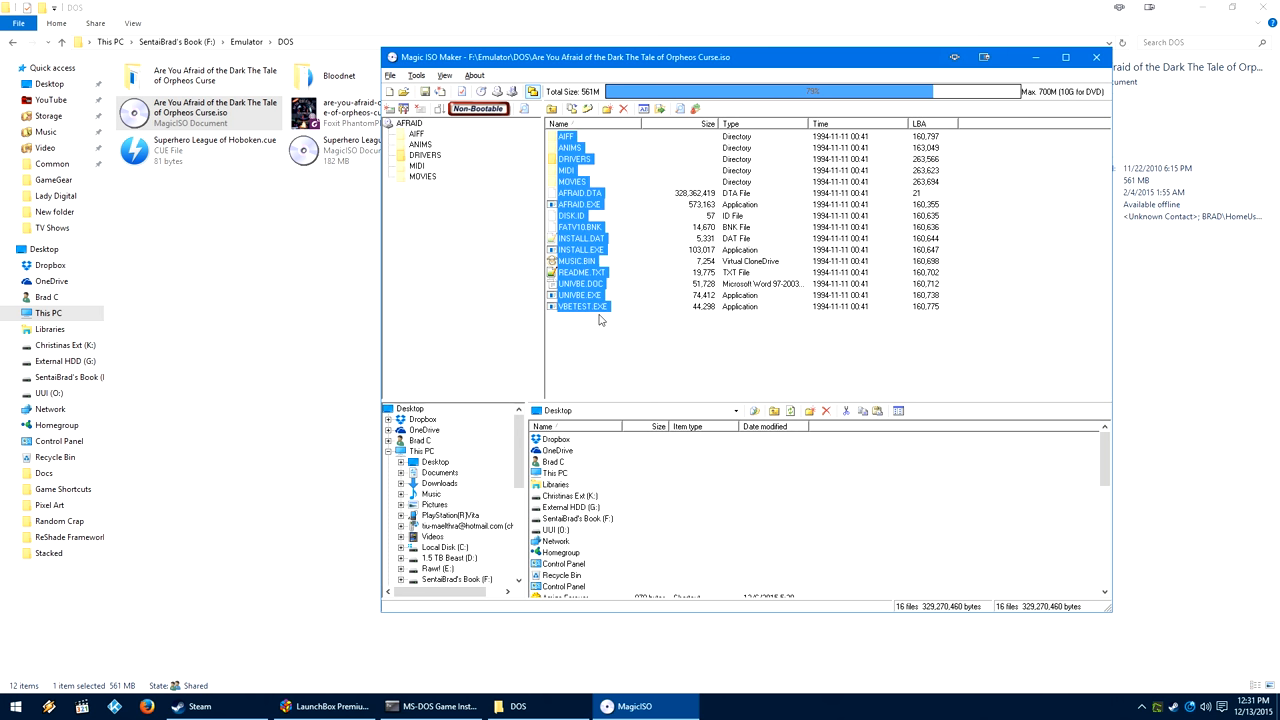
mouse_move(637, 291)
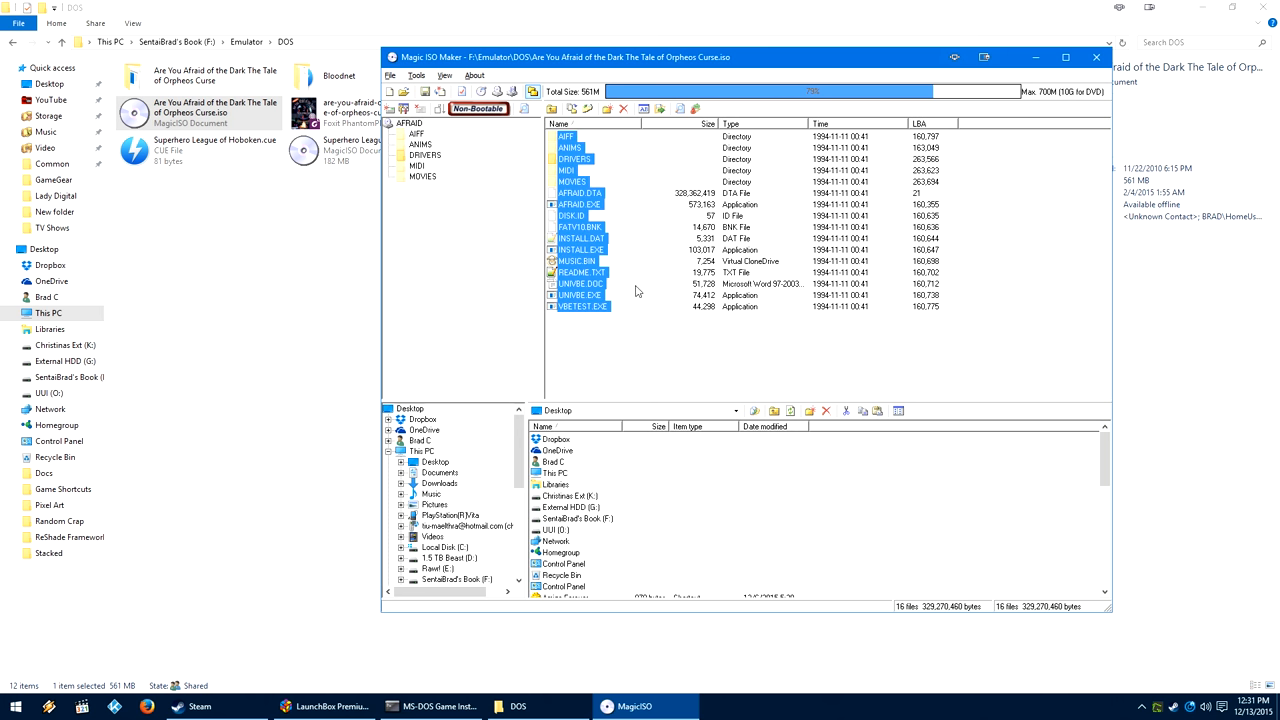
right_click(190, 112)
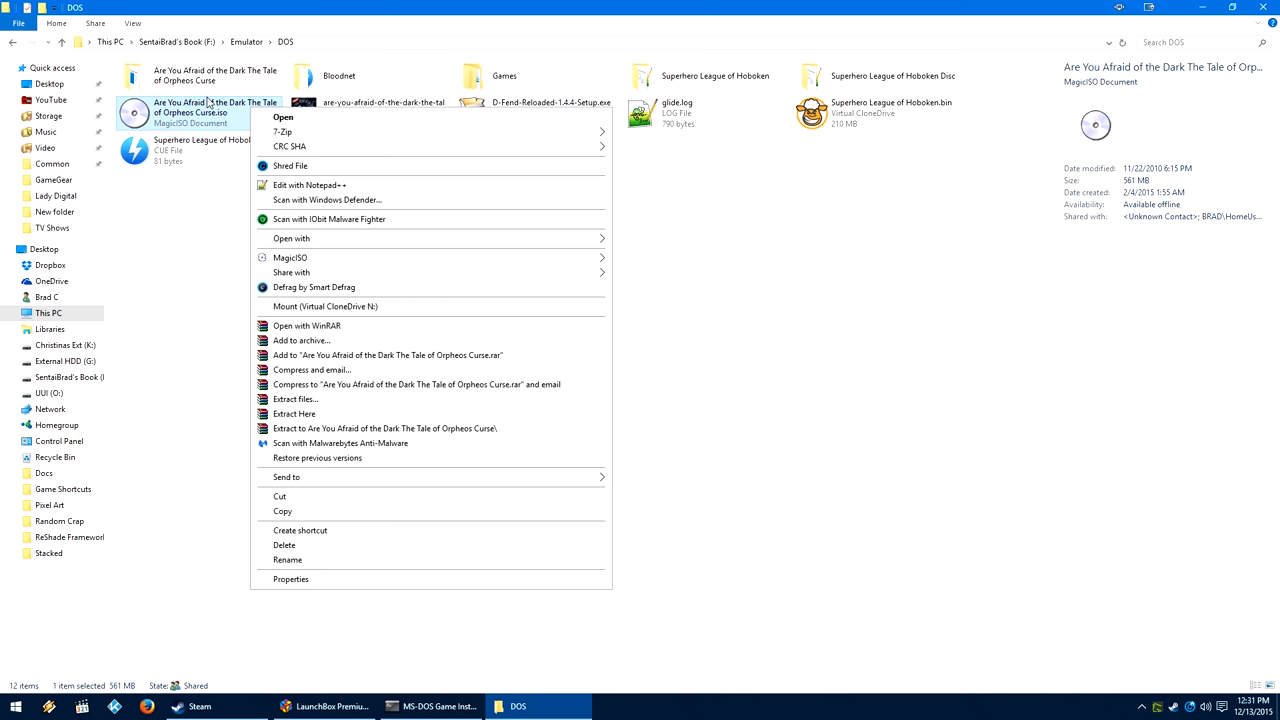
mouse_move(324, 306)
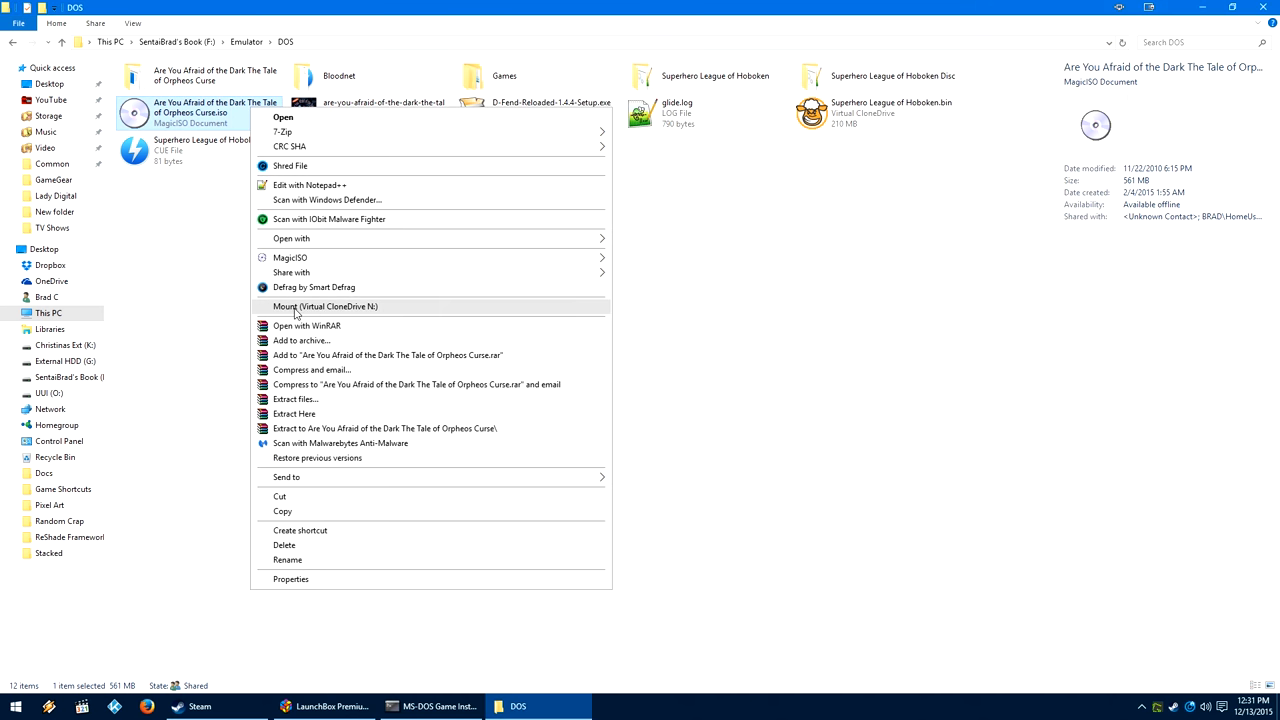
mouse_move(325, 313)
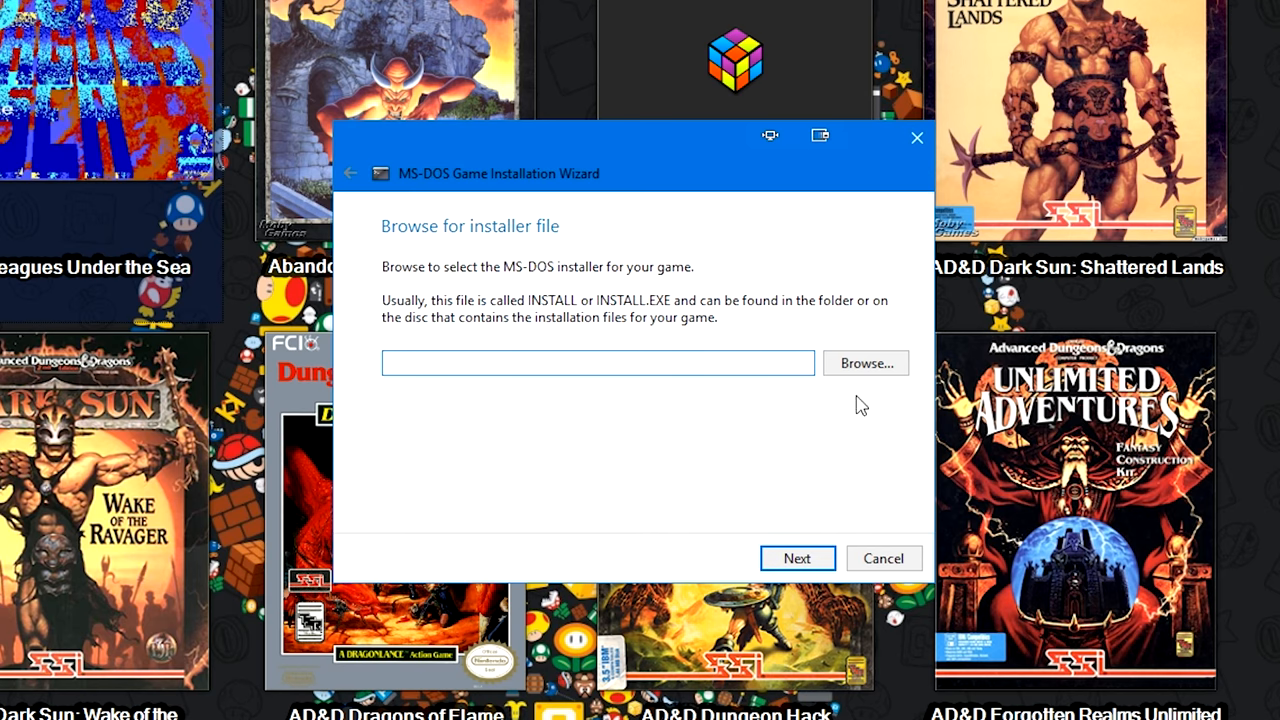
Browse into the Are You Afraid of the Dark folder for the installer file.
click(865, 363)
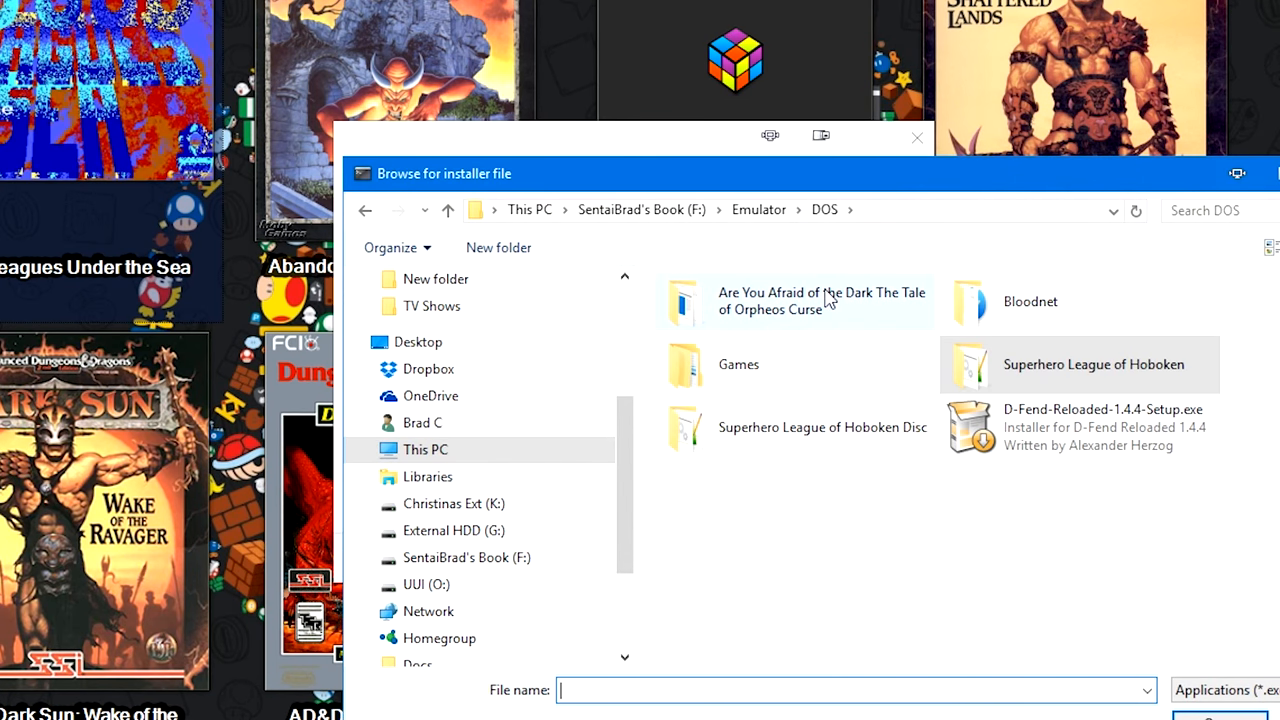
double_click(820, 300)
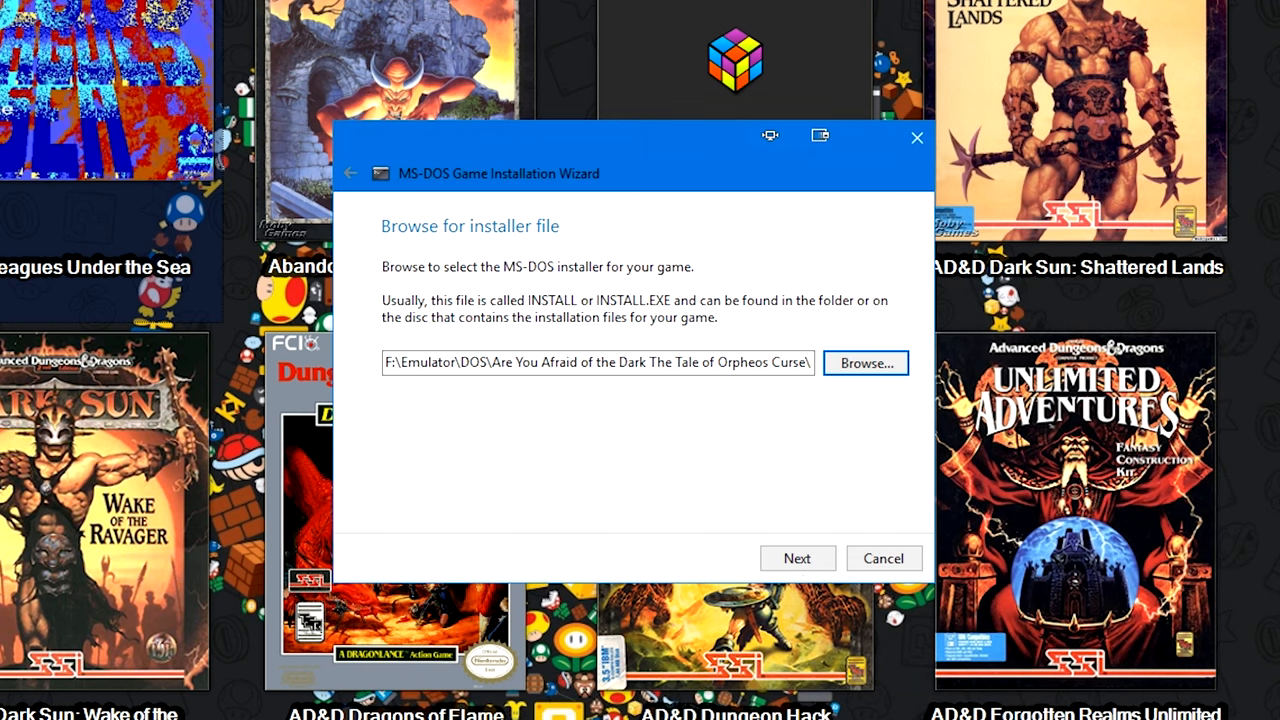
Keep the default destination folder under LaunchBox Games\MS-DOS and continue the wizard.
click(797, 558)
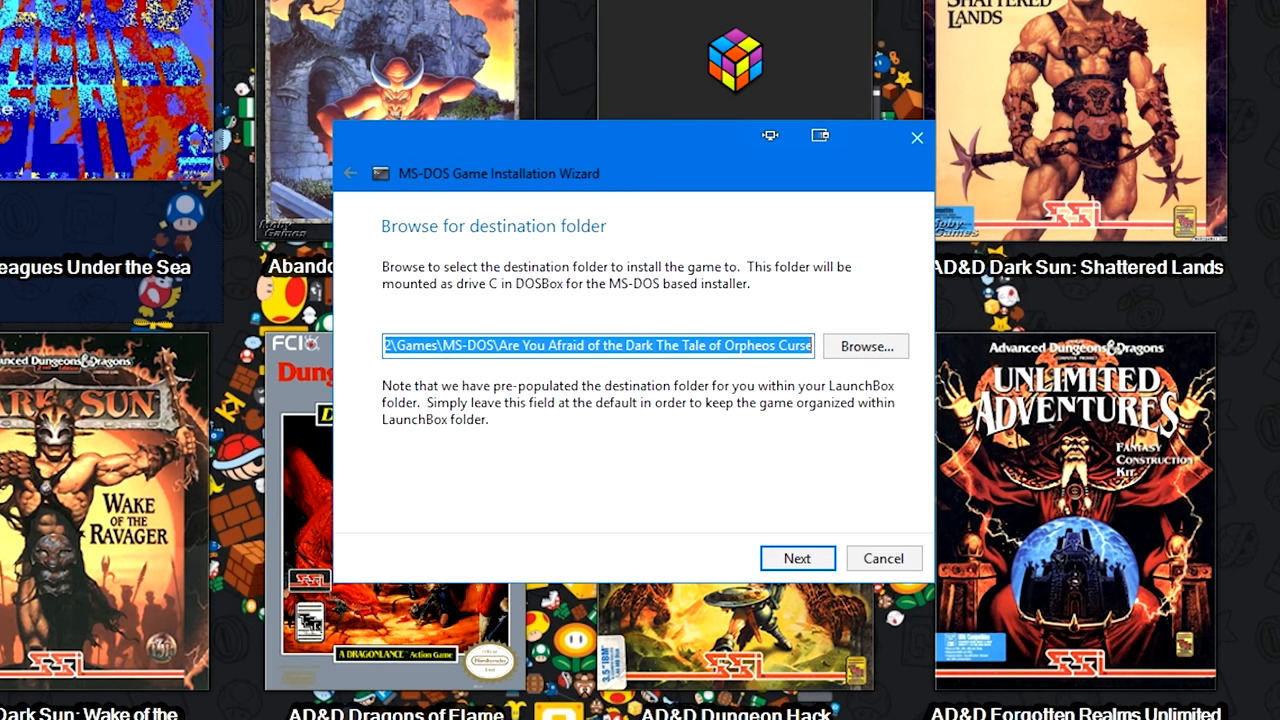
mouse_move(793, 616)
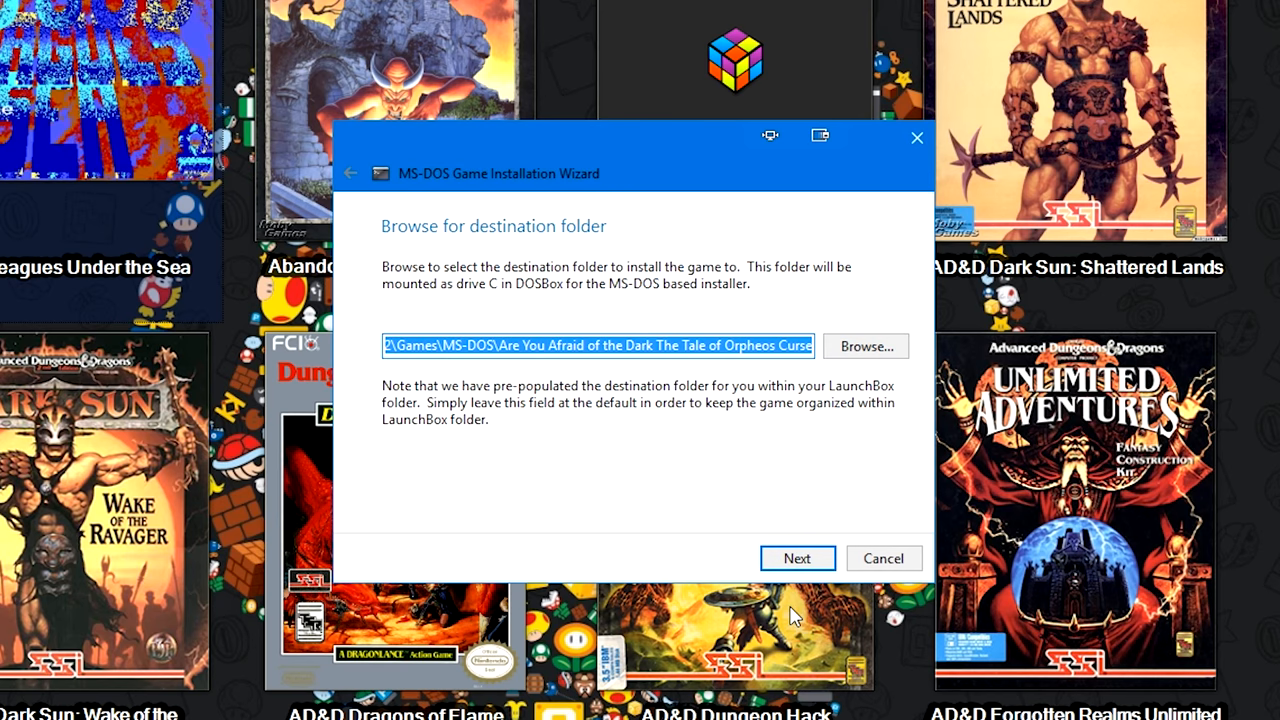
mouse_move(510, 343)
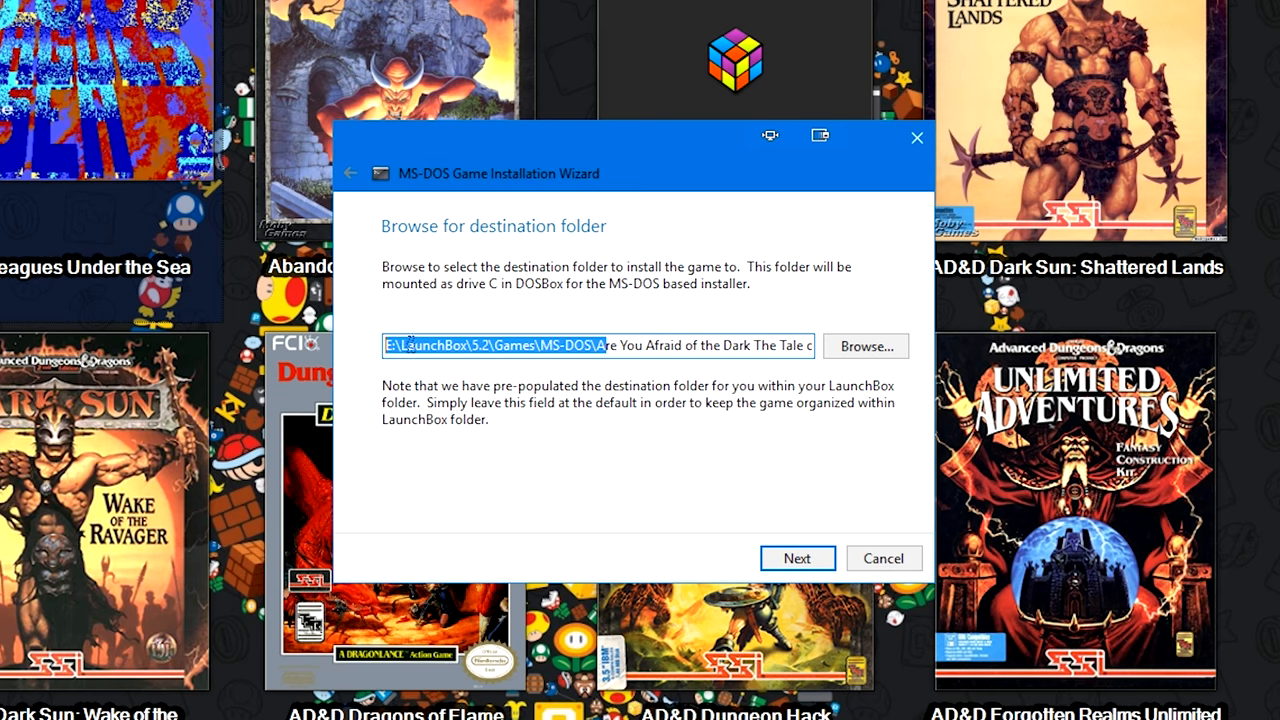
click(797, 558)
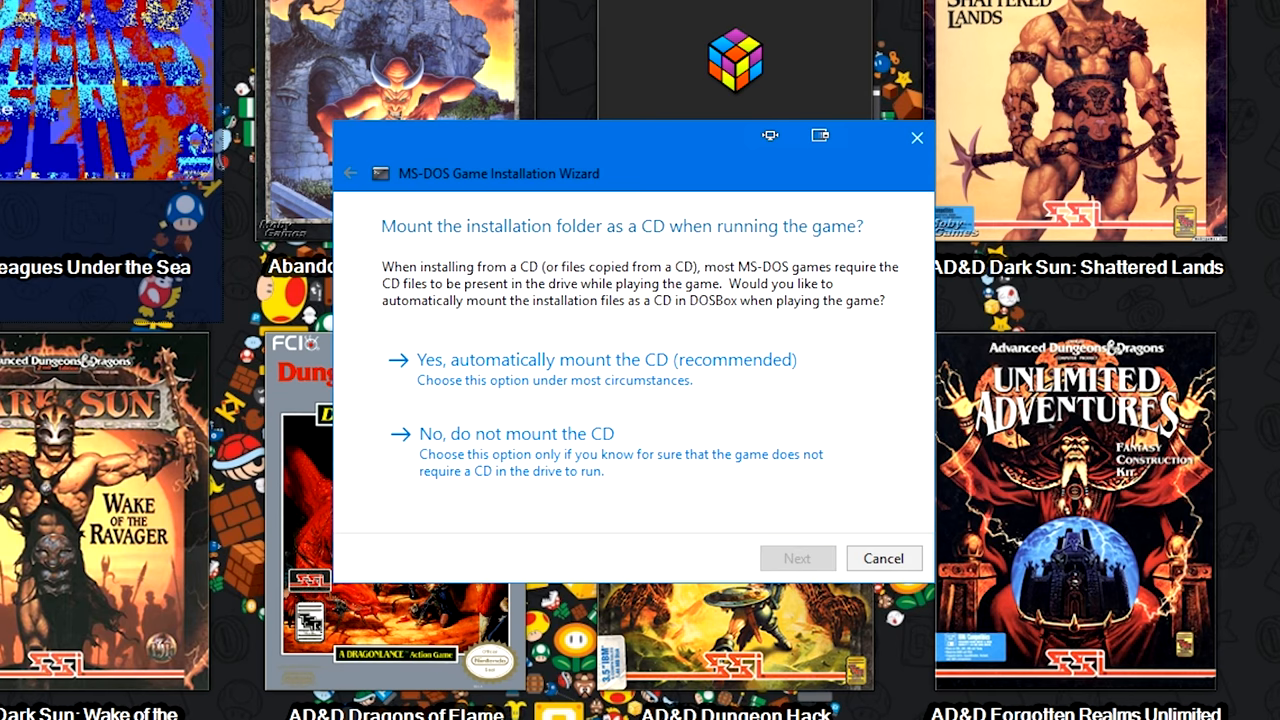
mouse_move(838, 645)
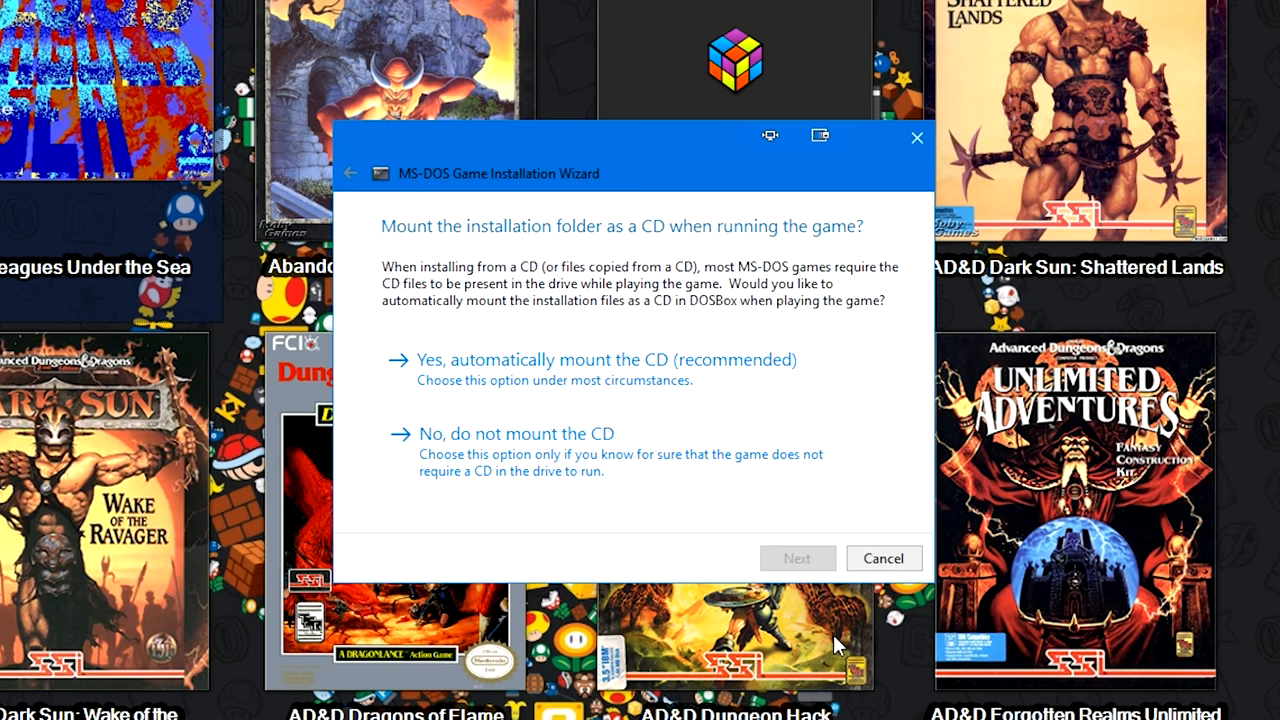
mouse_move(513, 359)
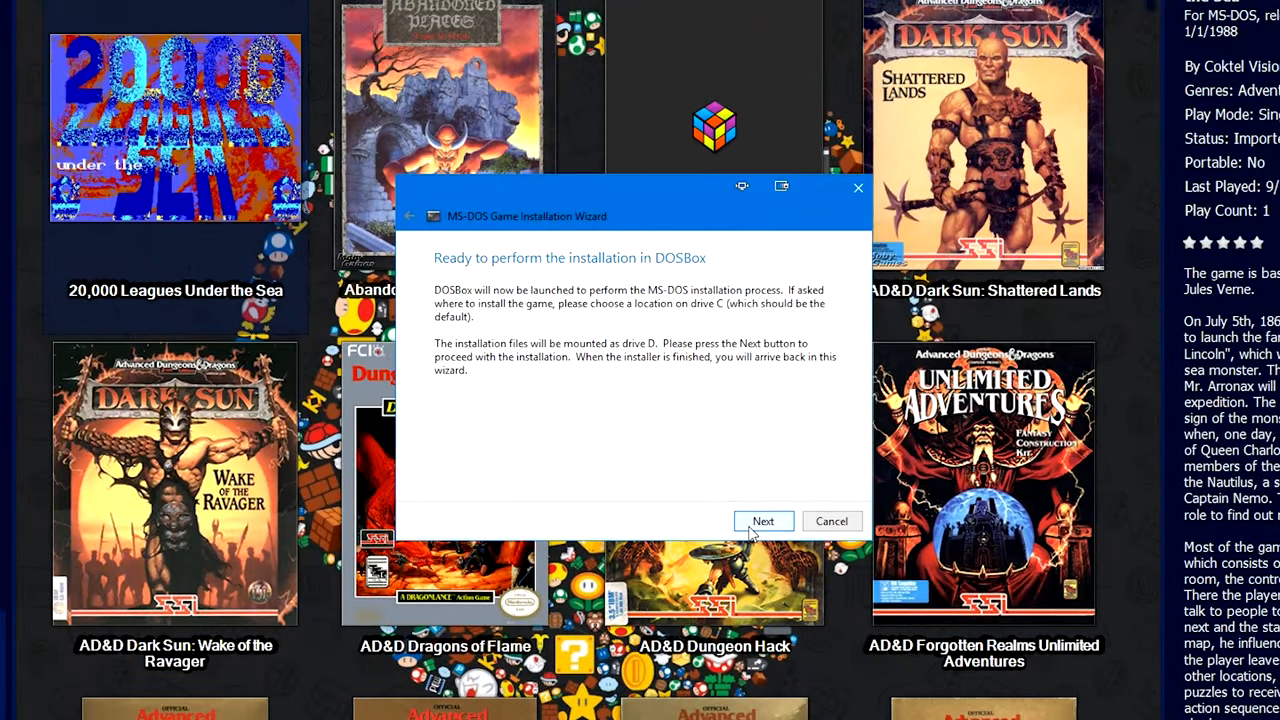
Run the installer in DOSBox, accept \VNM\AFRAID as the directory, and dismiss the completion message.
click(763, 520)
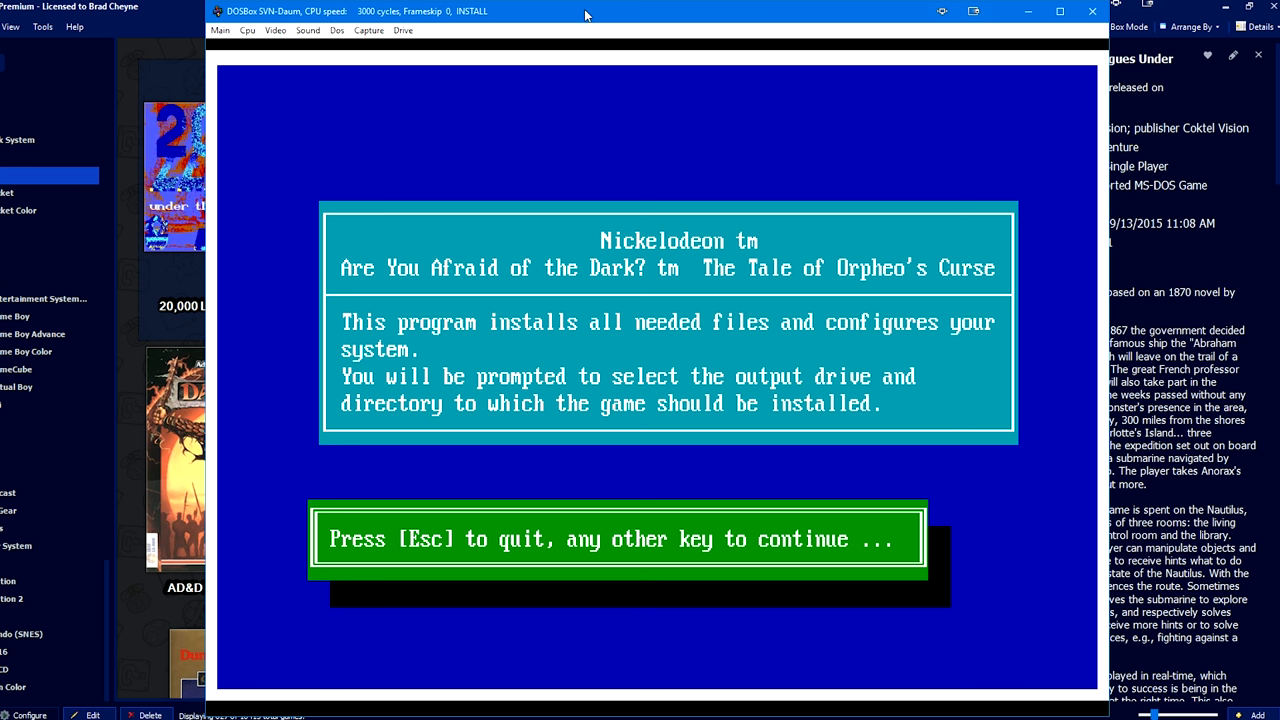
mouse_move(559, 67)
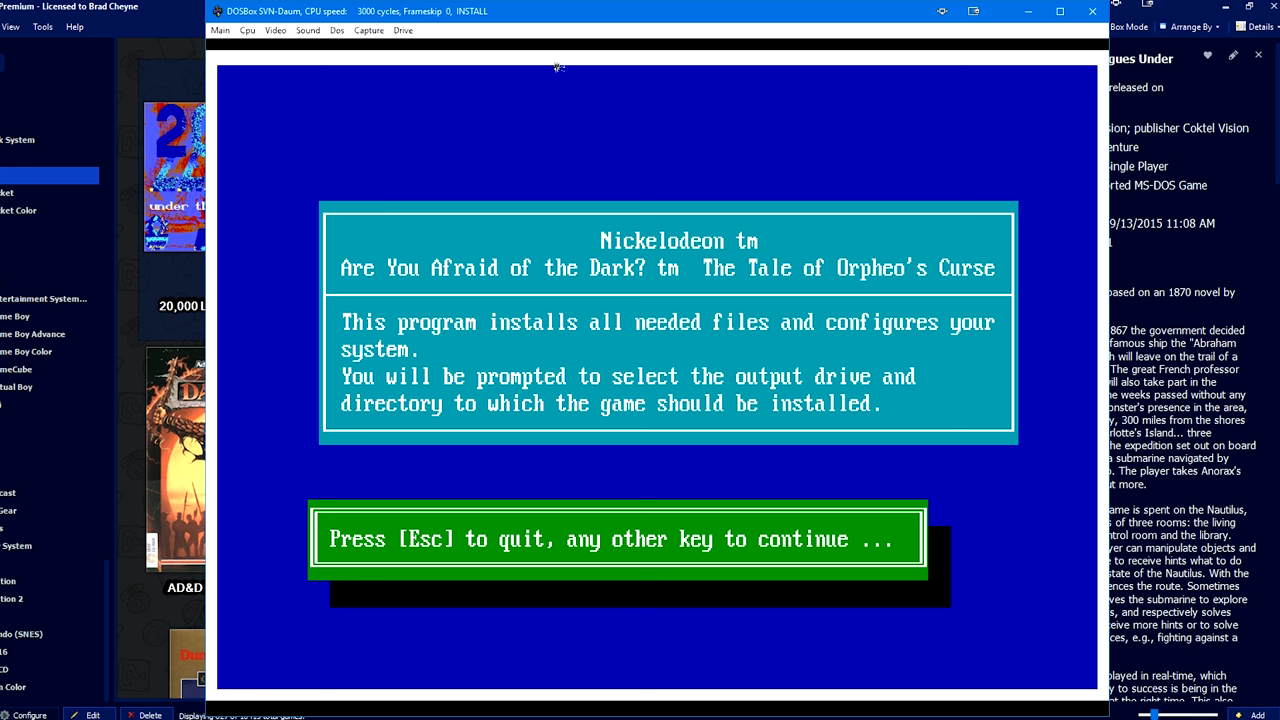
mouse_move(790, 253)
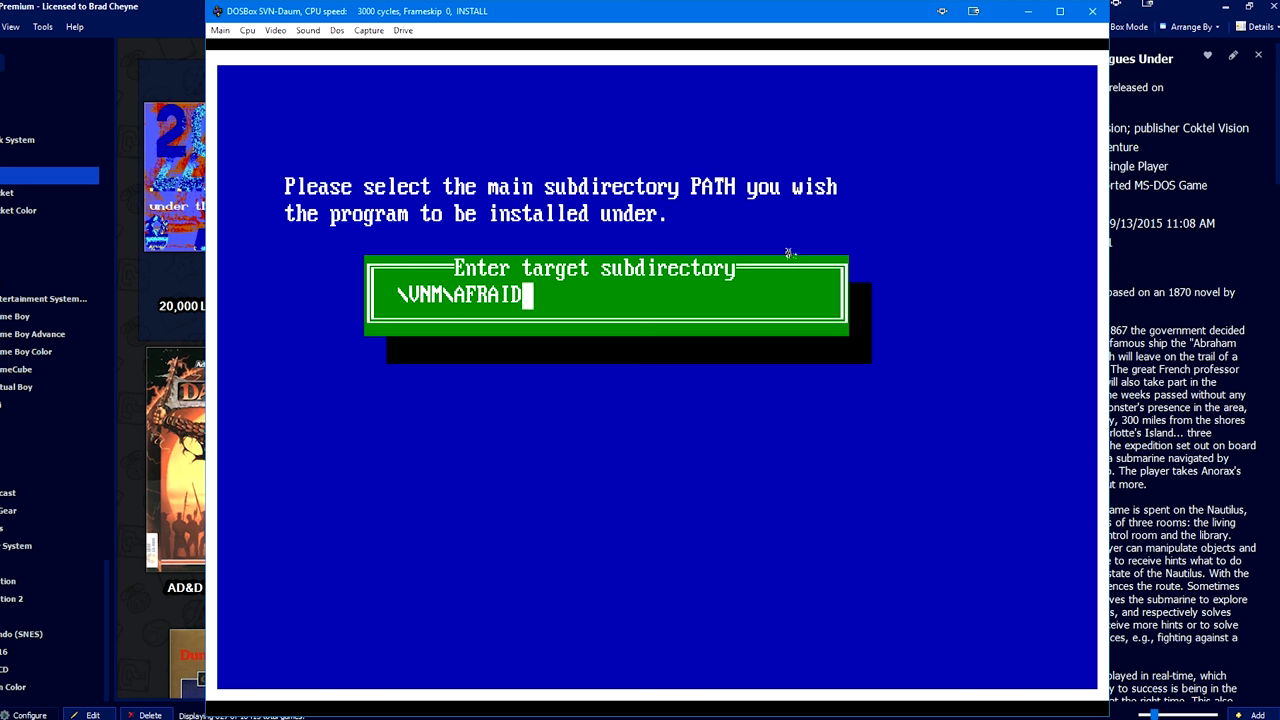
key(enter)
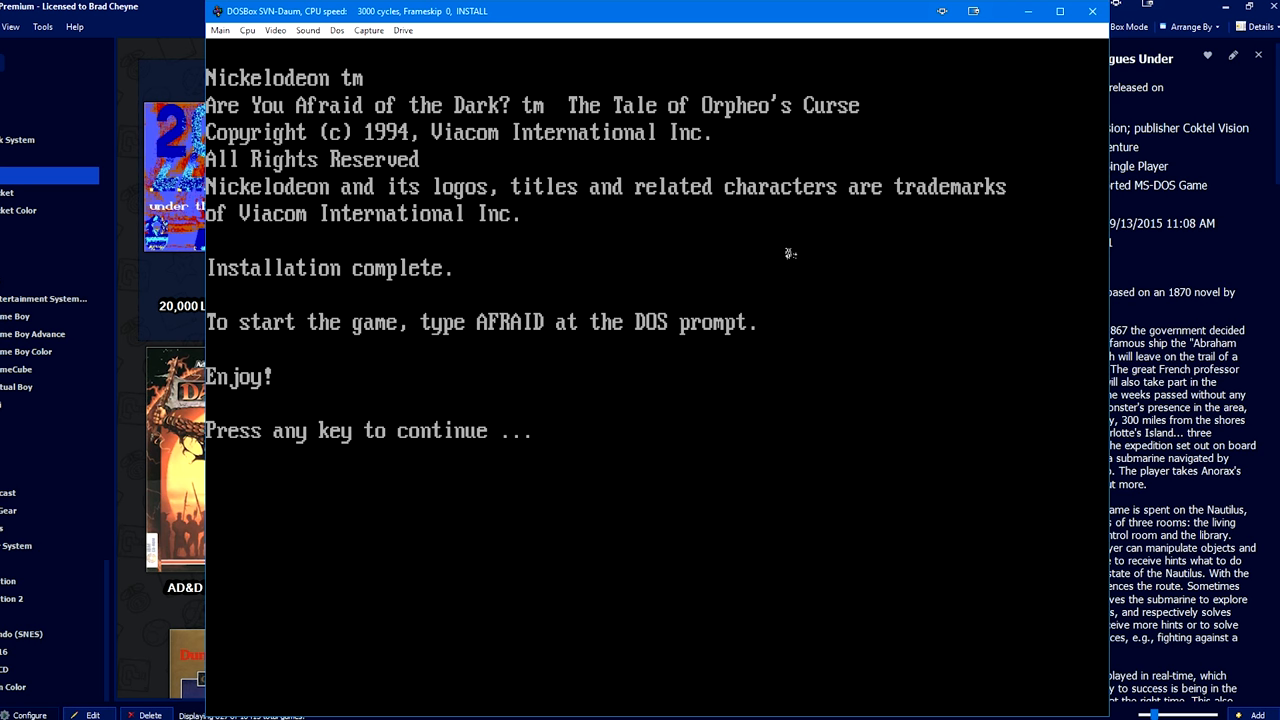
key(enter)
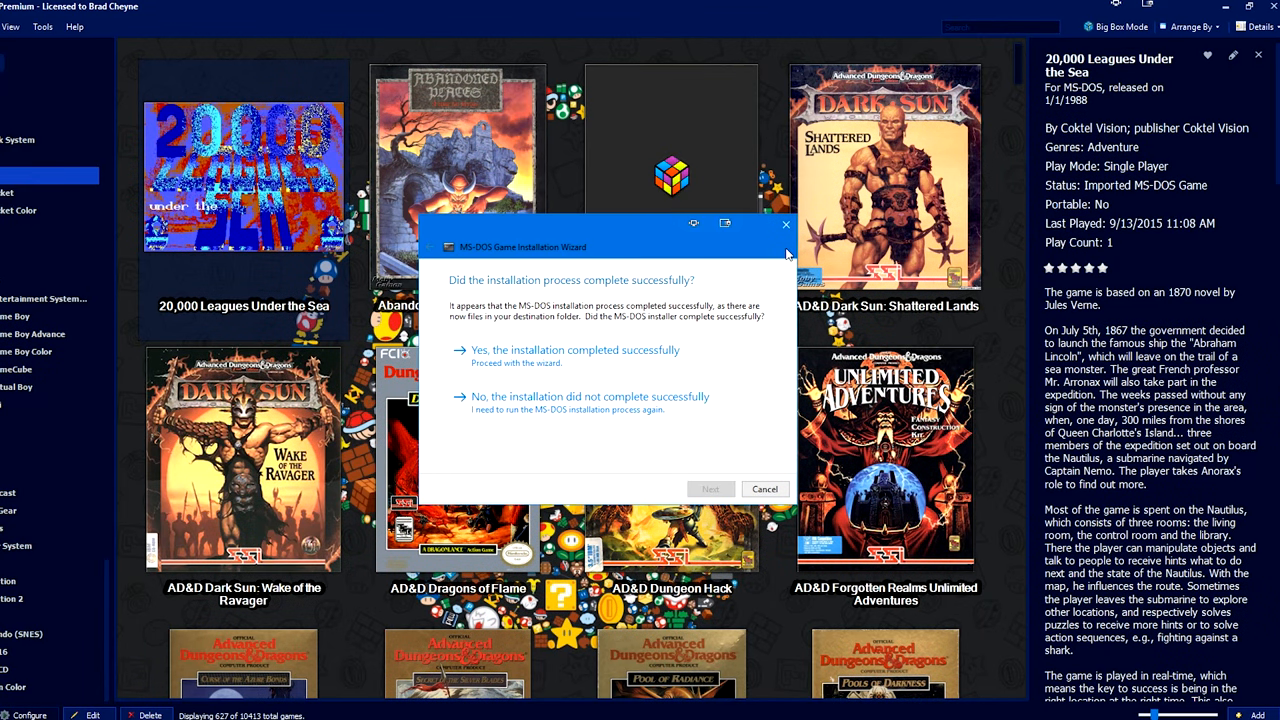
Confirm the installation succeeded, set AFRAID.BAT as the startup file, and finish the wizard.
click(575, 350)
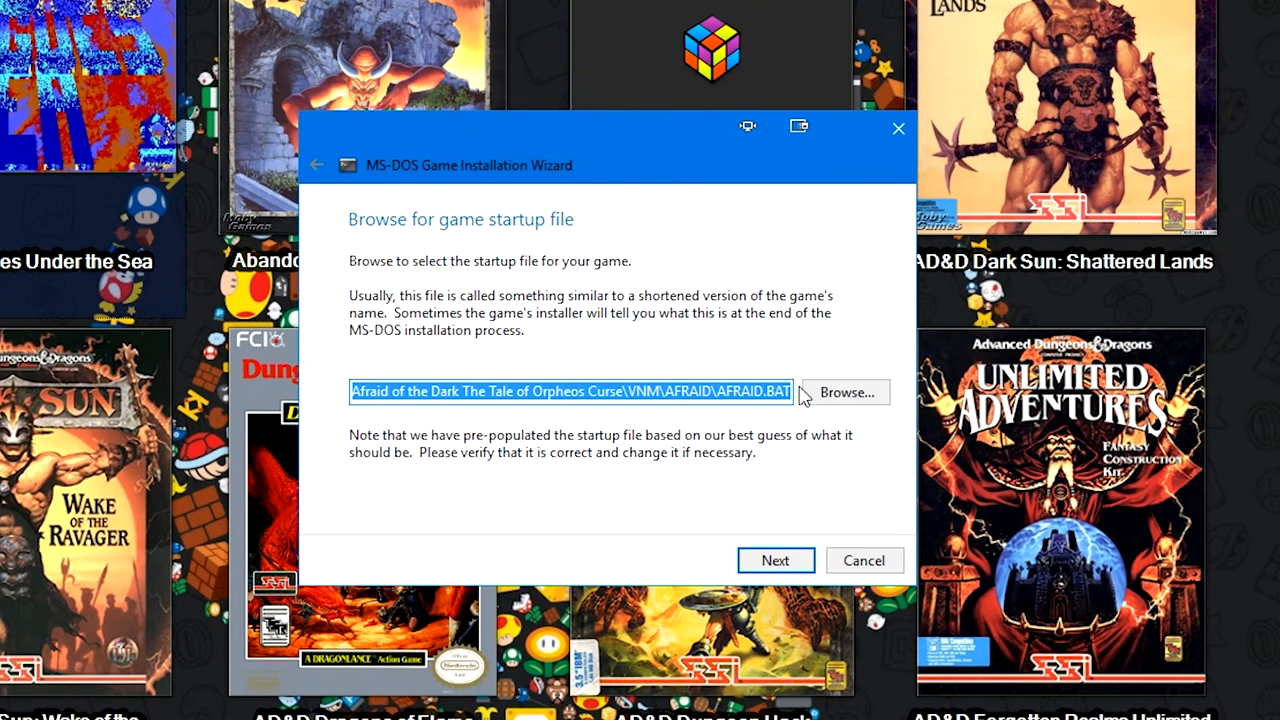
click(844, 392)
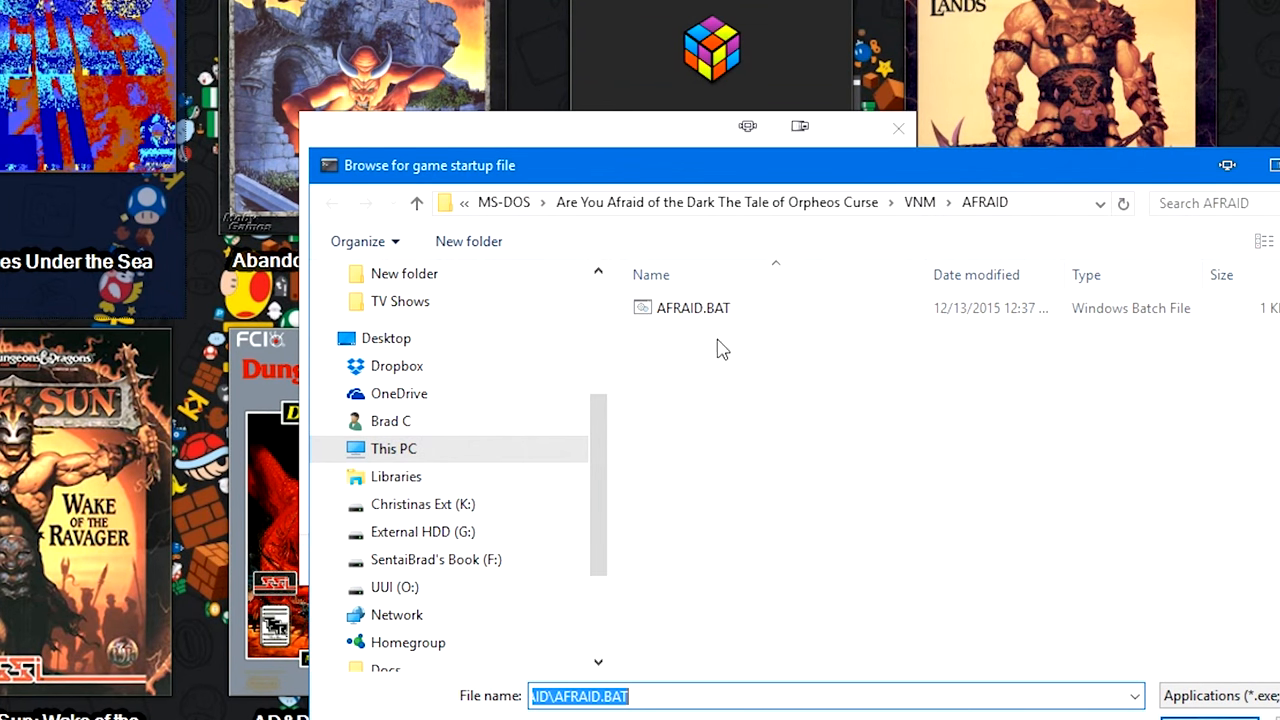
click(693, 307)
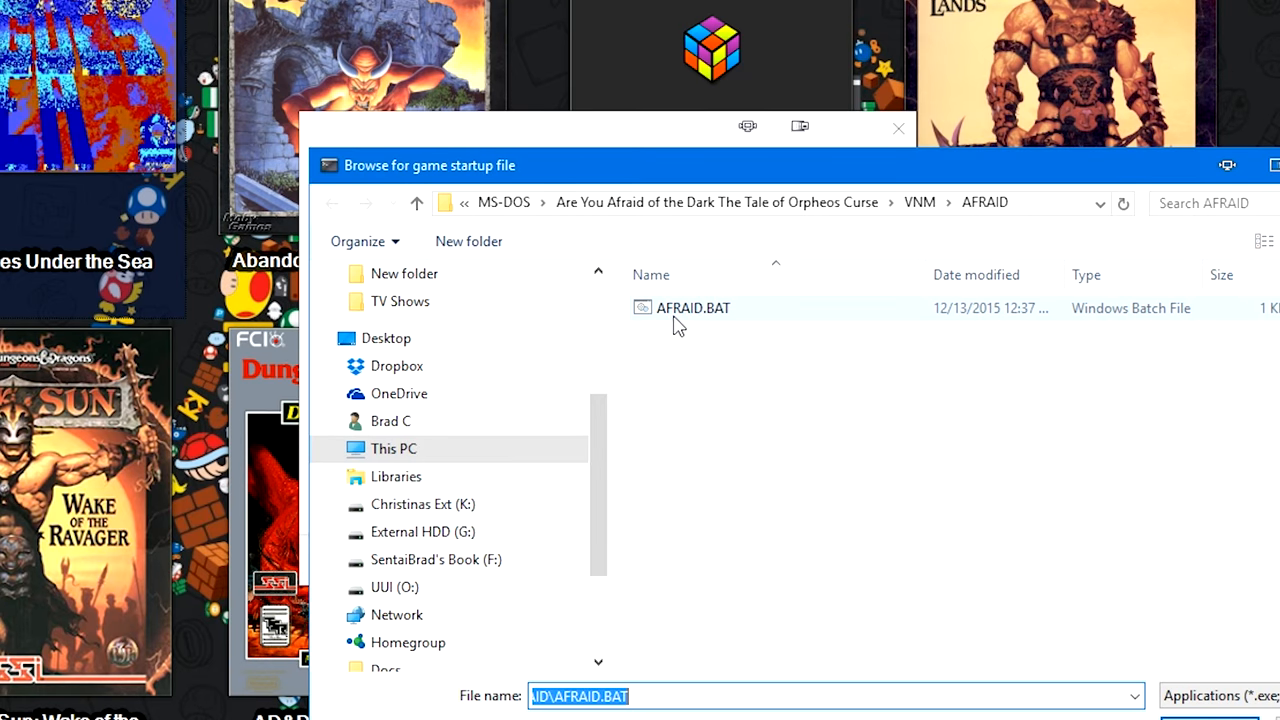
click(693, 308)
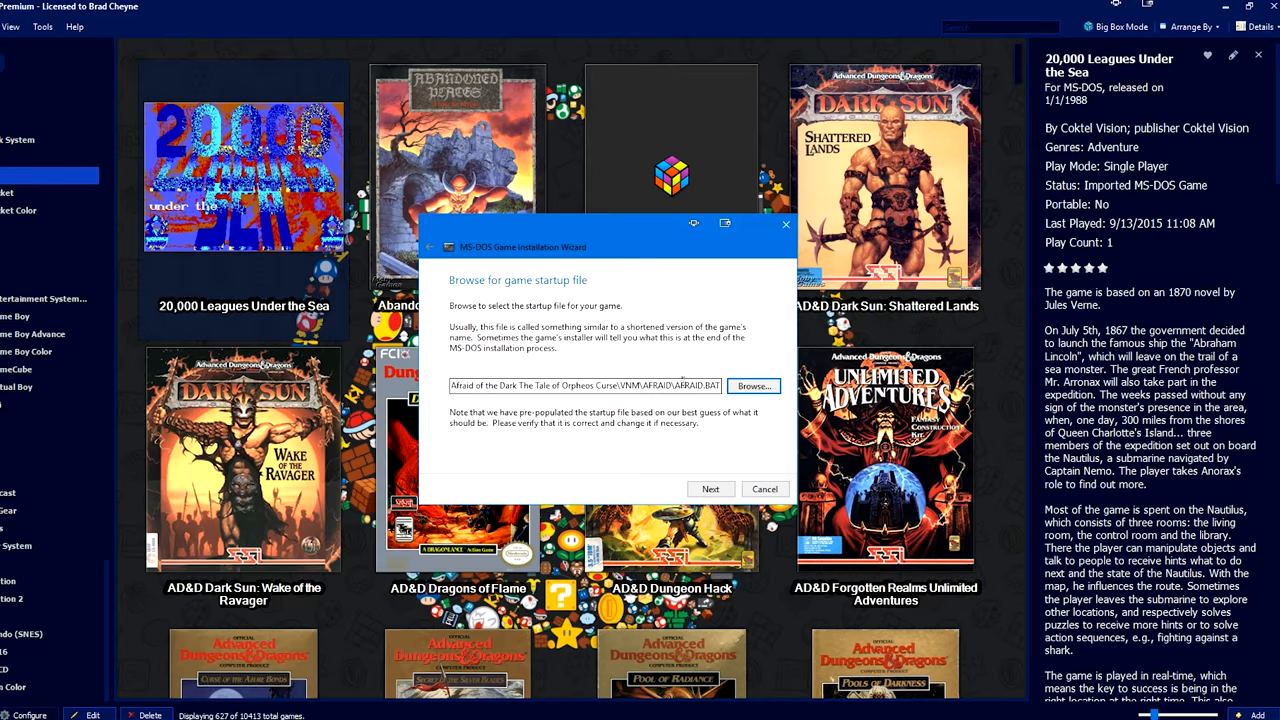
click(710, 489)
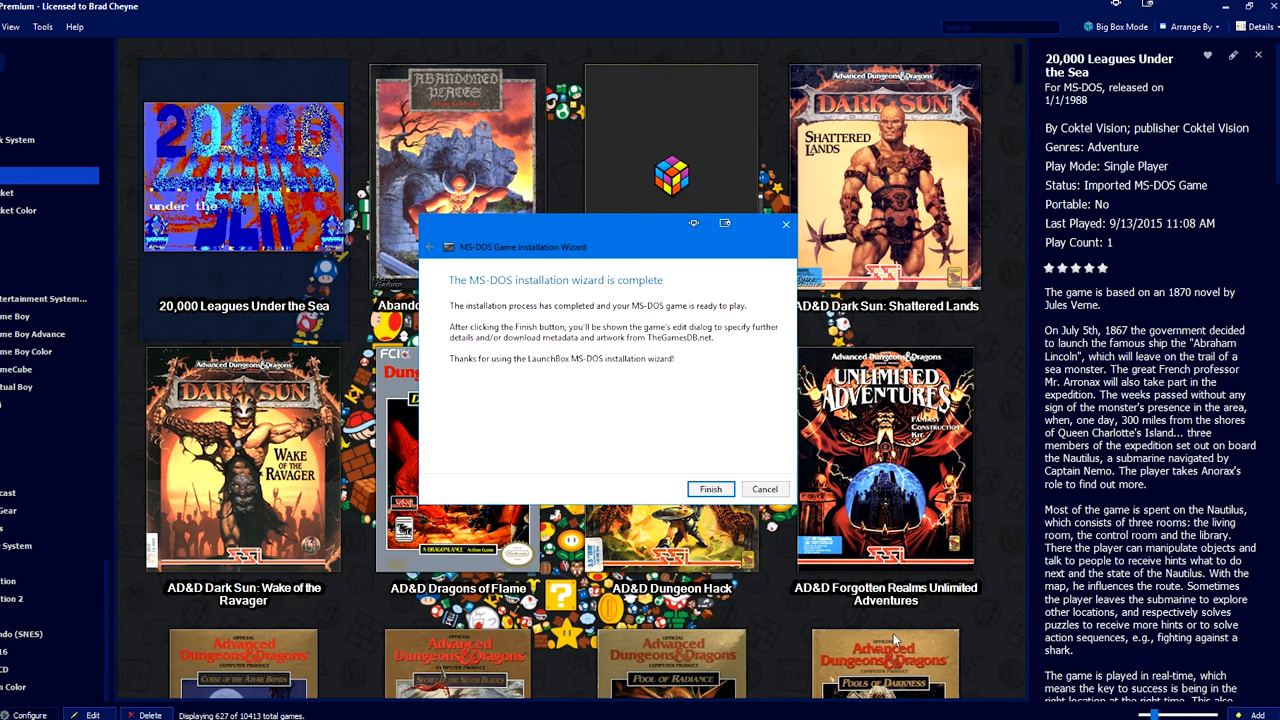
click(710, 489)
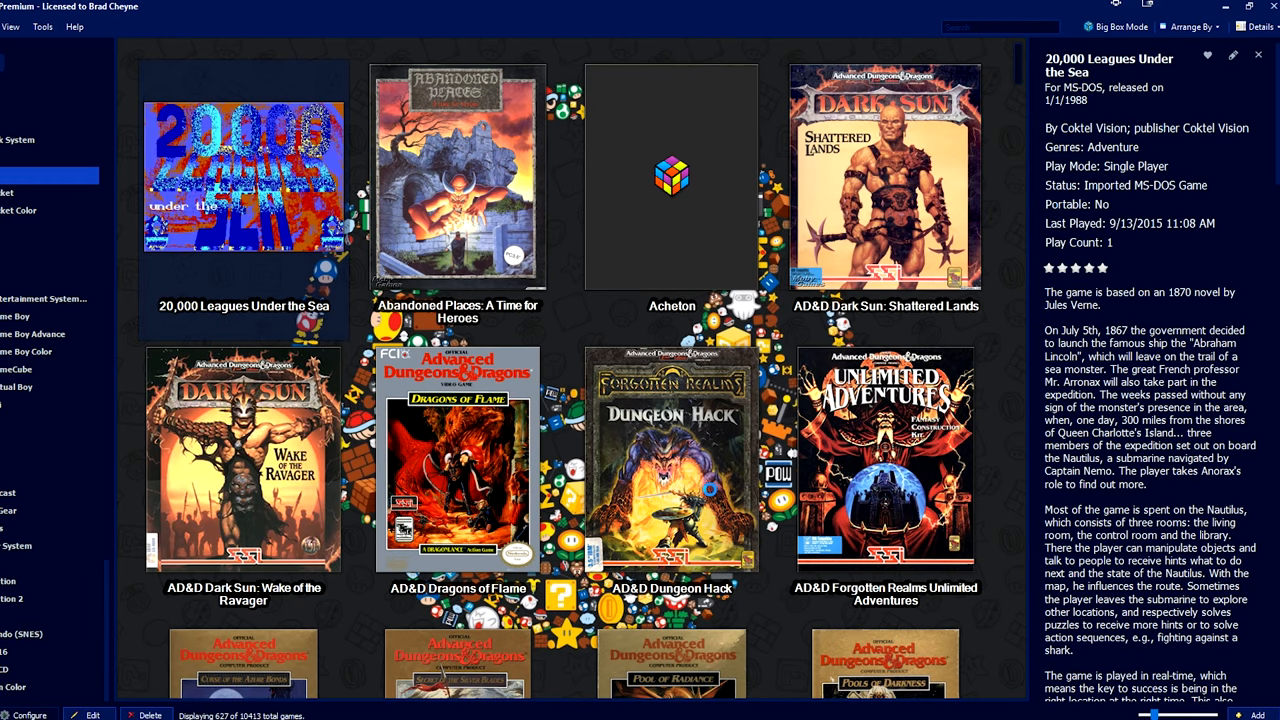
Cancel the artwork download in Edit Game and save the new game's details.
click(91, 714)
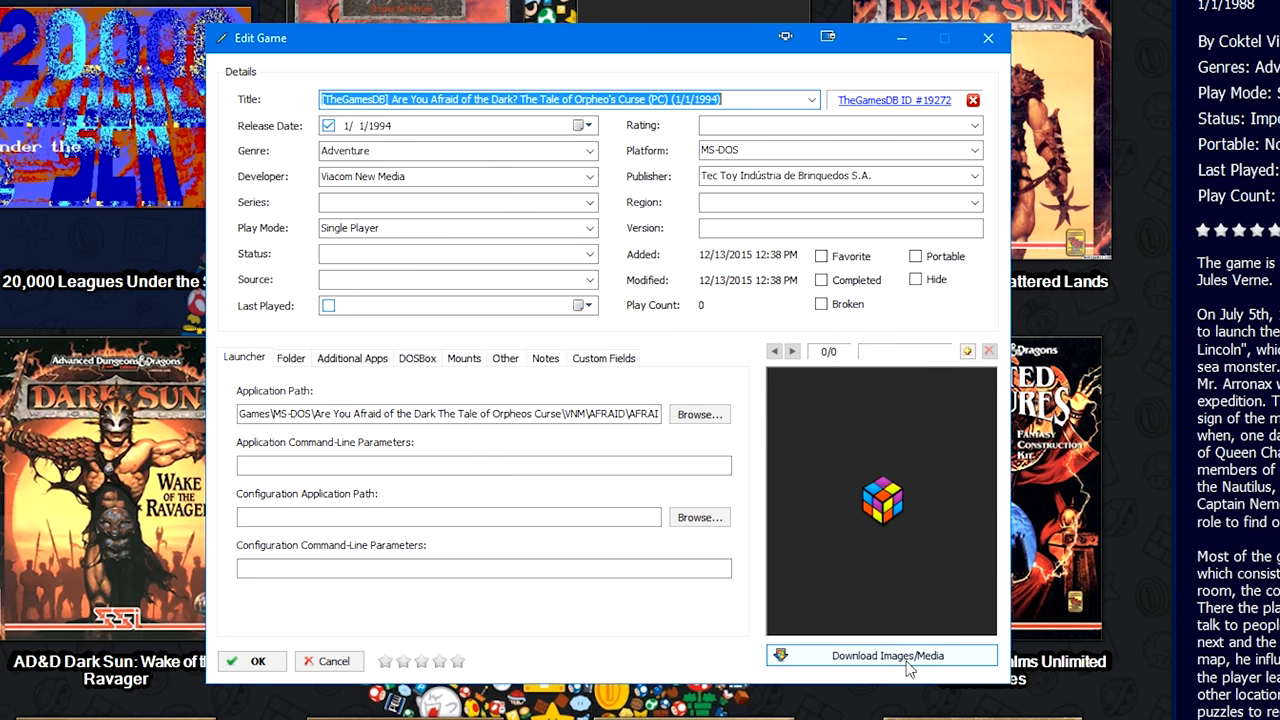
click(880, 655)
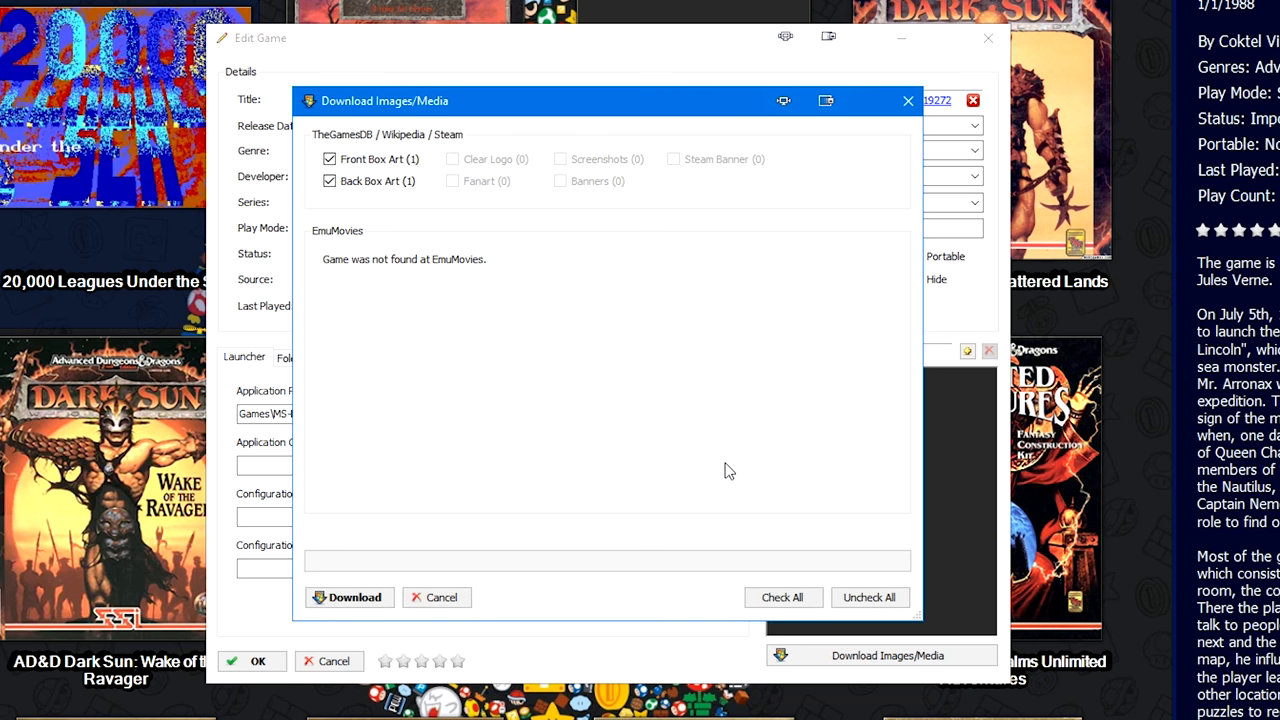
mouse_move(719, 474)
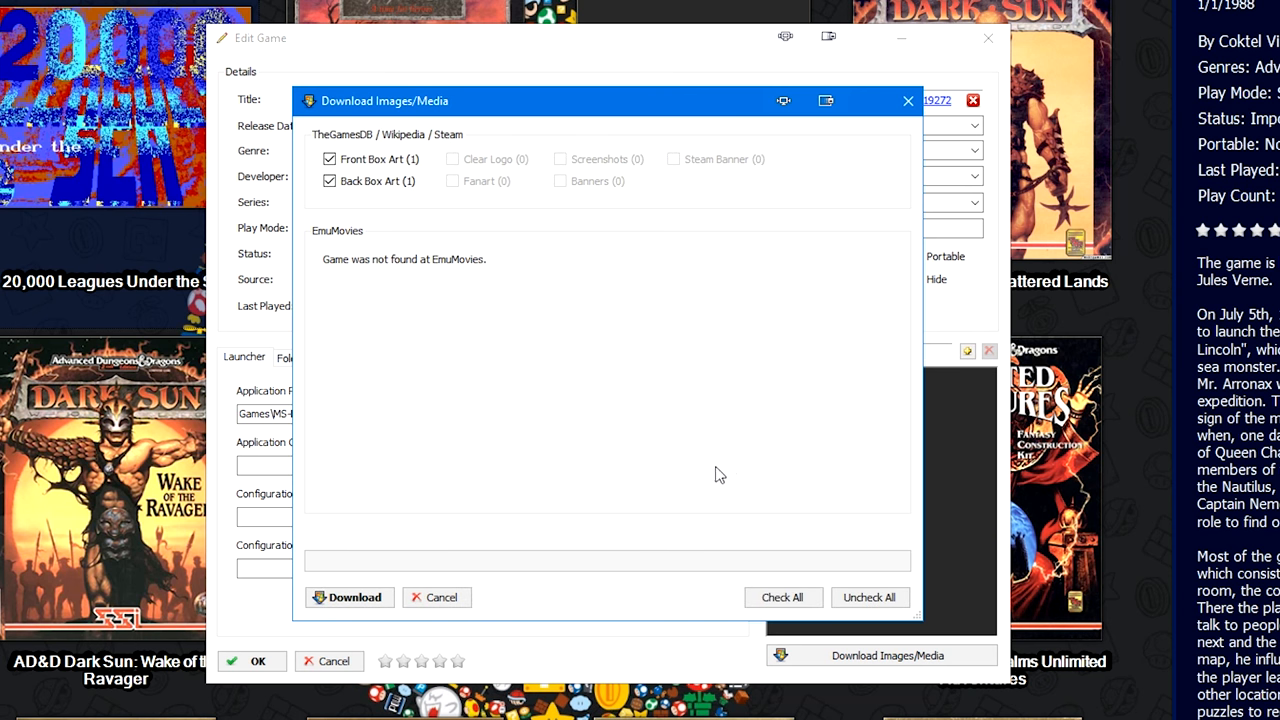
mouse_move(437, 597)
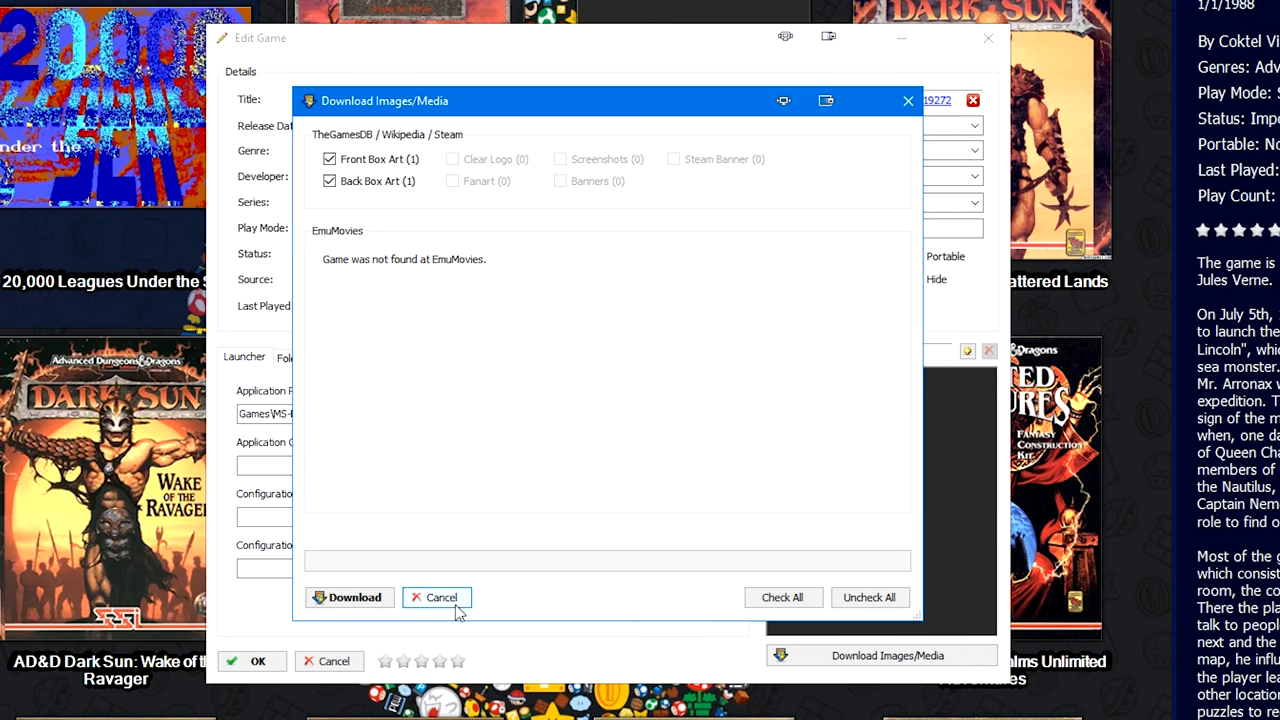
click(437, 597)
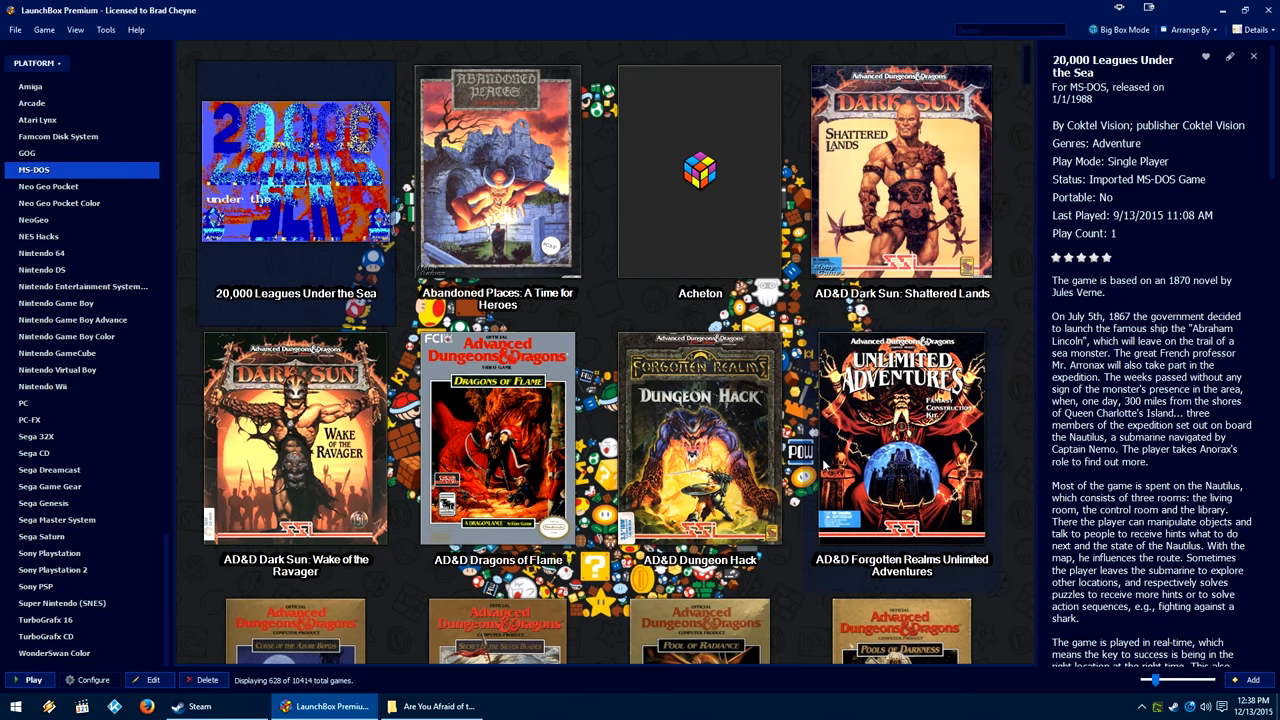
Point Albion's Application Path at setup.exe instead of albion.bat and save the game.
scroll(down, 3)
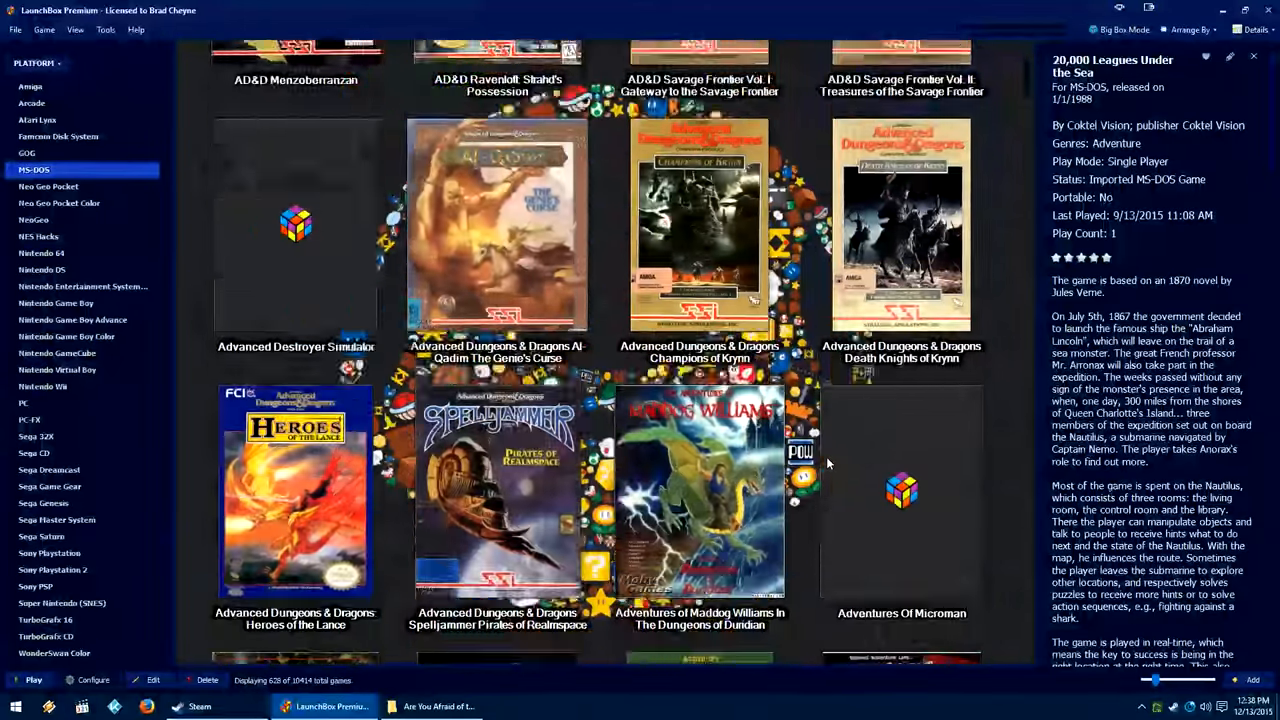
scroll(down, 3)
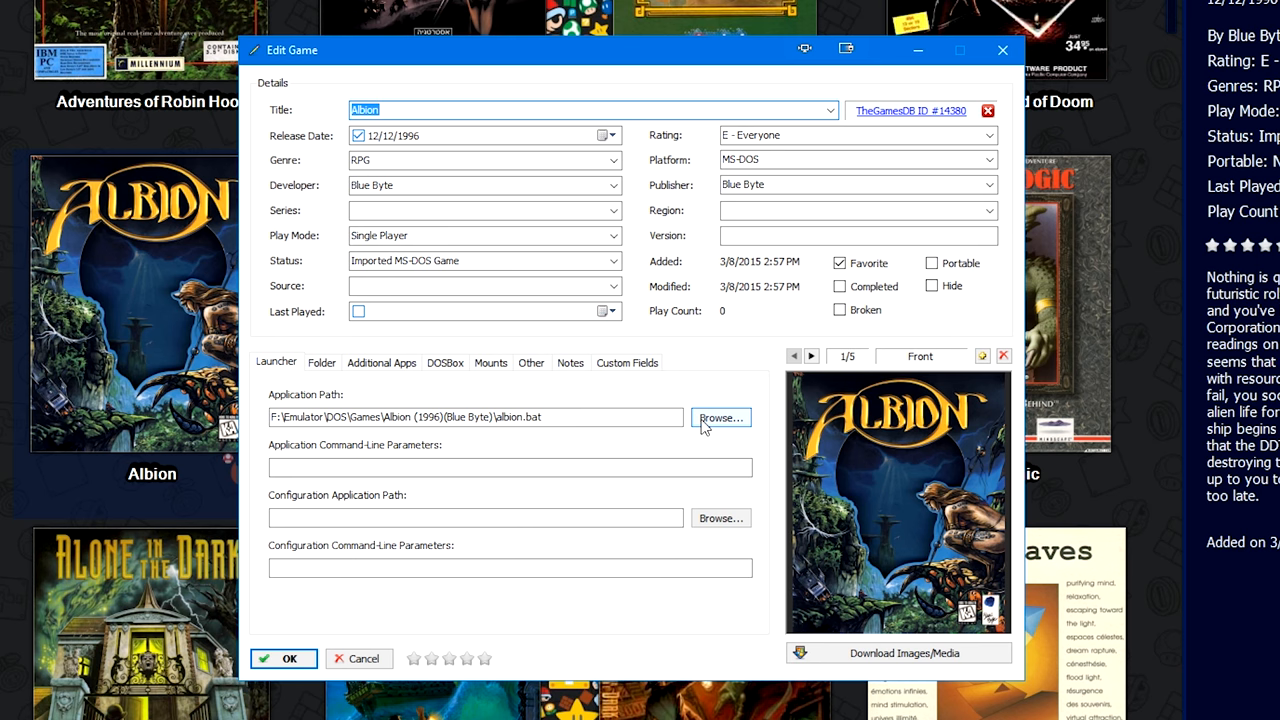
click(720, 417)
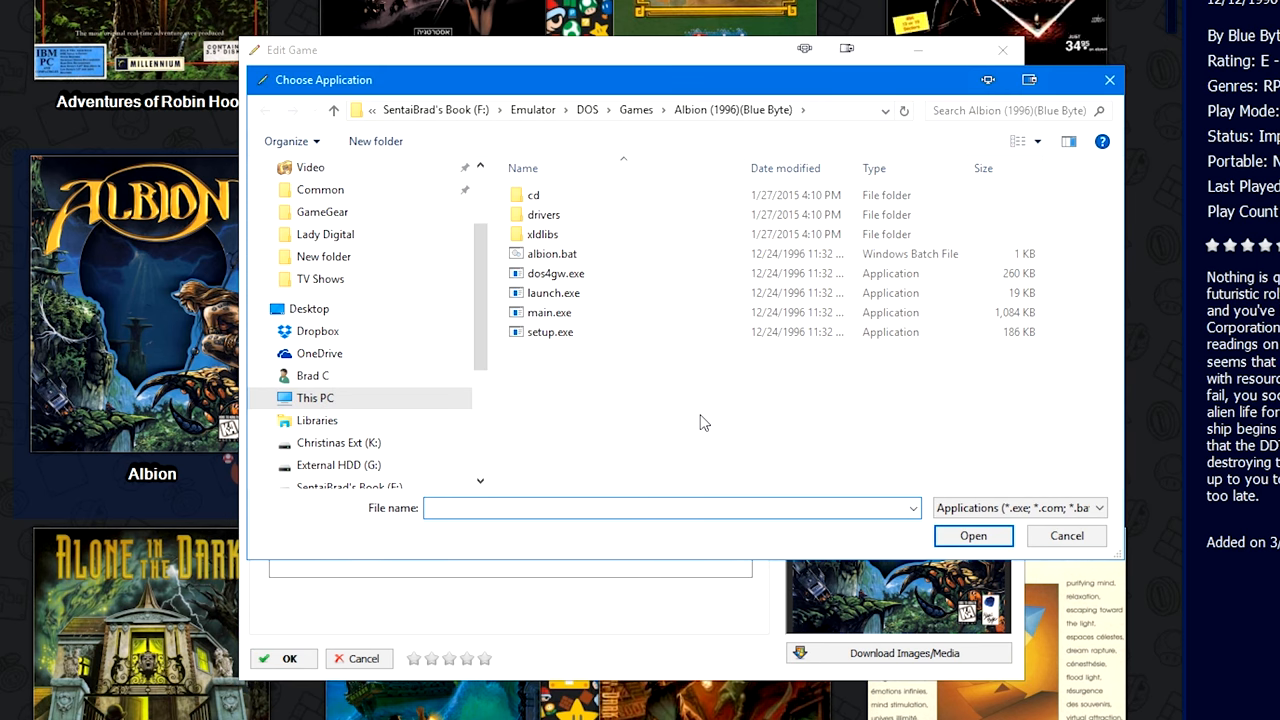
mouse_move(680, 402)
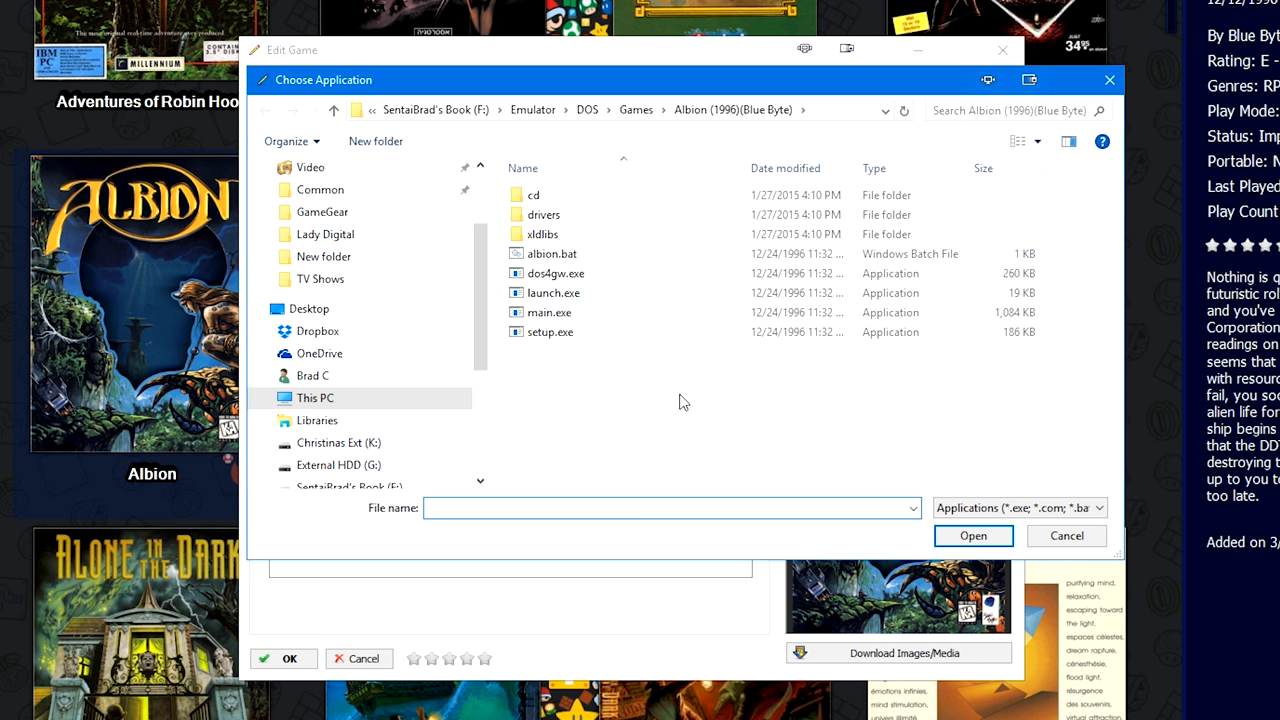
click(550, 253)
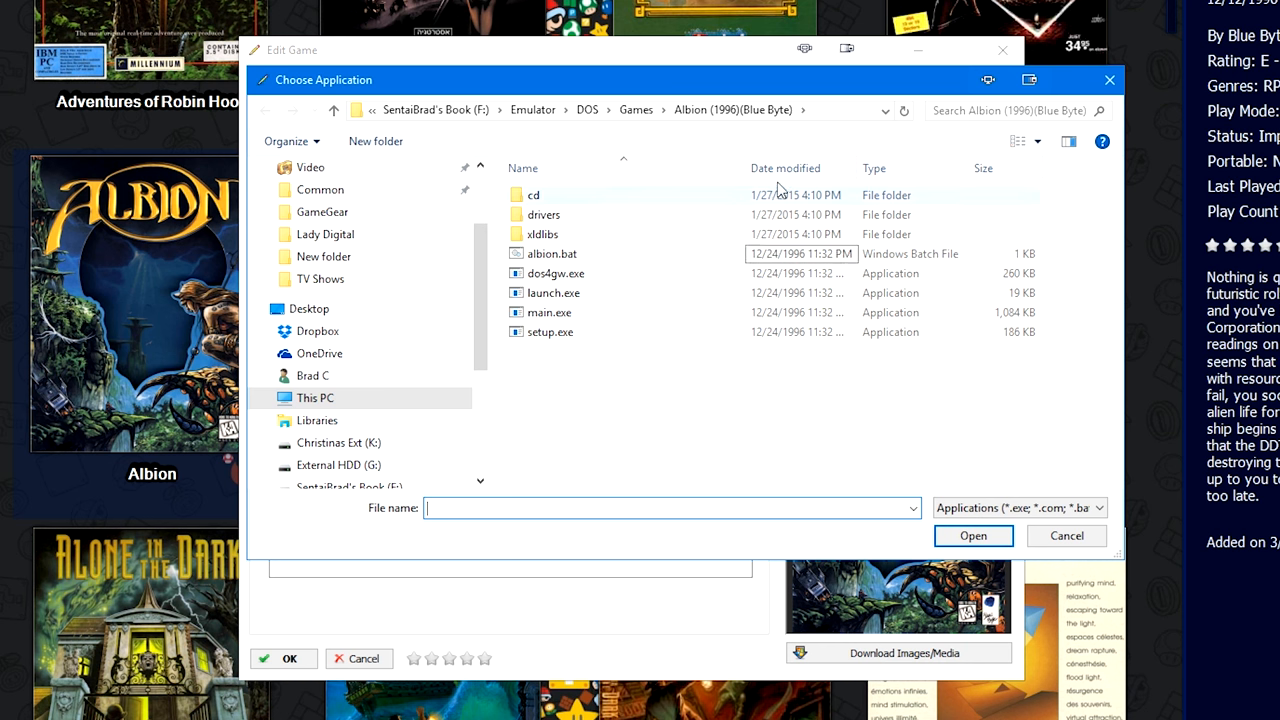
click(551, 253)
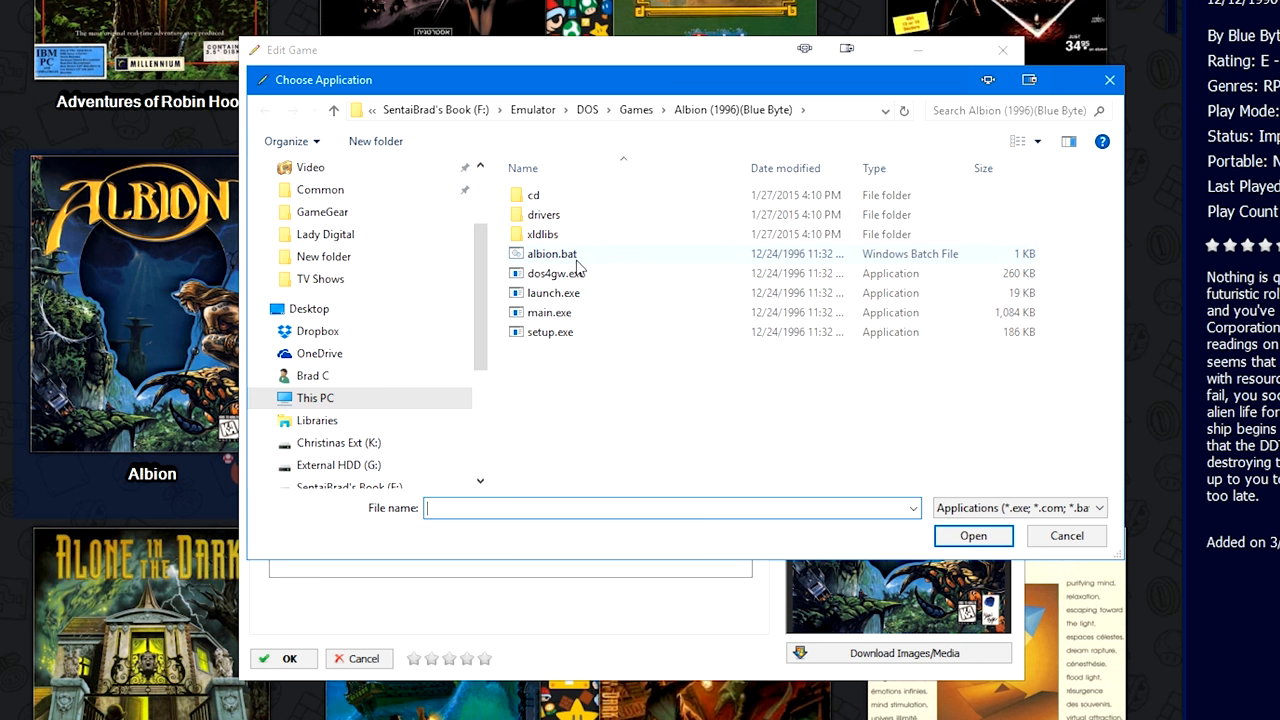
mouse_move(578, 265)
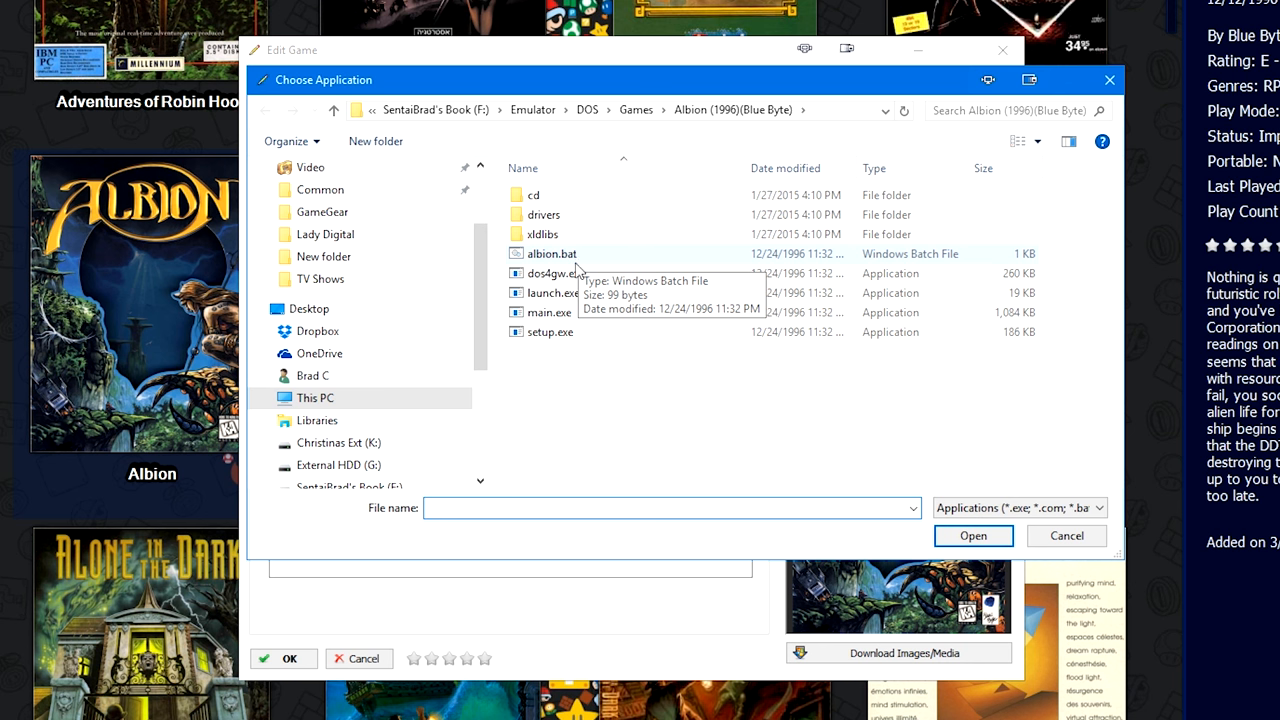
mouse_move(545, 312)
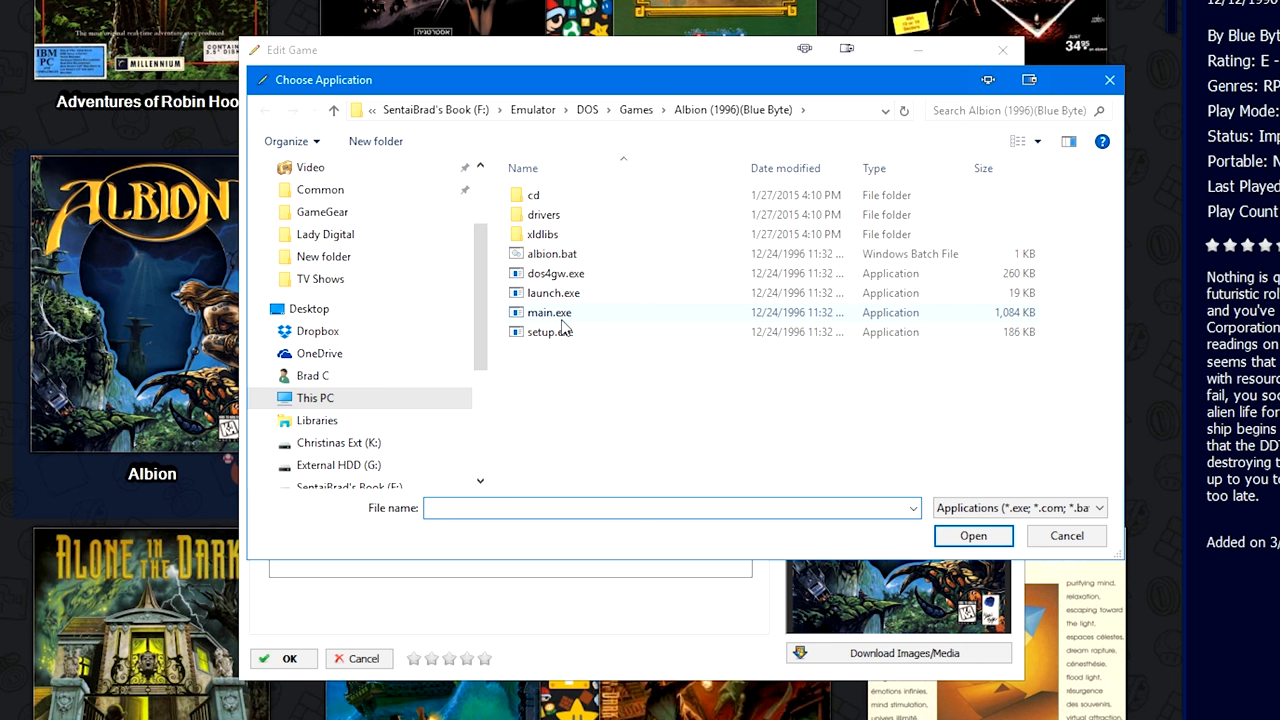
mouse_move(565, 325)
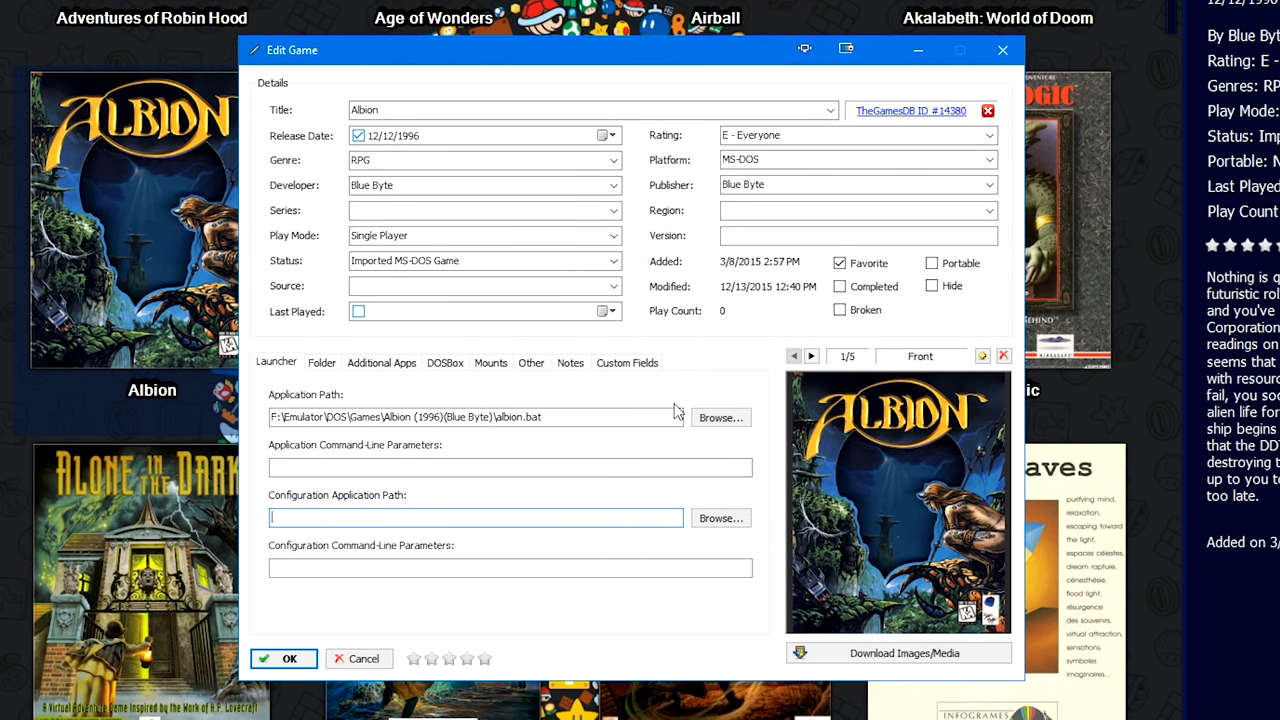
click(720, 517)
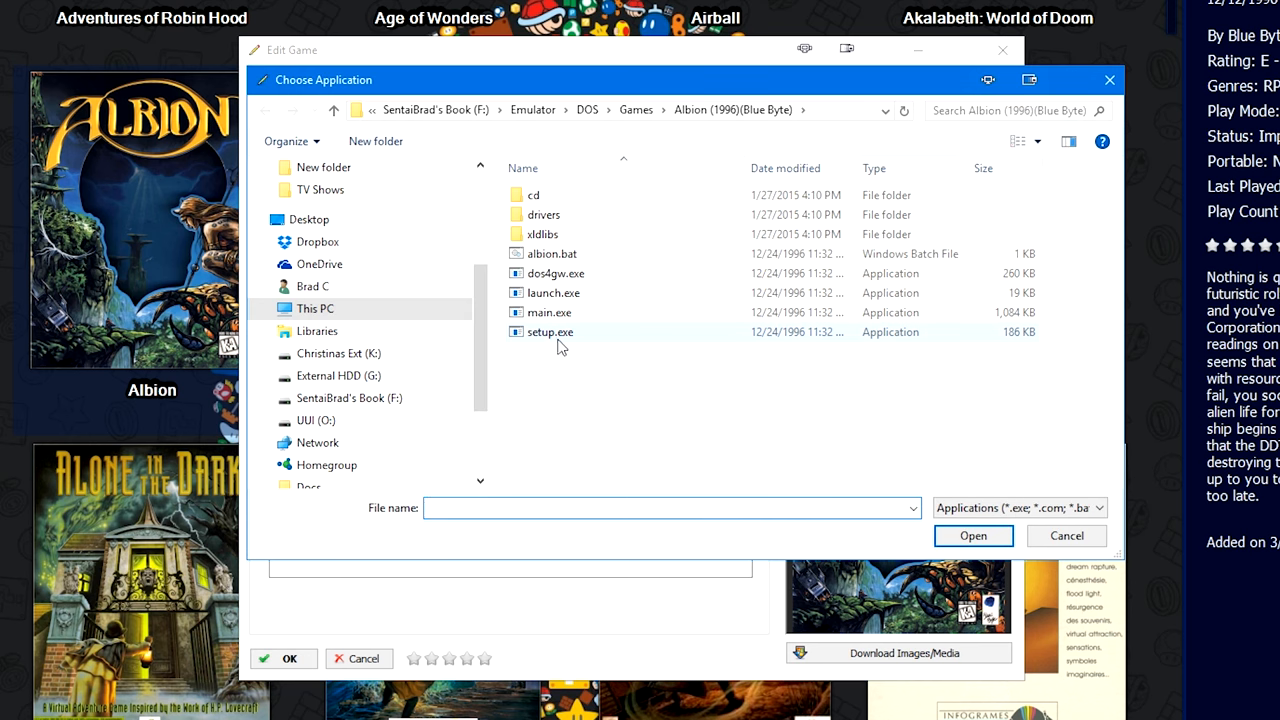
mouse_move(549, 332)
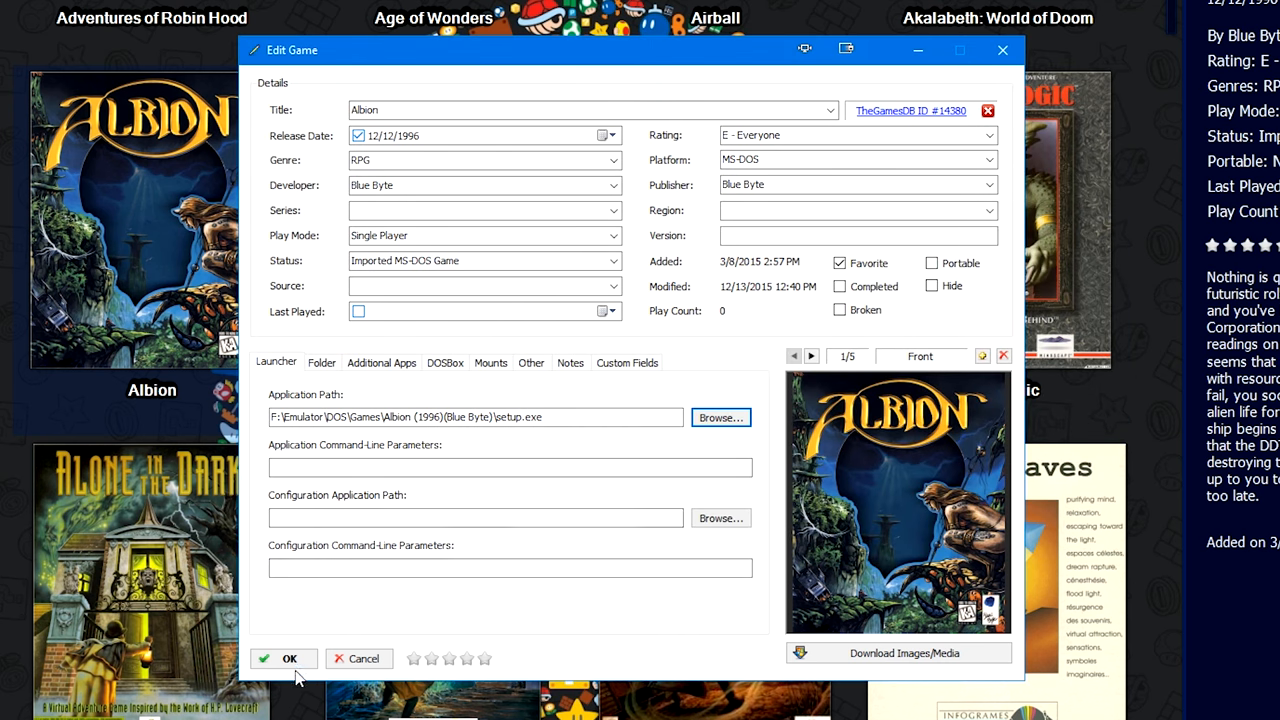
click(284, 658)
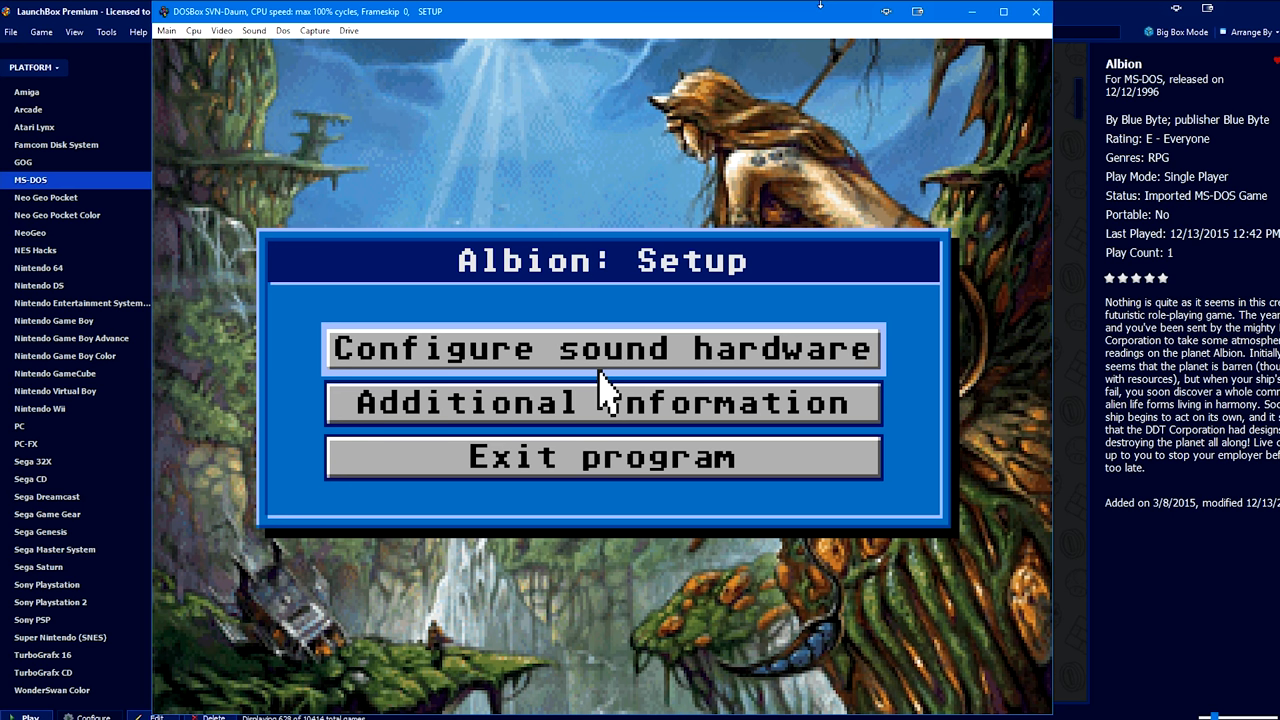
mouse_move(585, 403)
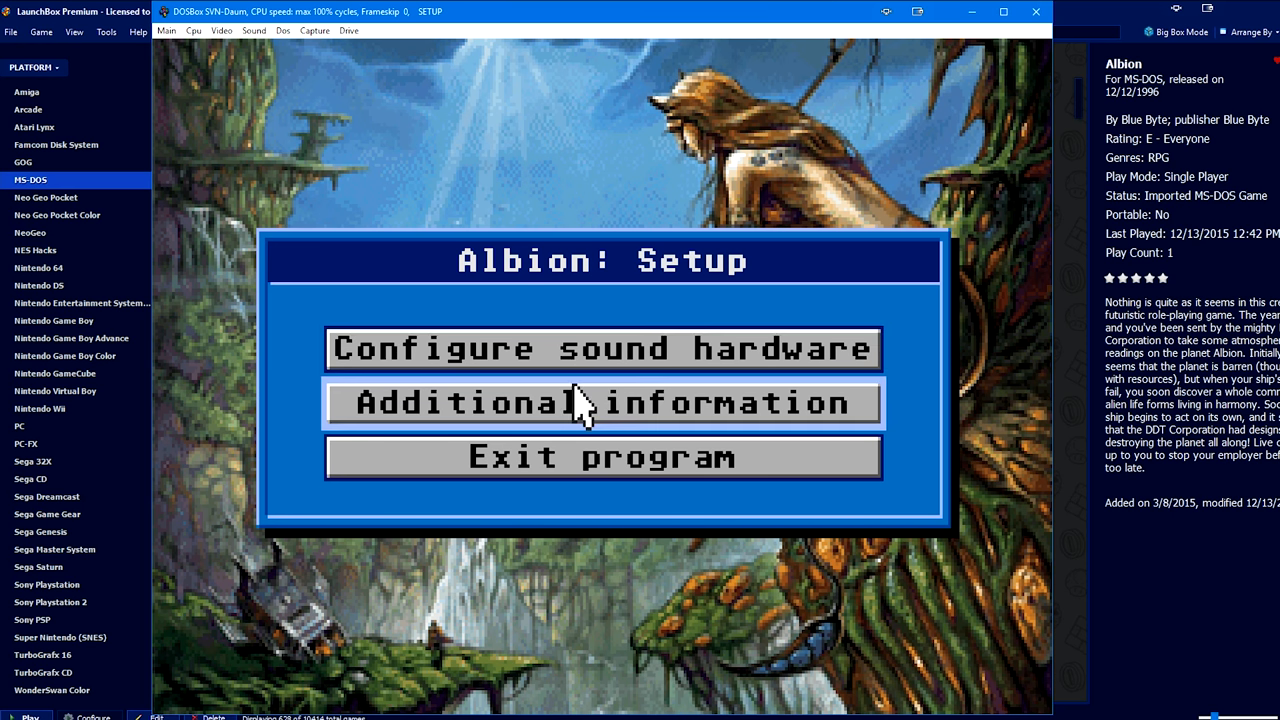
Select Sound Blaster Pro (new version) for MIDI music and confirm both the MIDI and digital audio configurations.
click(603, 349)
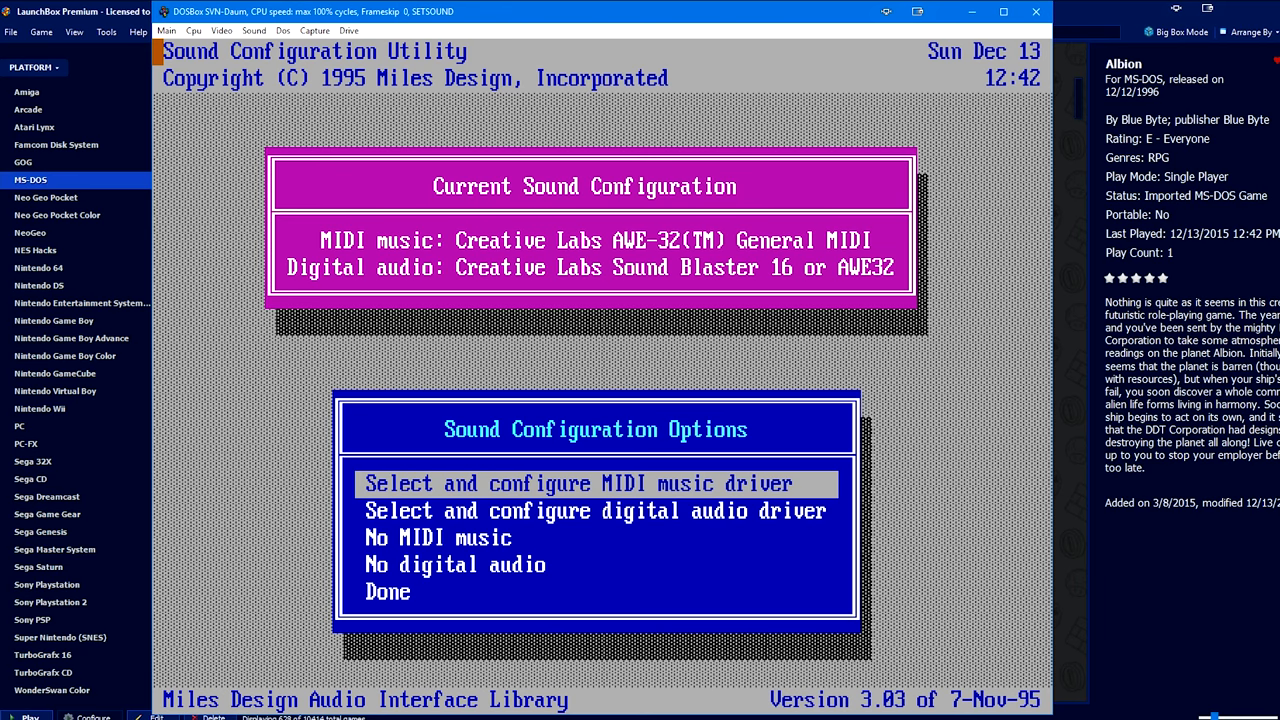
key(down)
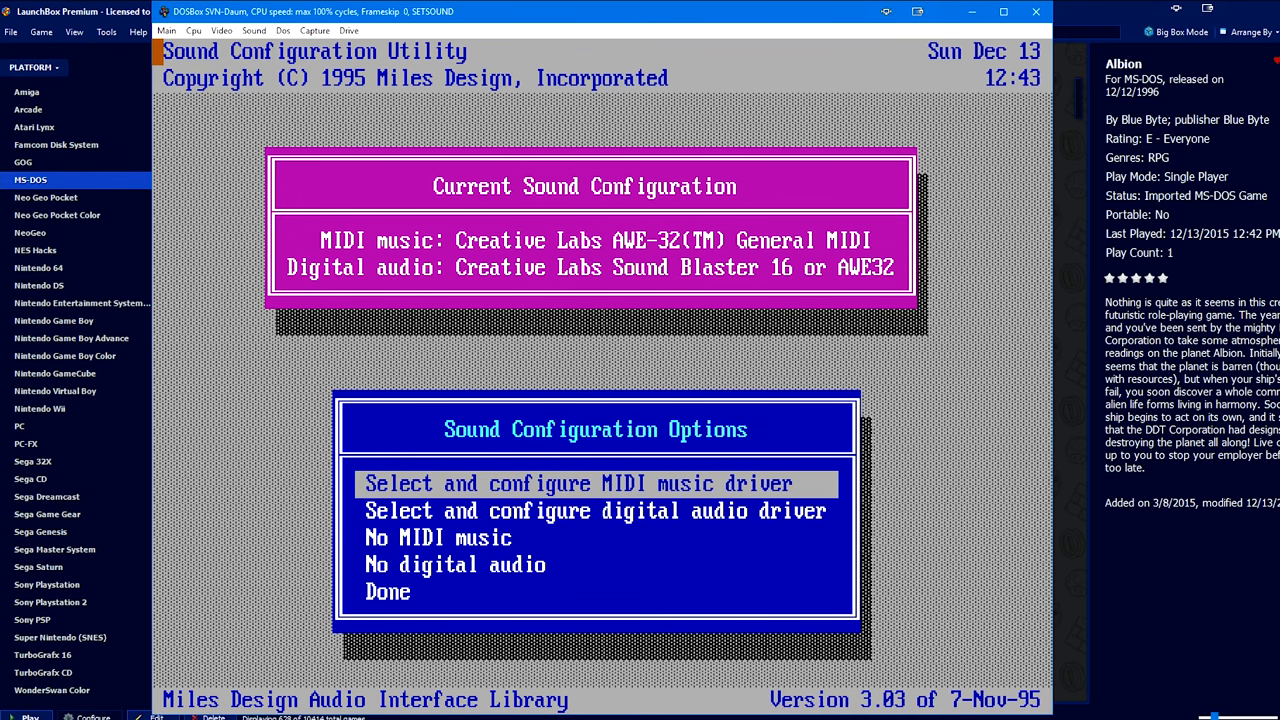
key(Down)
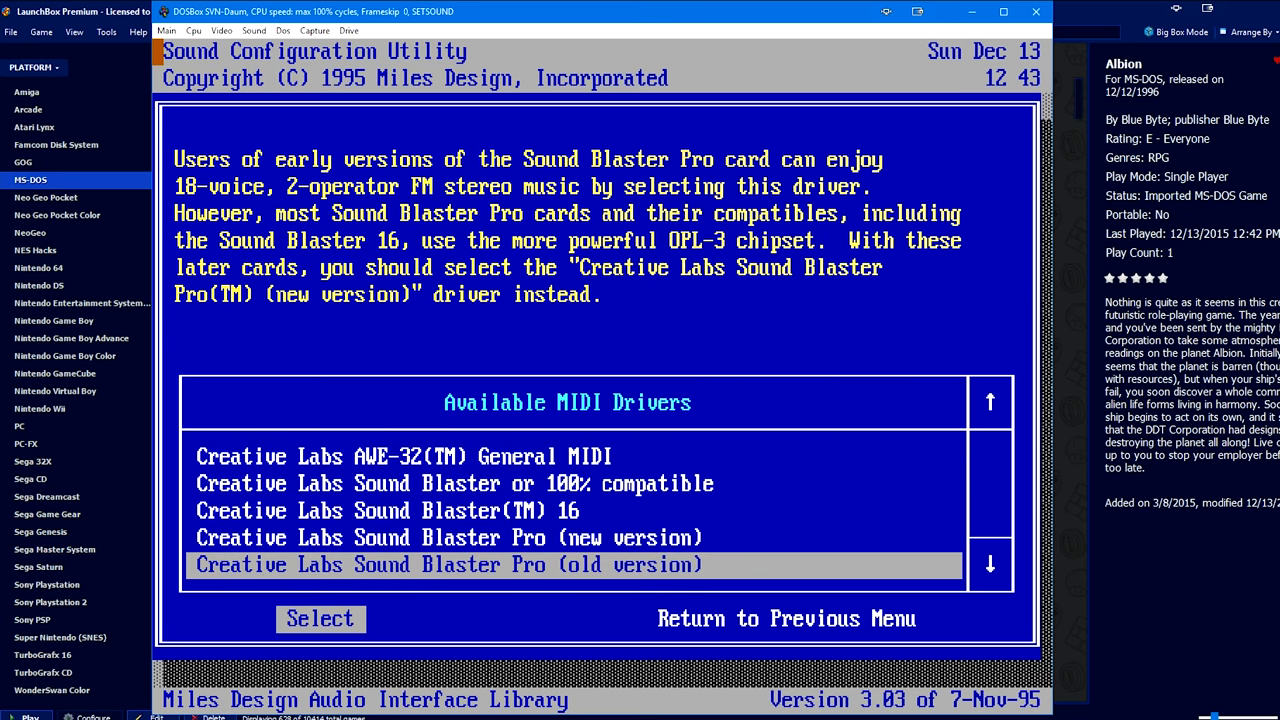
key(up)
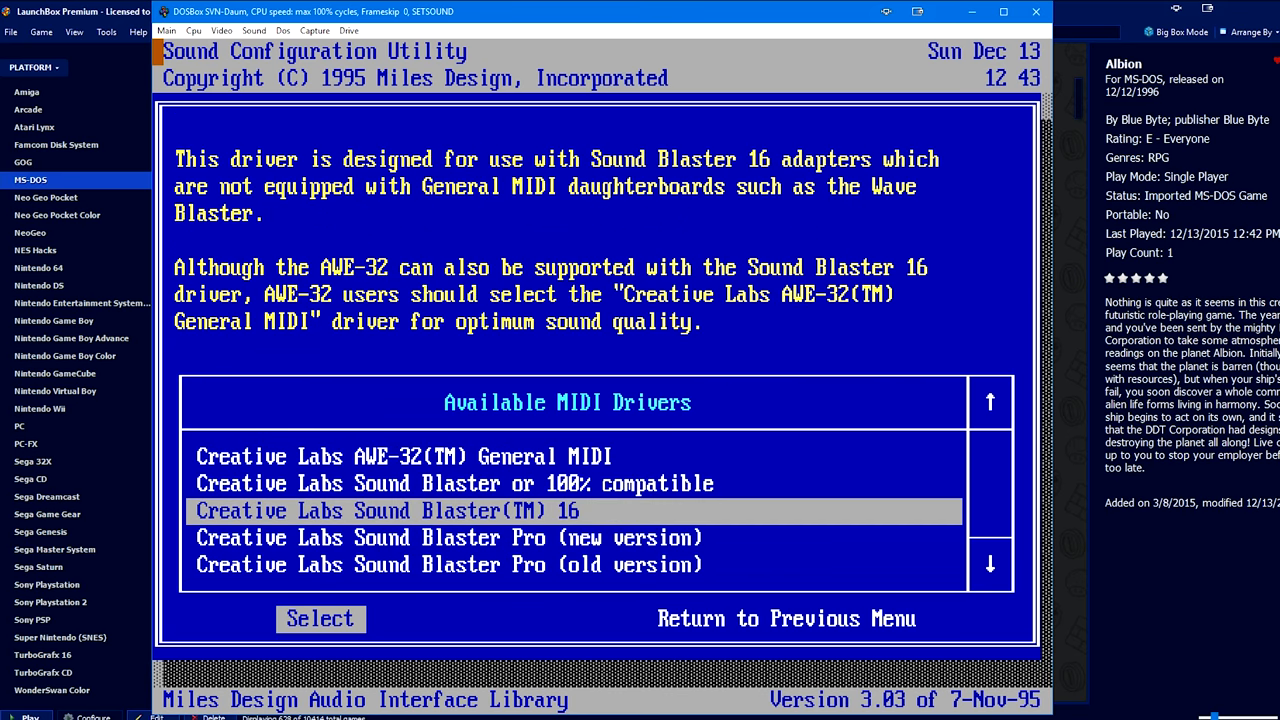
key(Down)
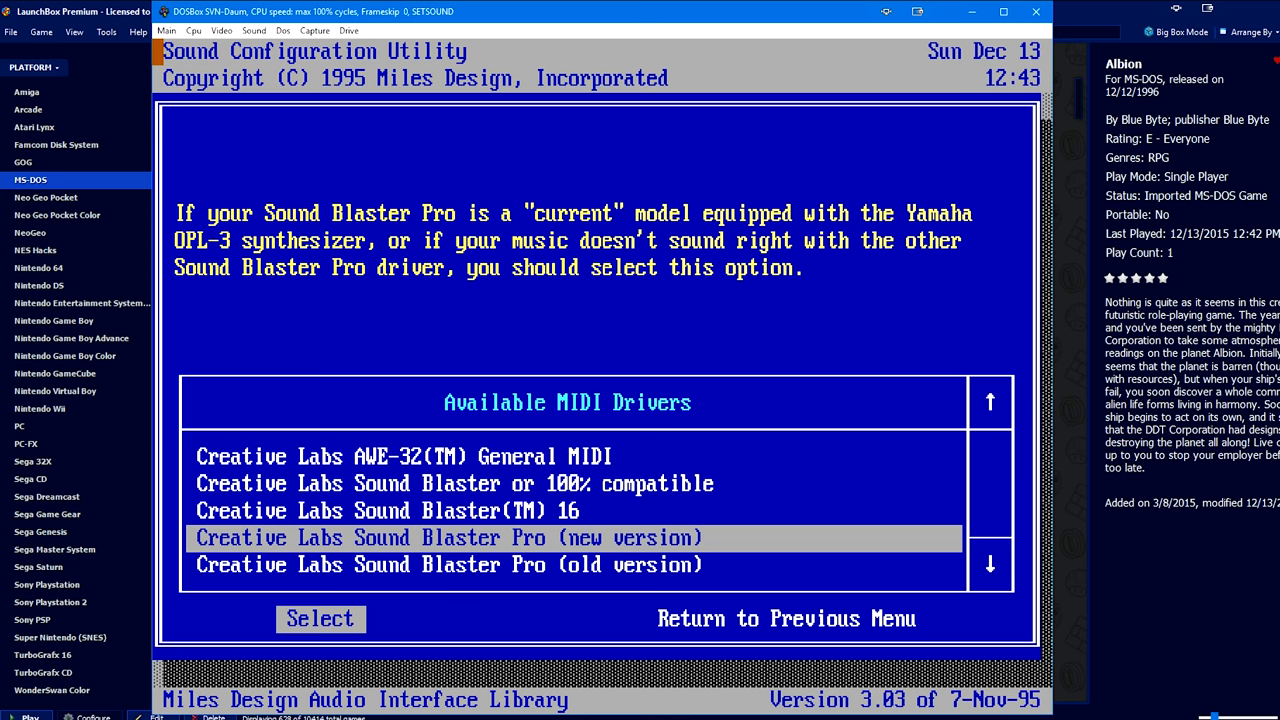
scroll(down, 3)
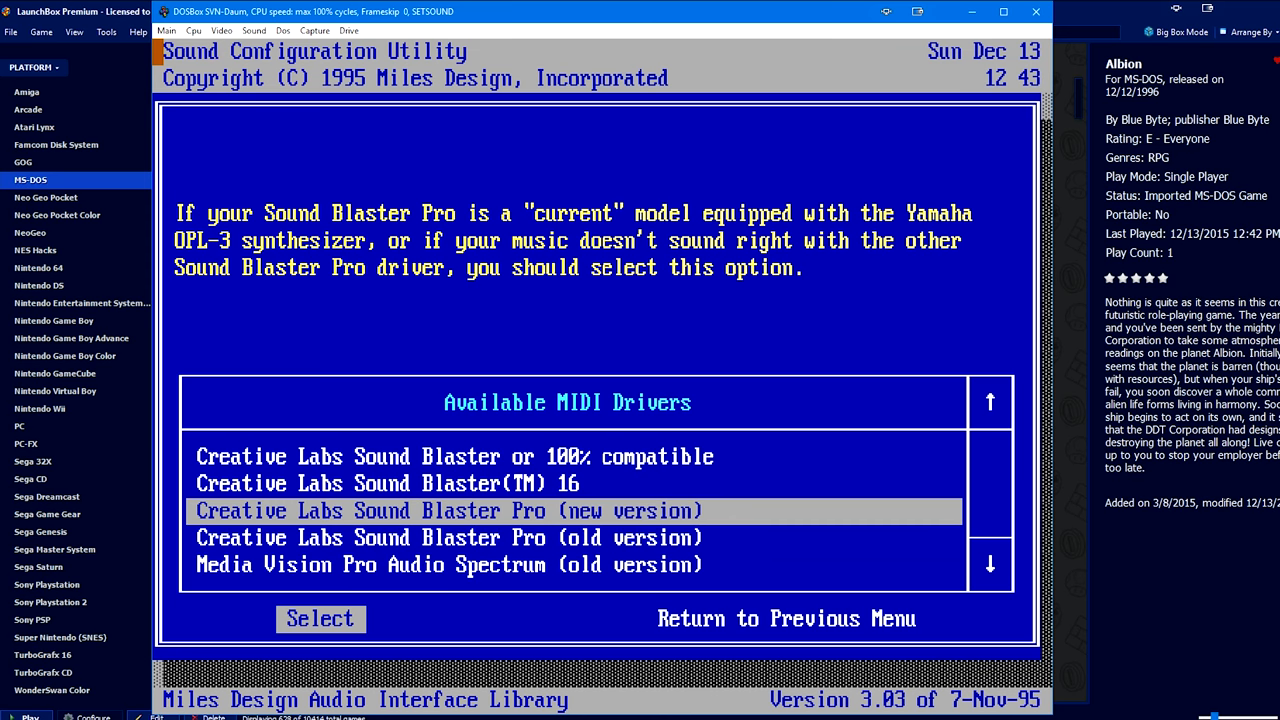
click(320, 618)
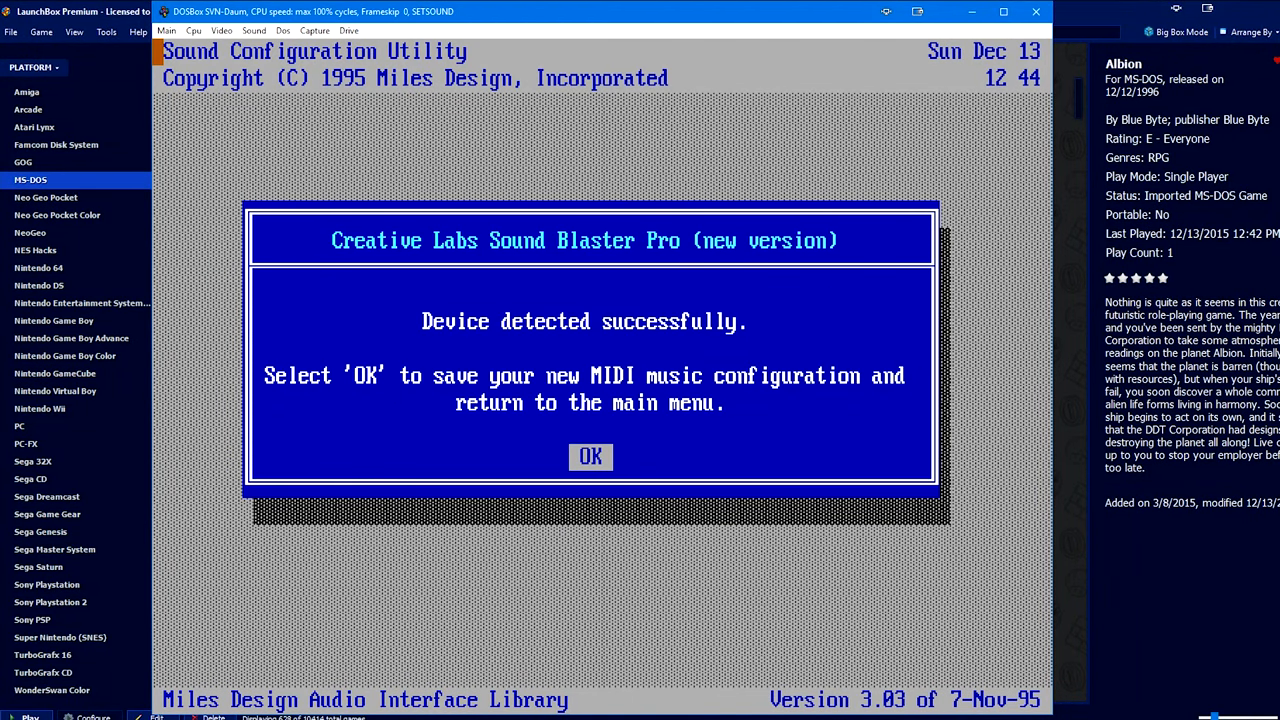
click(590, 456)
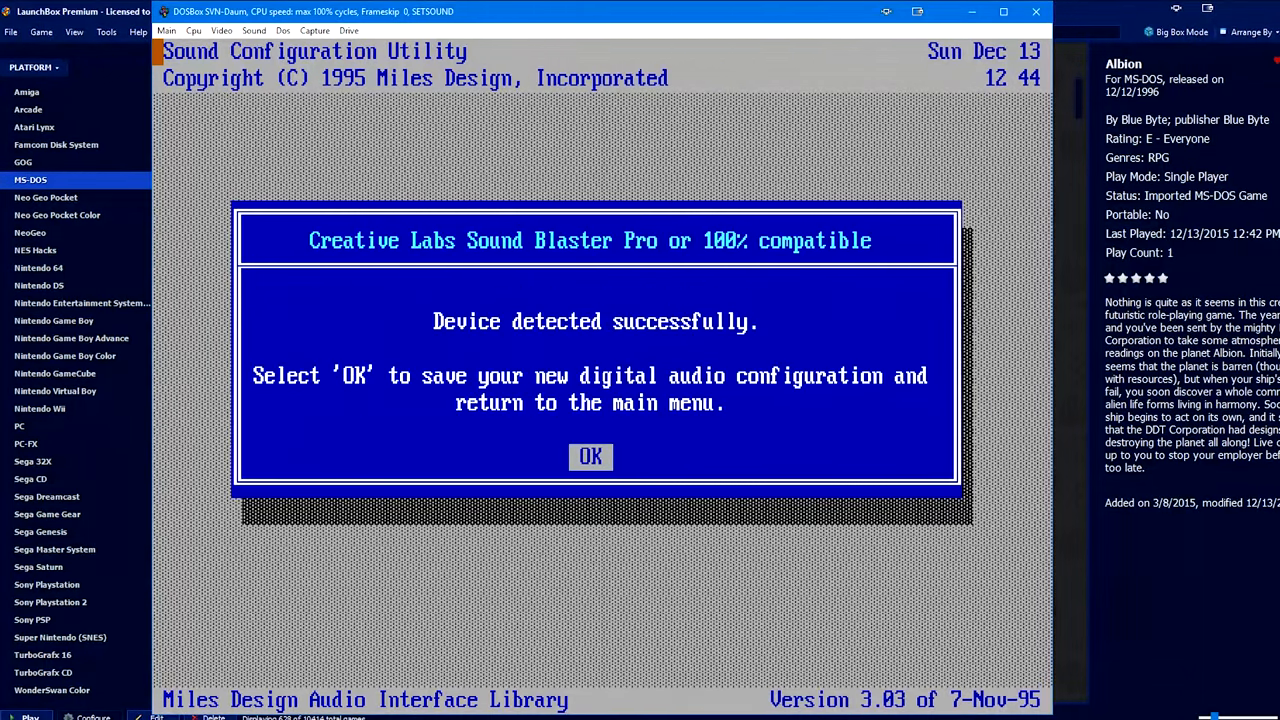
click(590, 456)
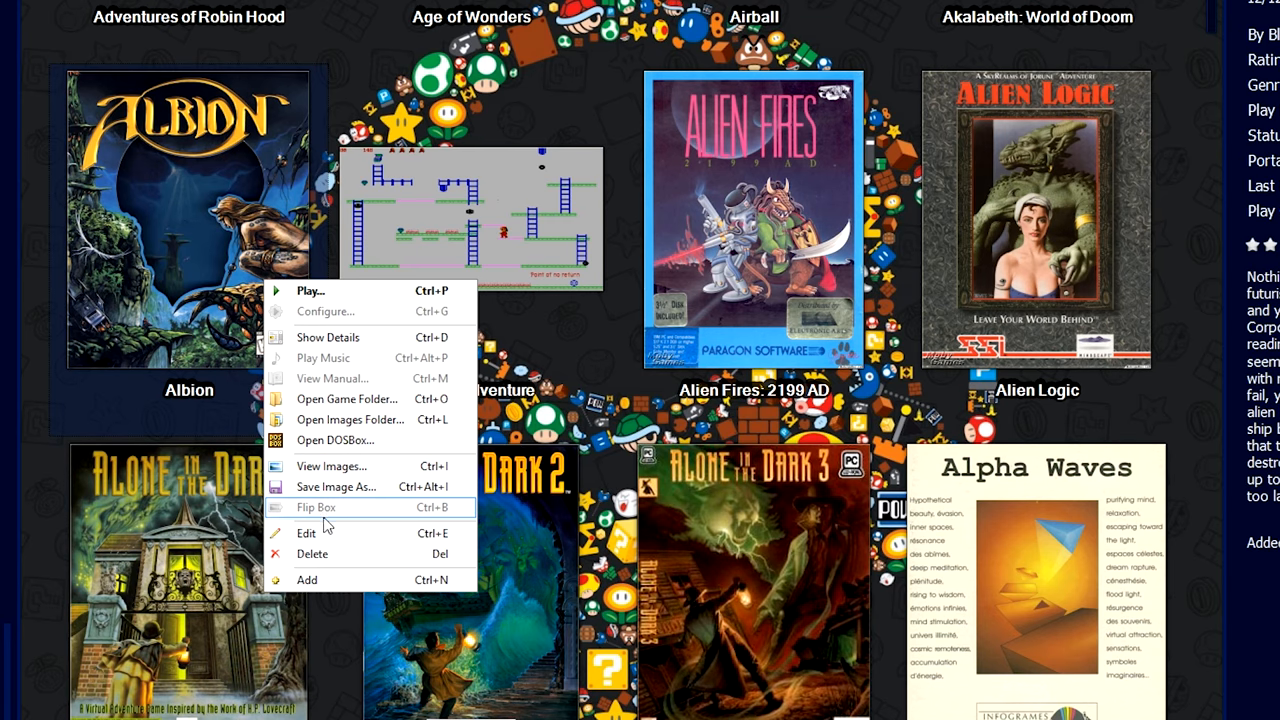
Open the LaunchBox 5.2 installation folder in File Explorer from Albion's game tile.
click(306, 532)
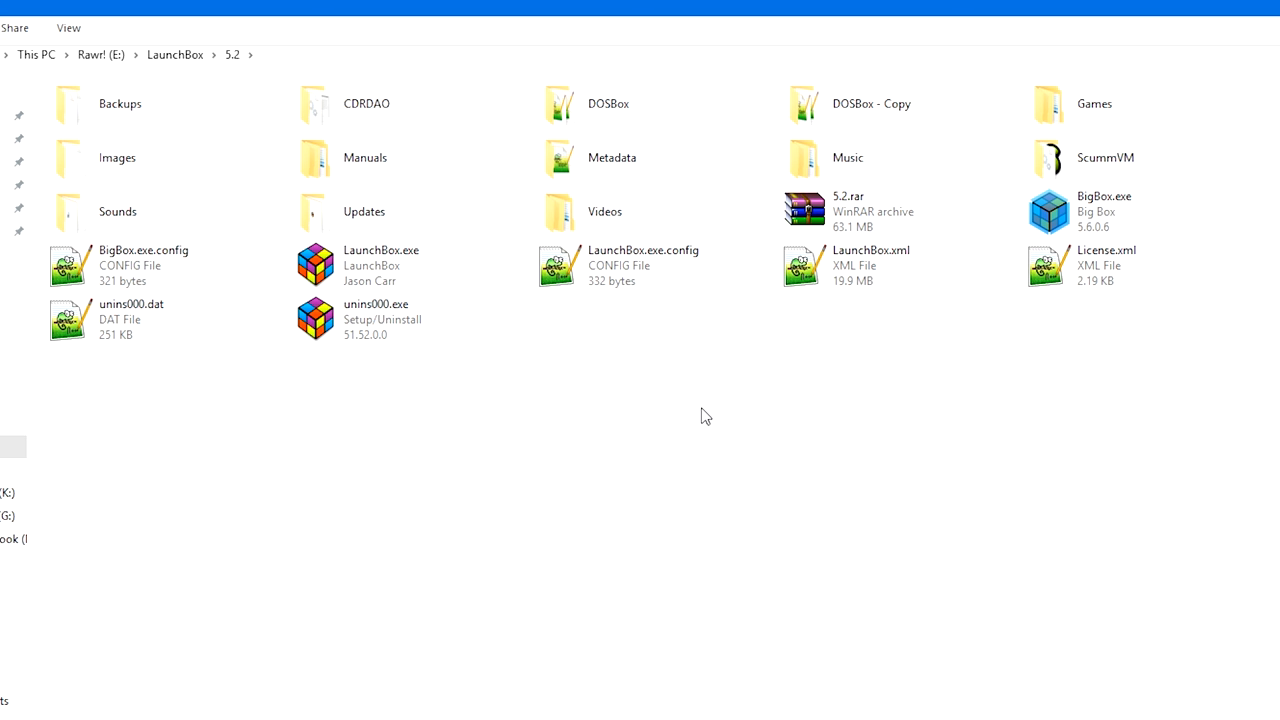
mouse_move(984, 448)
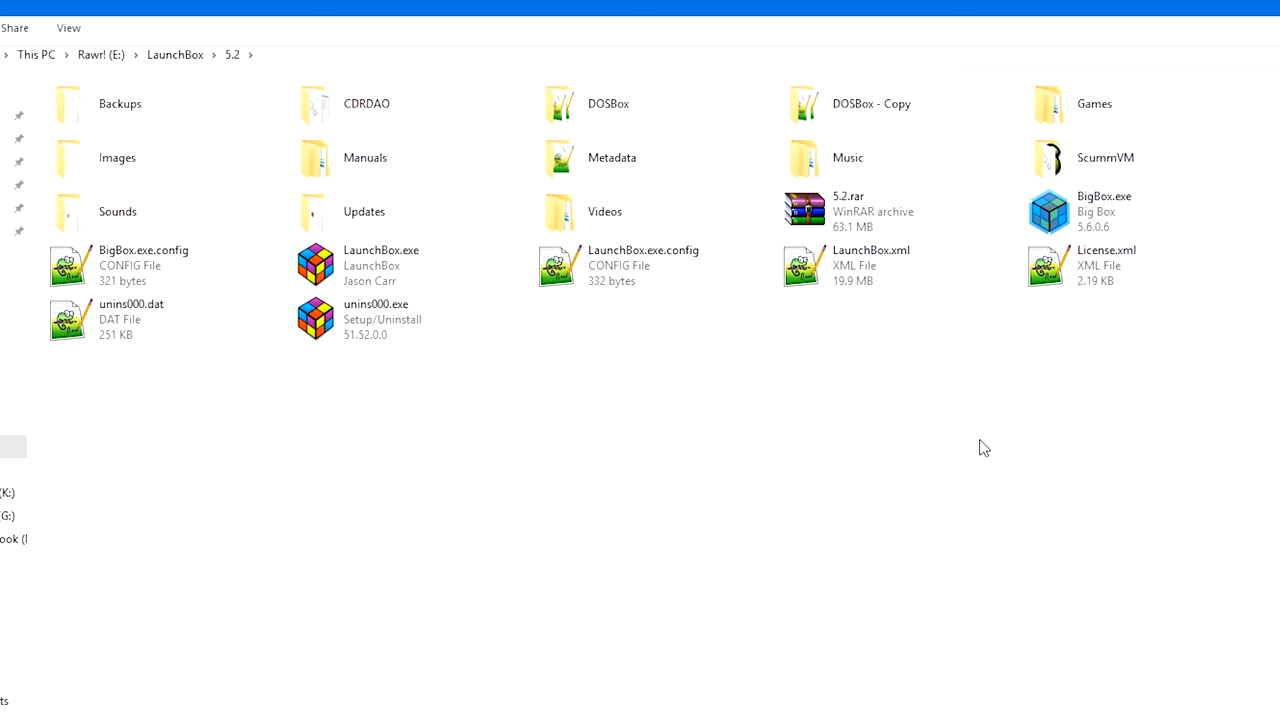
Open the 'DOSBox - Copy' folder in the LaunchBox 5.2 directory.
click(608, 103)
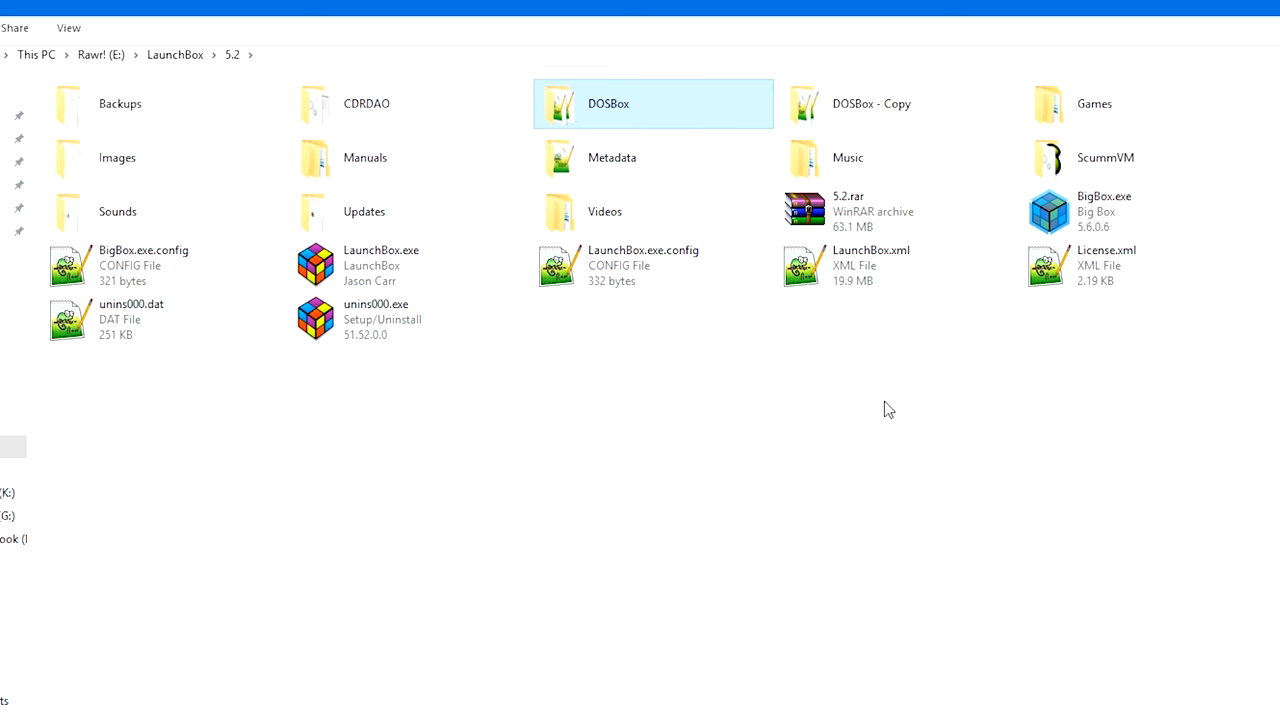
click(897, 103)
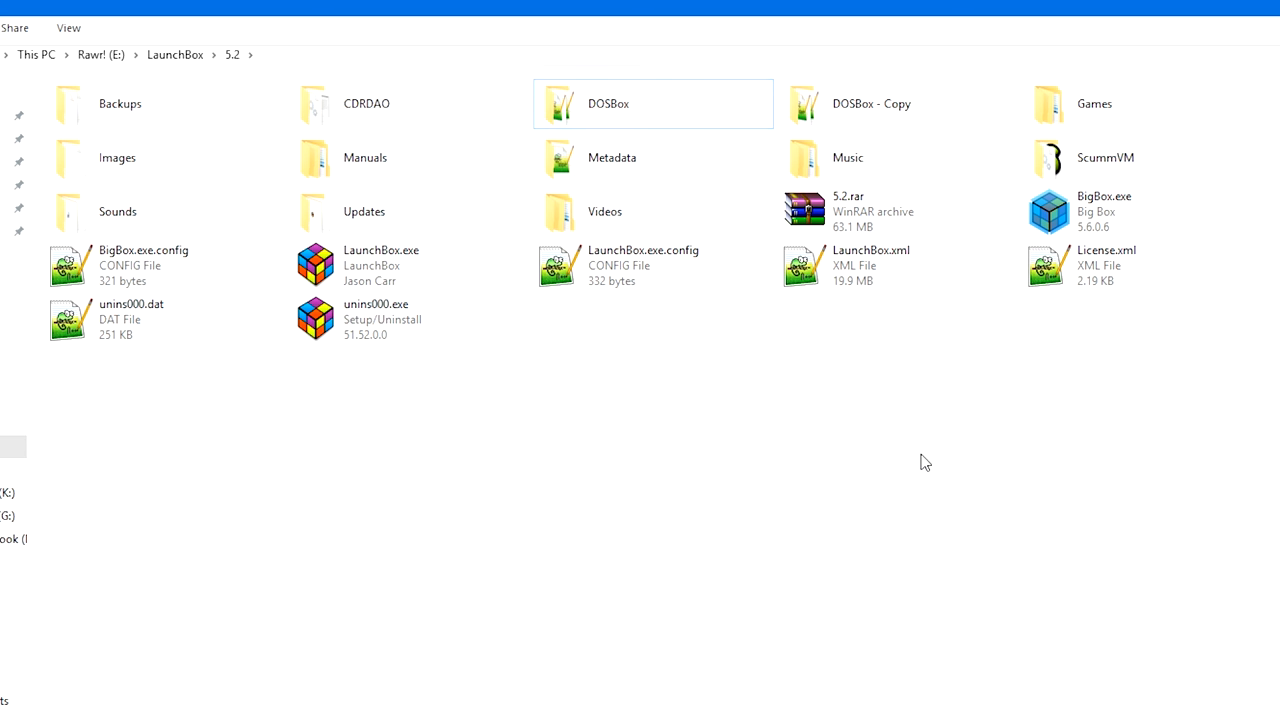
mouse_move(680, 110)
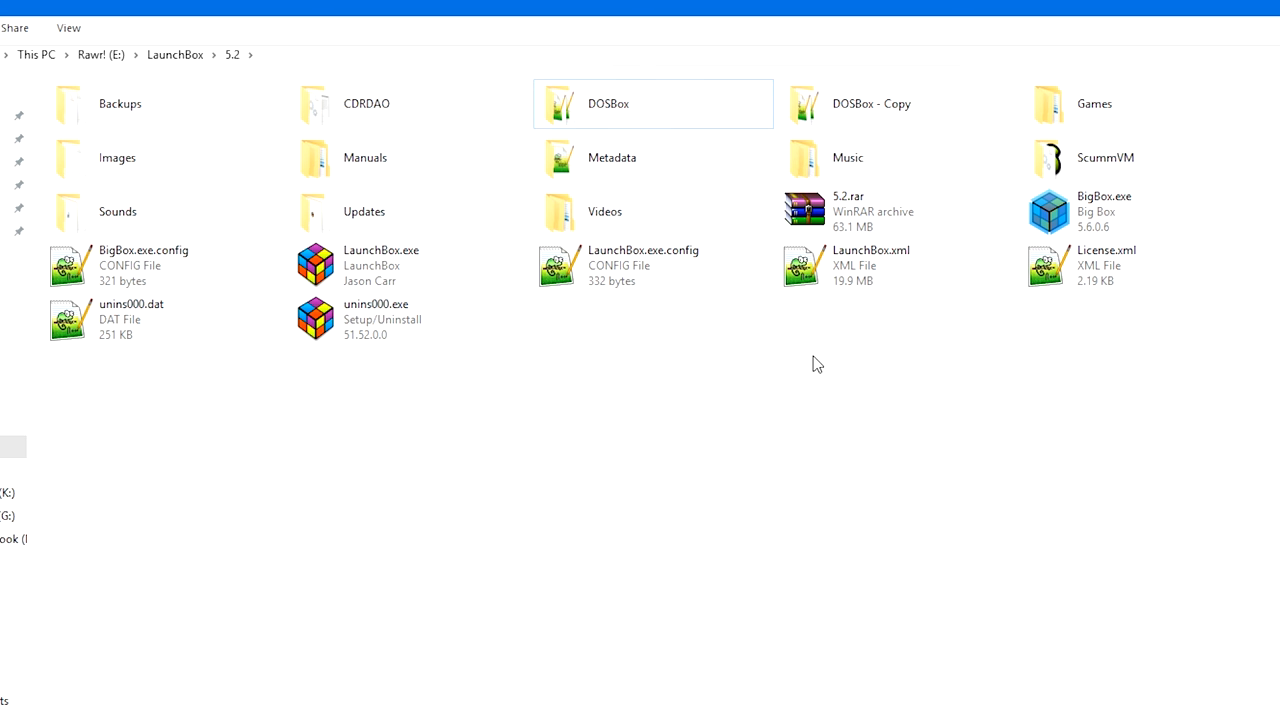
mouse_move(870, 103)
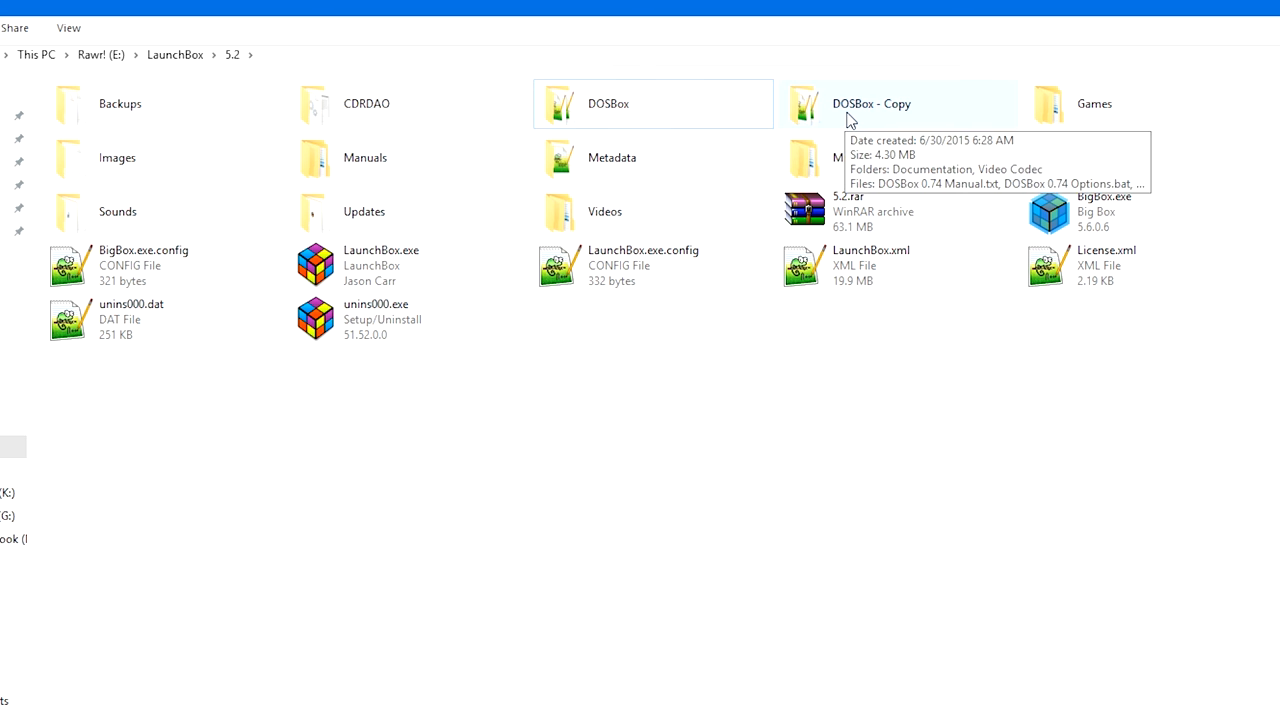
click(897, 103)
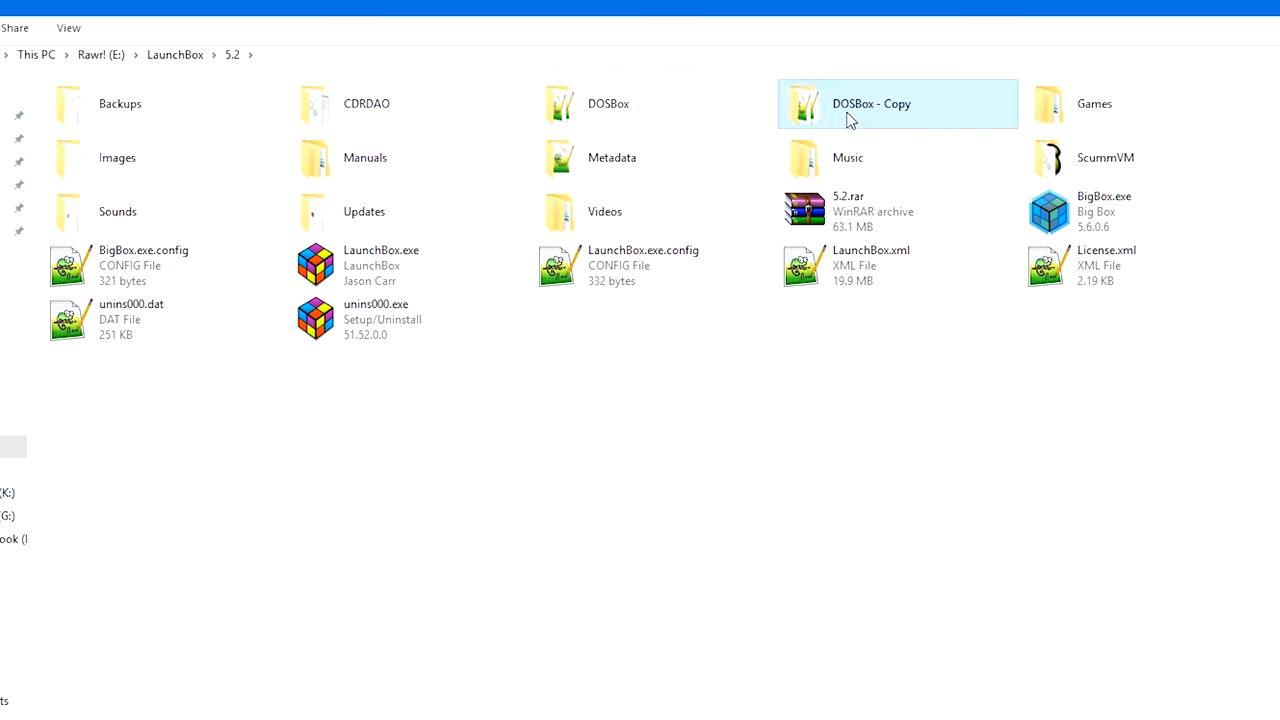
double_click(871, 103)
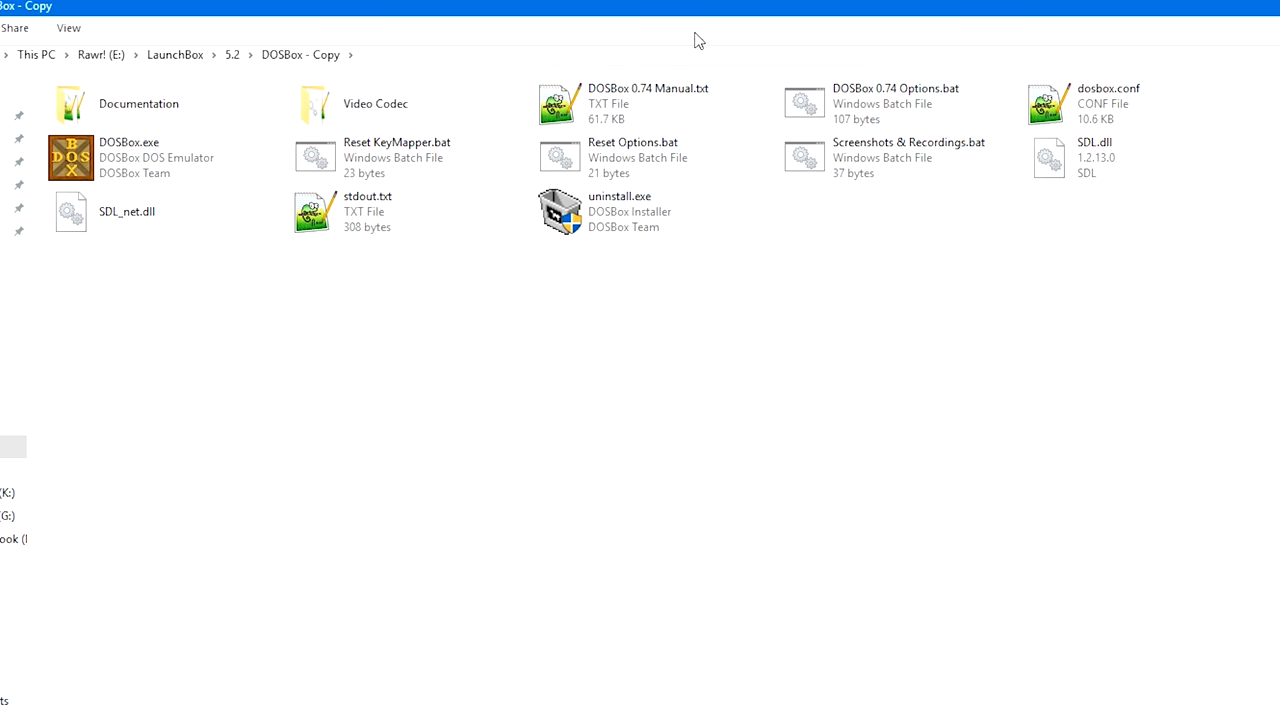
mouse_move(912, 342)
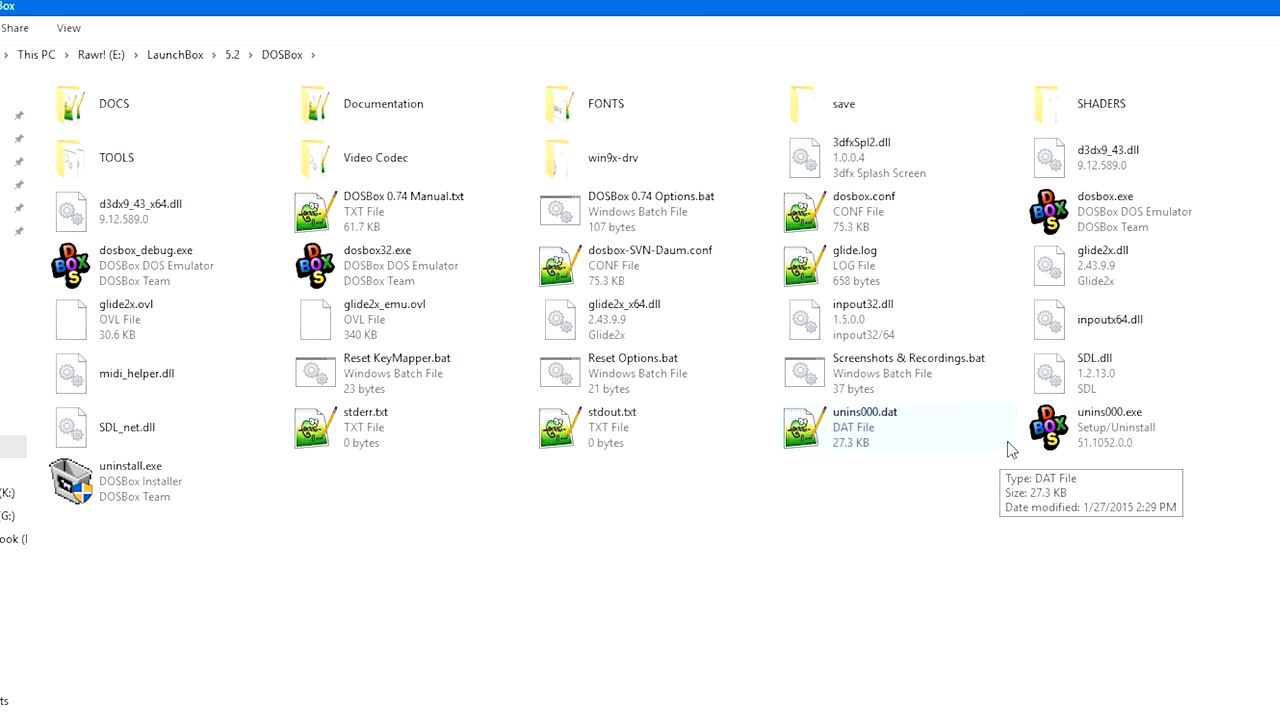
mouse_move(1014, 446)
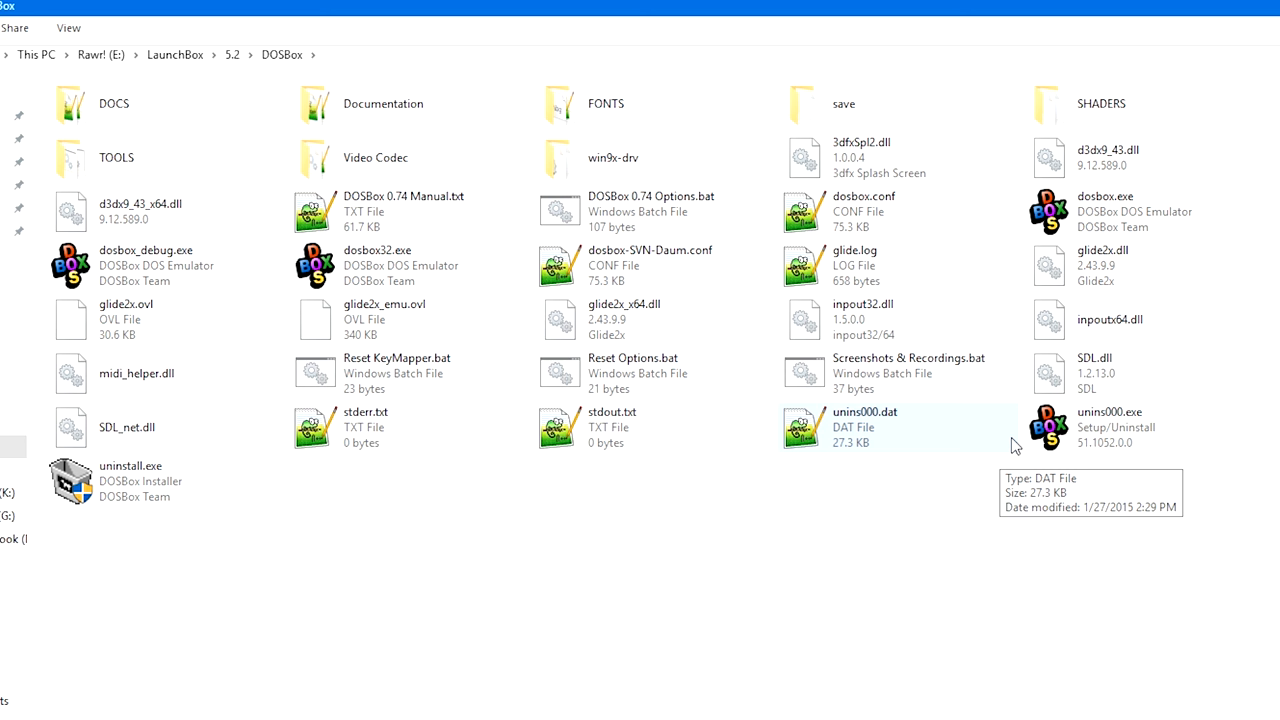
mouse_move(1030, 408)
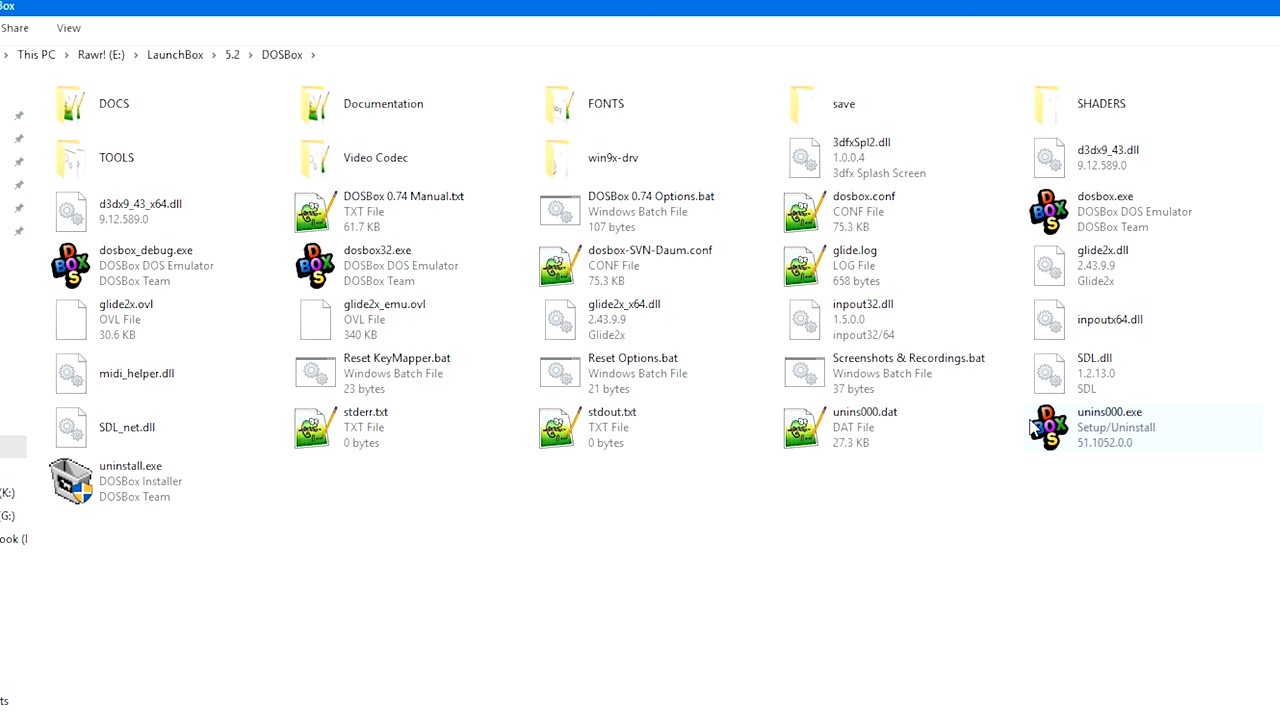
mouse_move(895, 549)
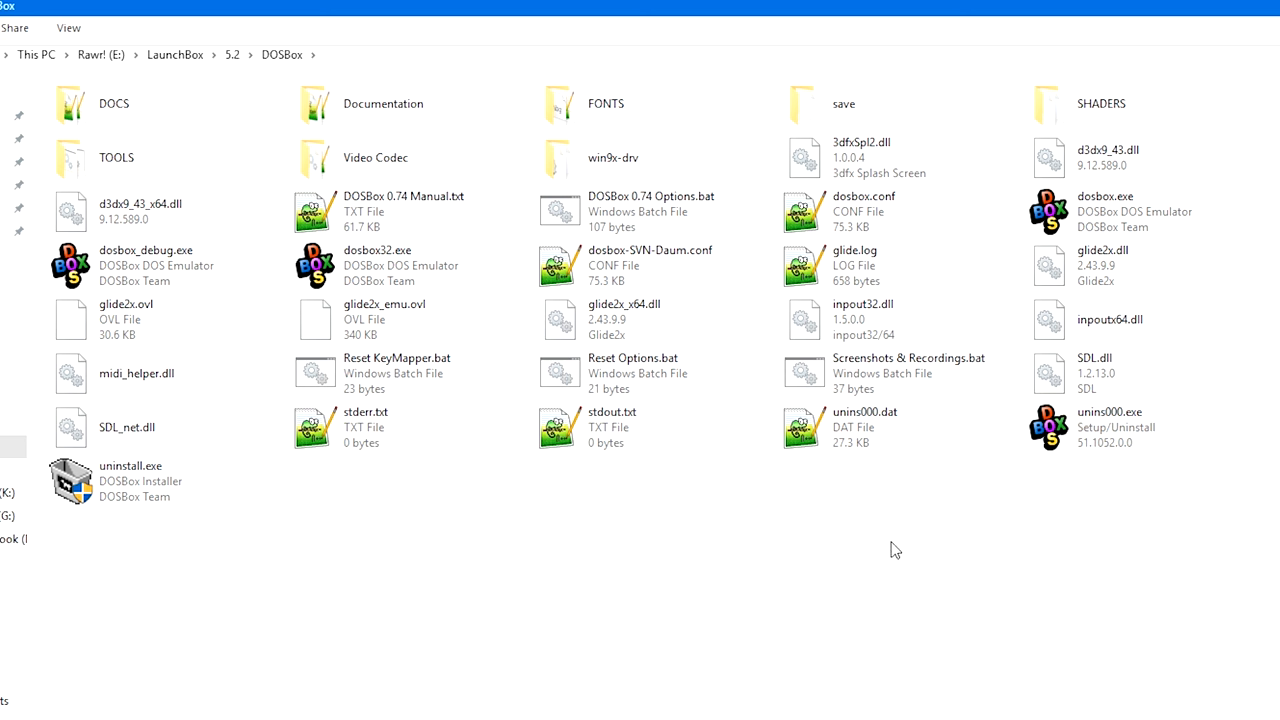
Open dosbox.conf from E:\LaunchBox\5.2\DOSBox in Notepad++ to view its [sdl] settings.
click(400, 427)
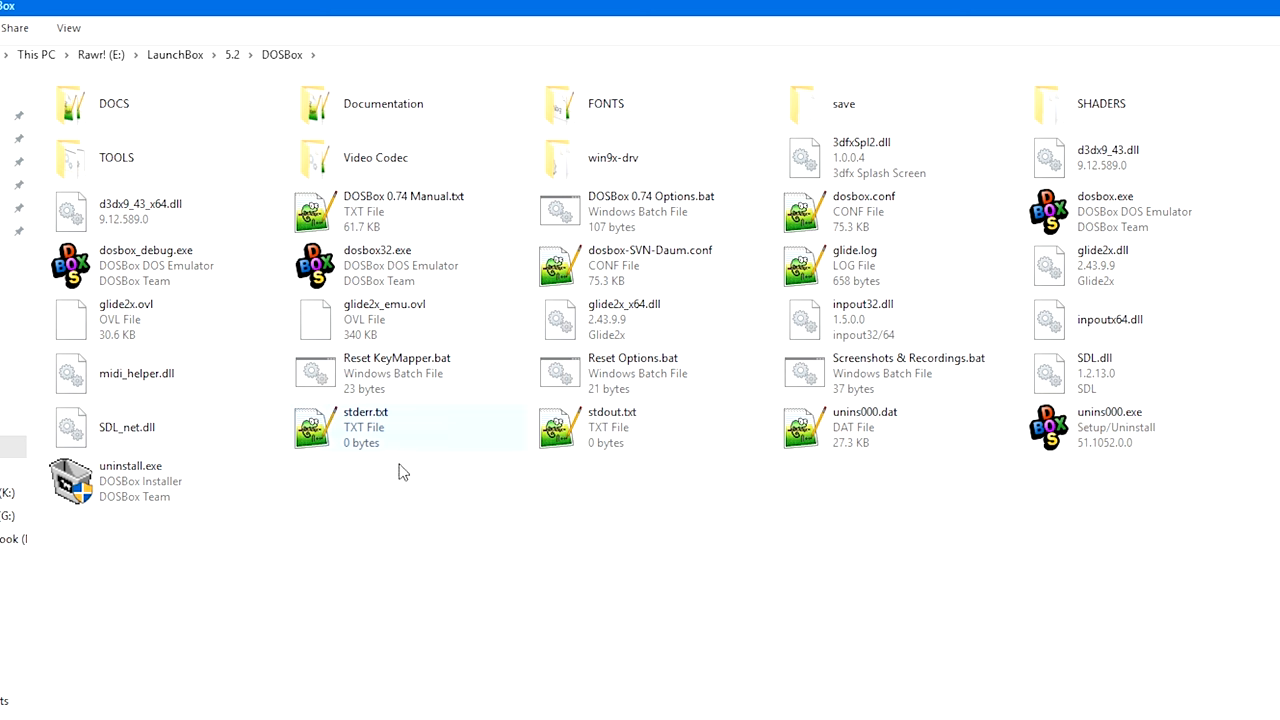
click(1105, 211)
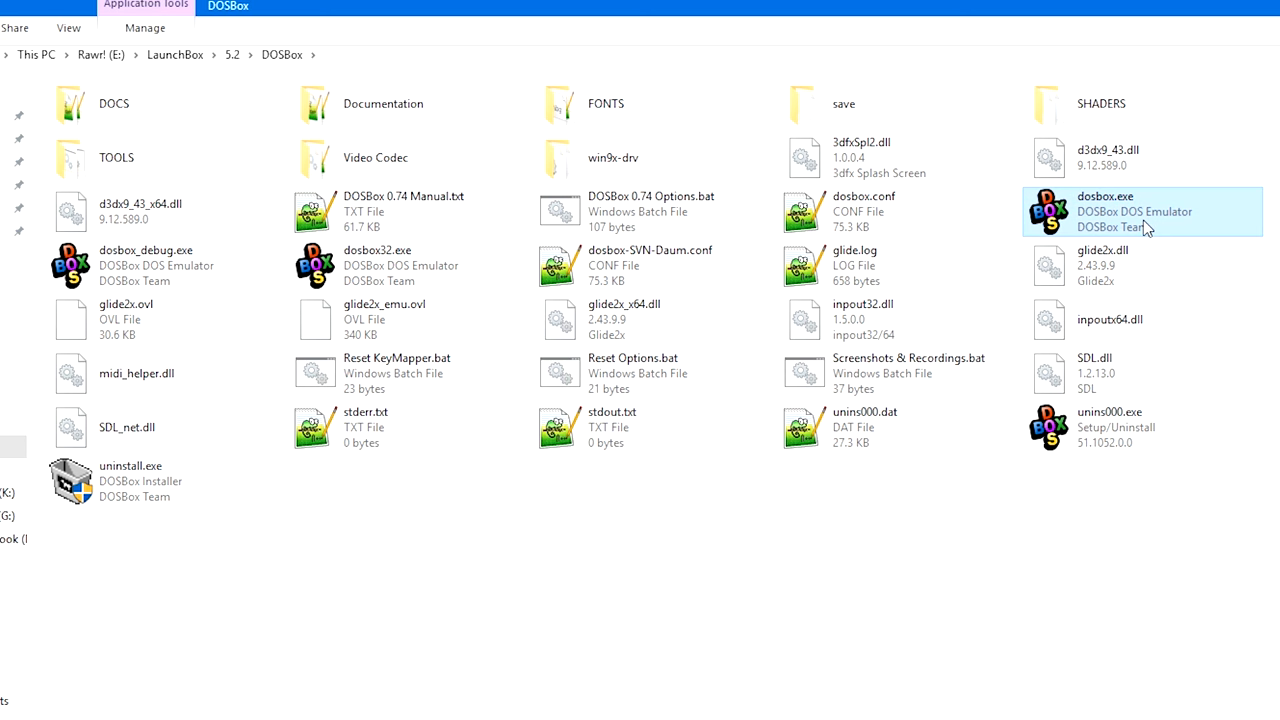
mouse_move(1108, 210)
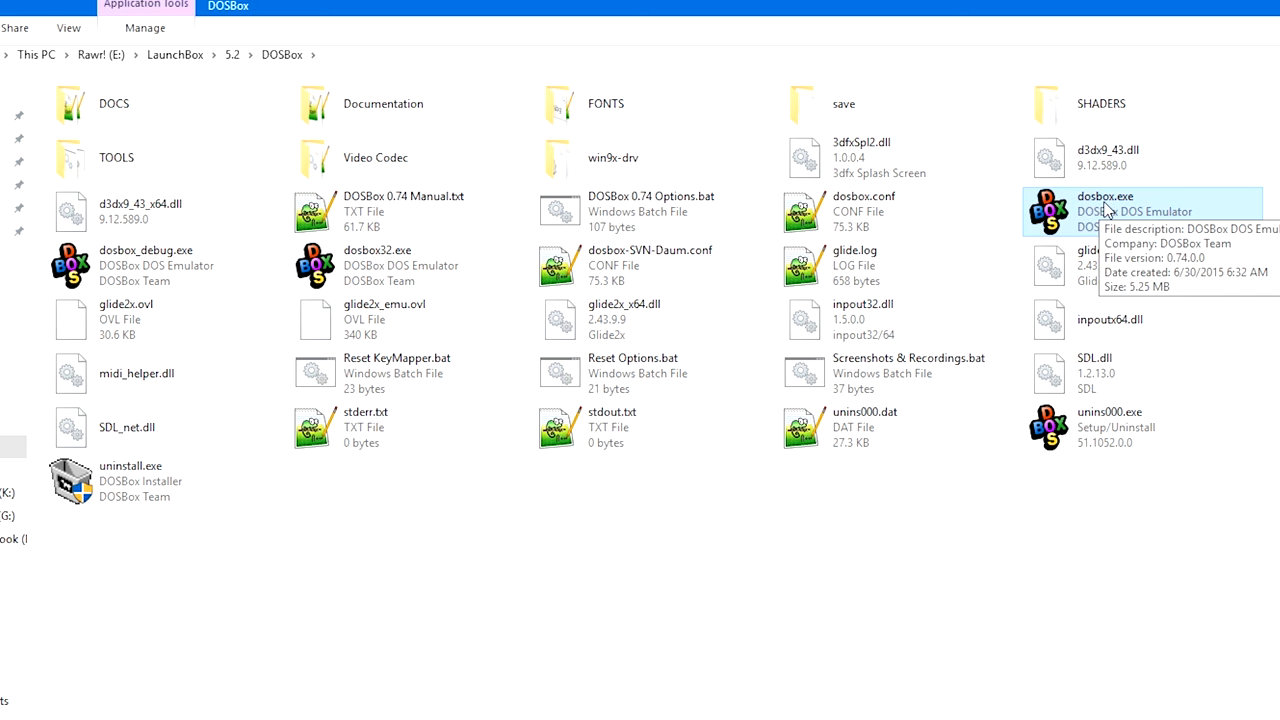
mouse_move(451, 355)
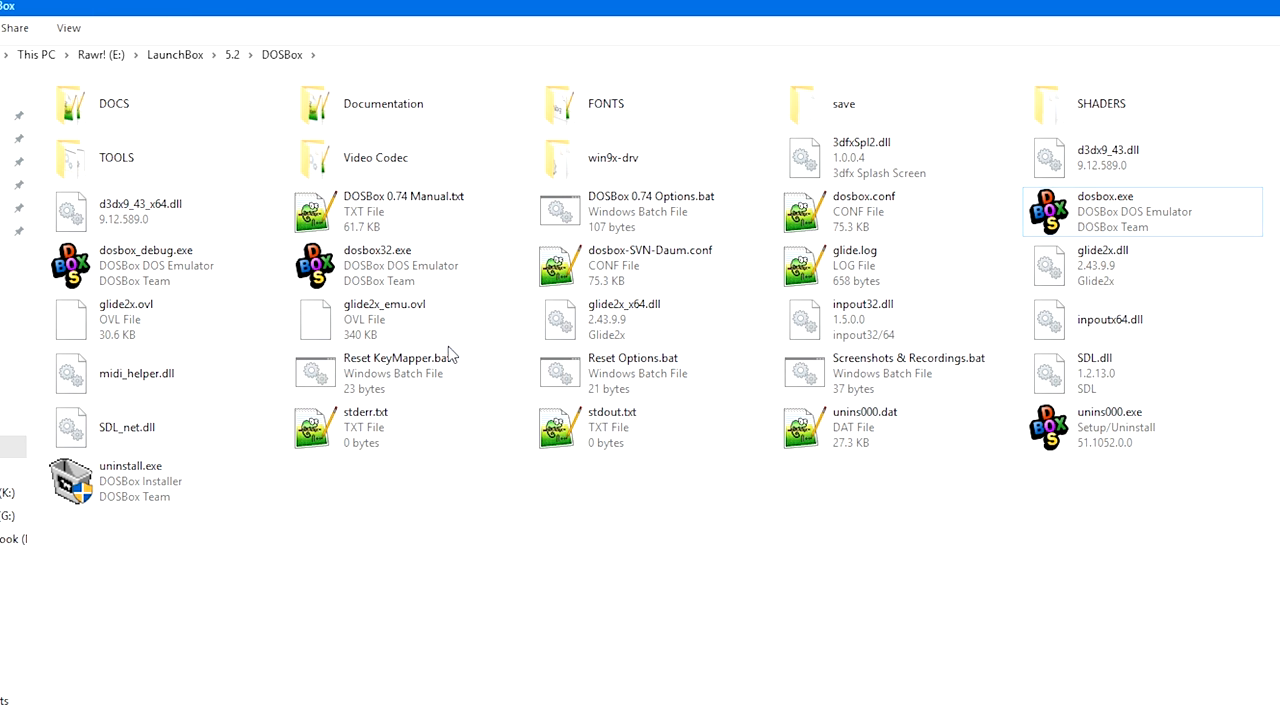
mouse_move(450, 318)
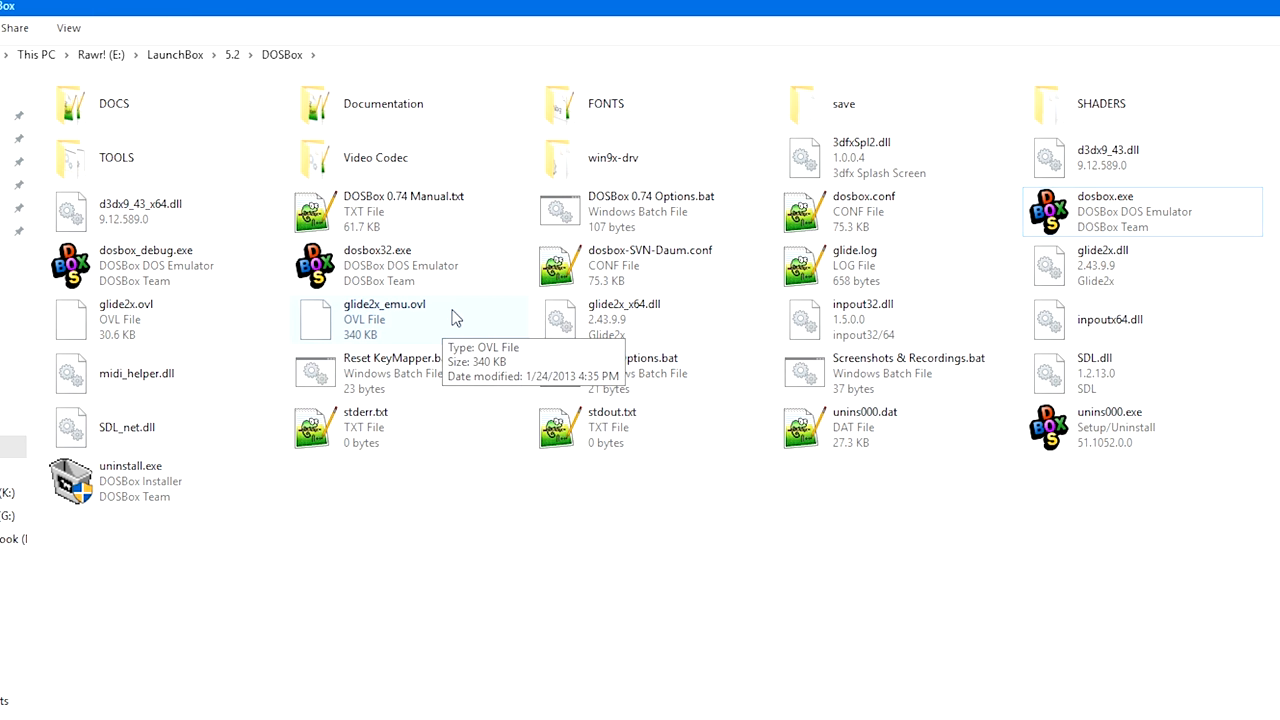
mouse_move(390, 265)
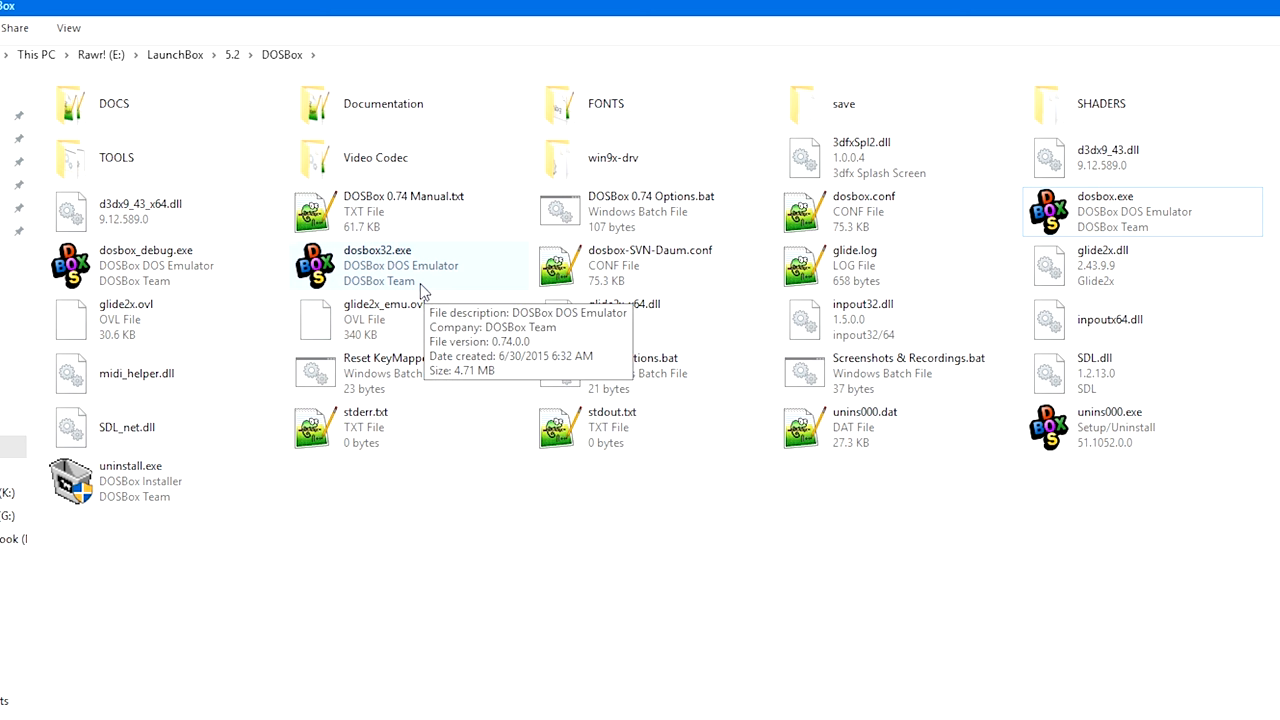
mouse_move(423, 290)
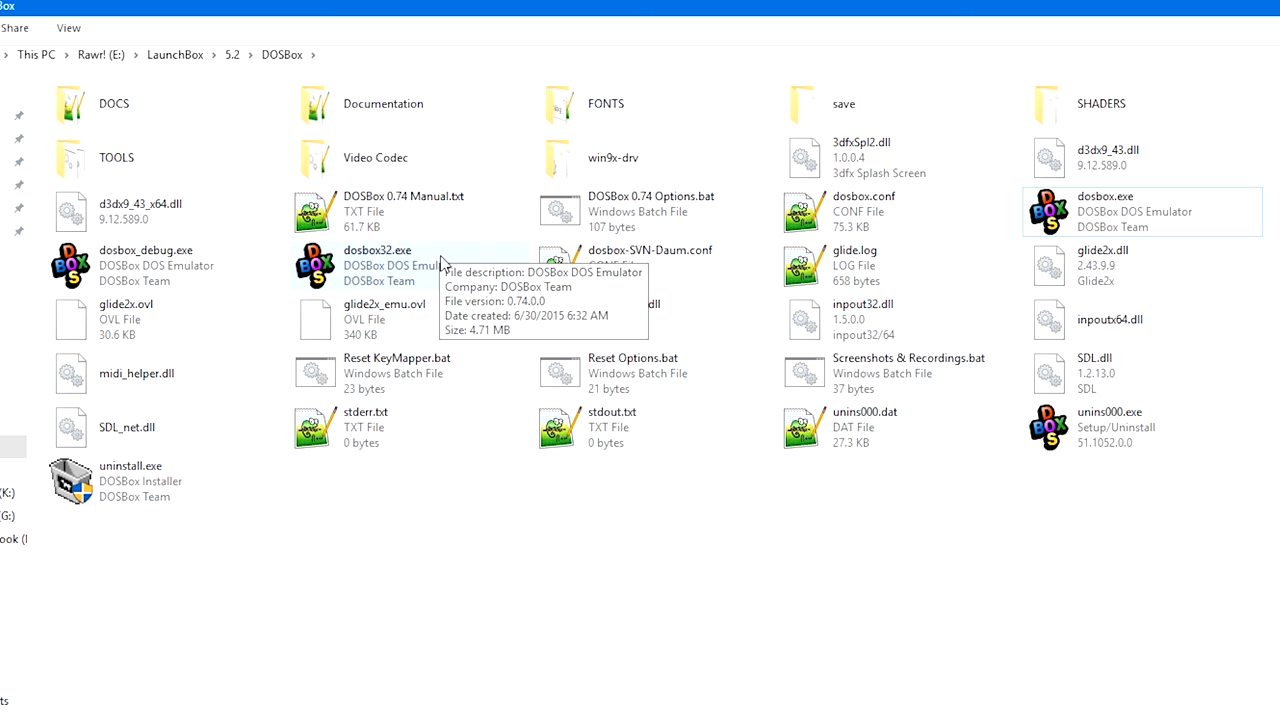
mouse_move(1067, 237)
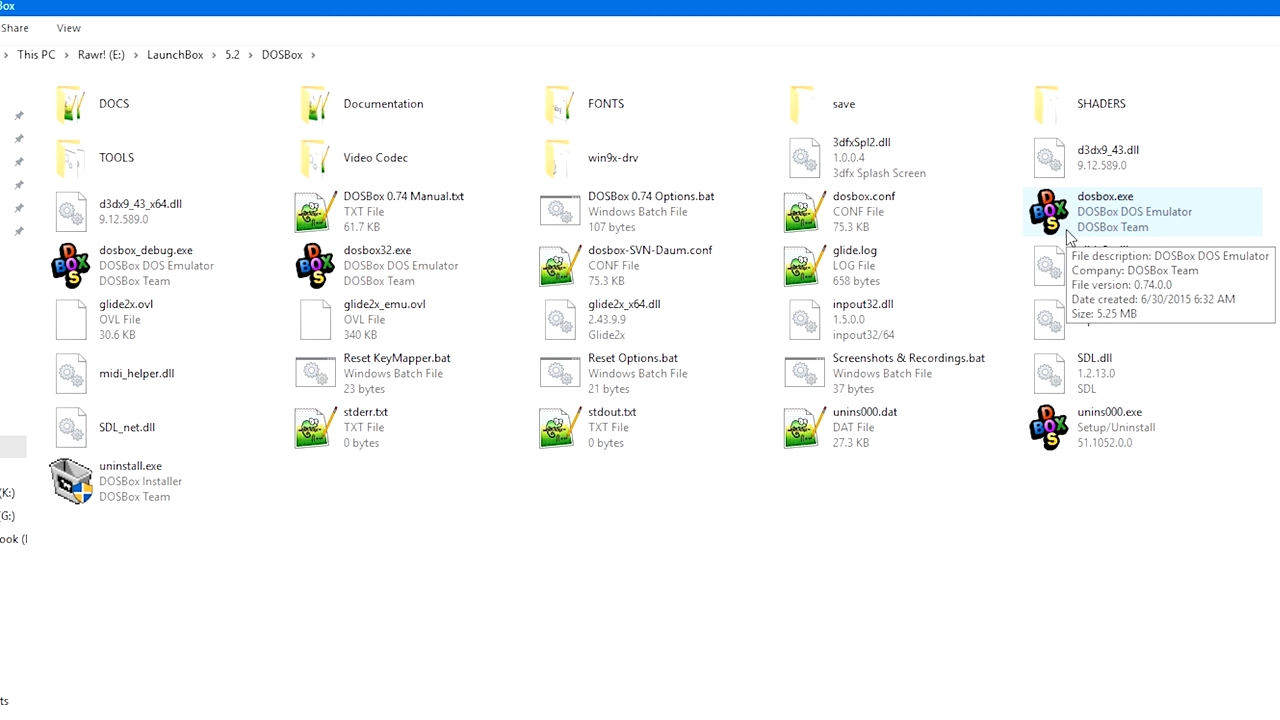
mouse_move(1080, 228)
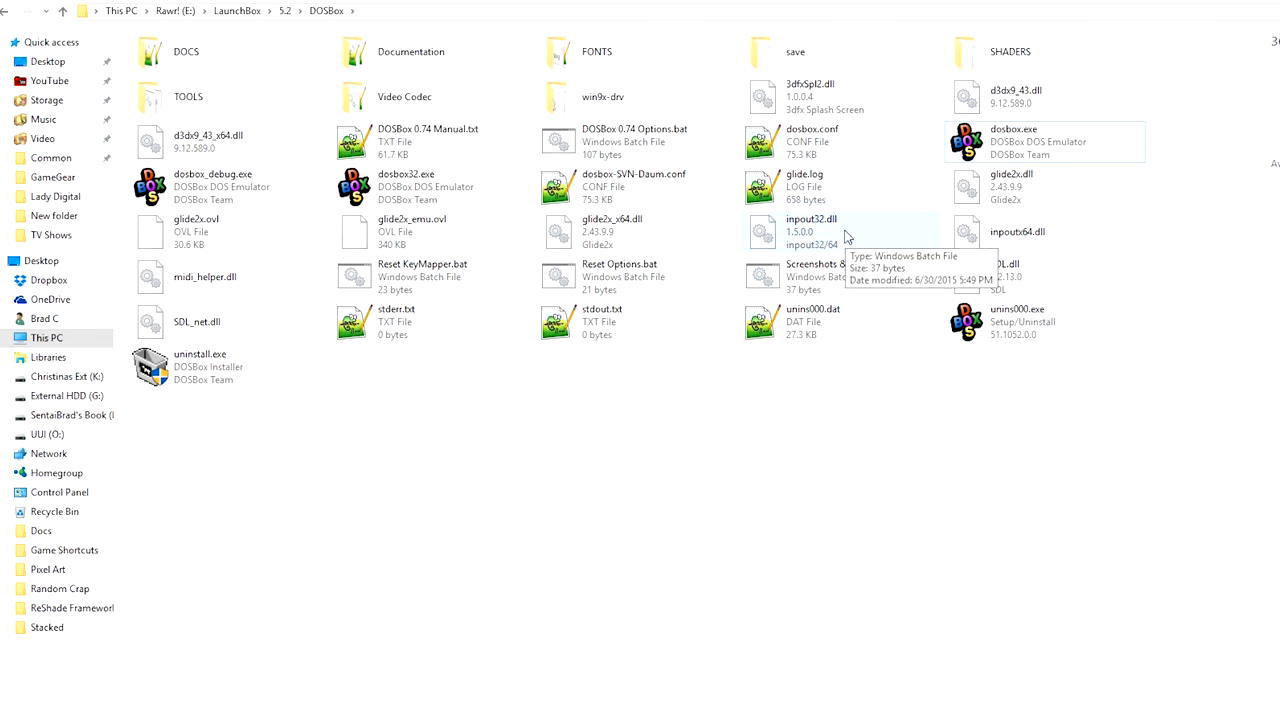
mouse_move(840, 141)
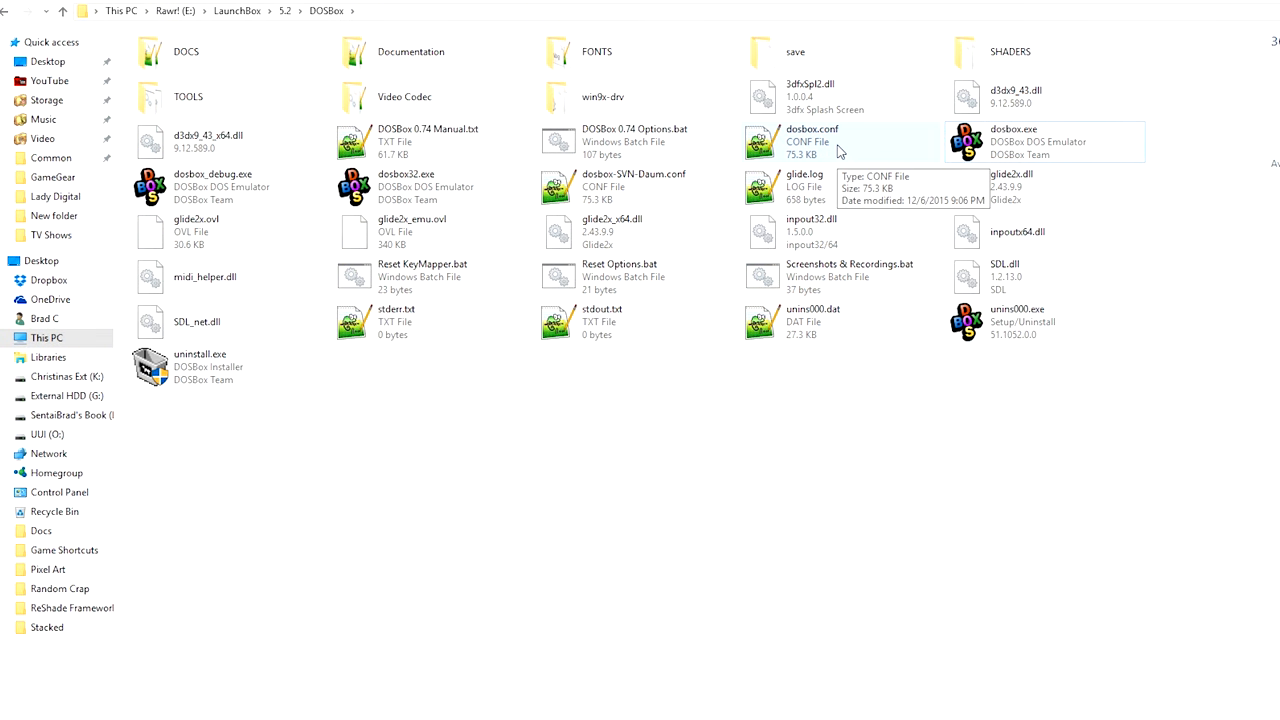
double_click(812, 140)
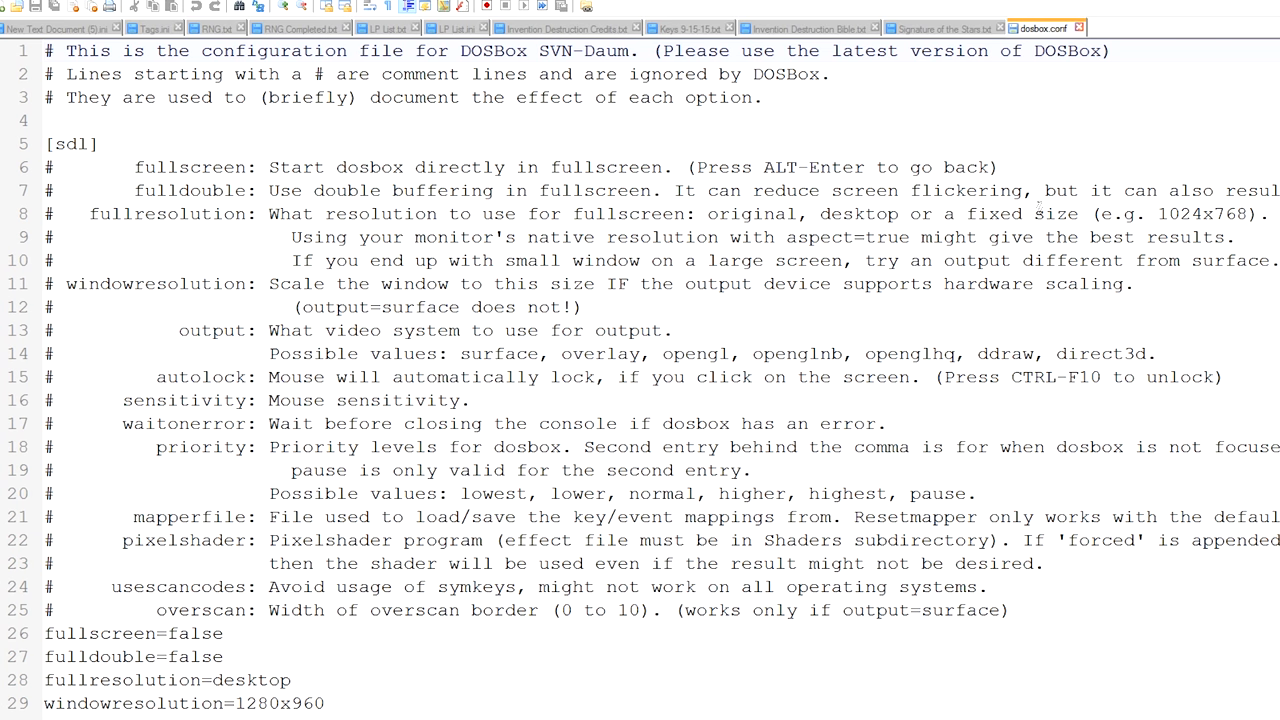
mouse_move(1035, 213)
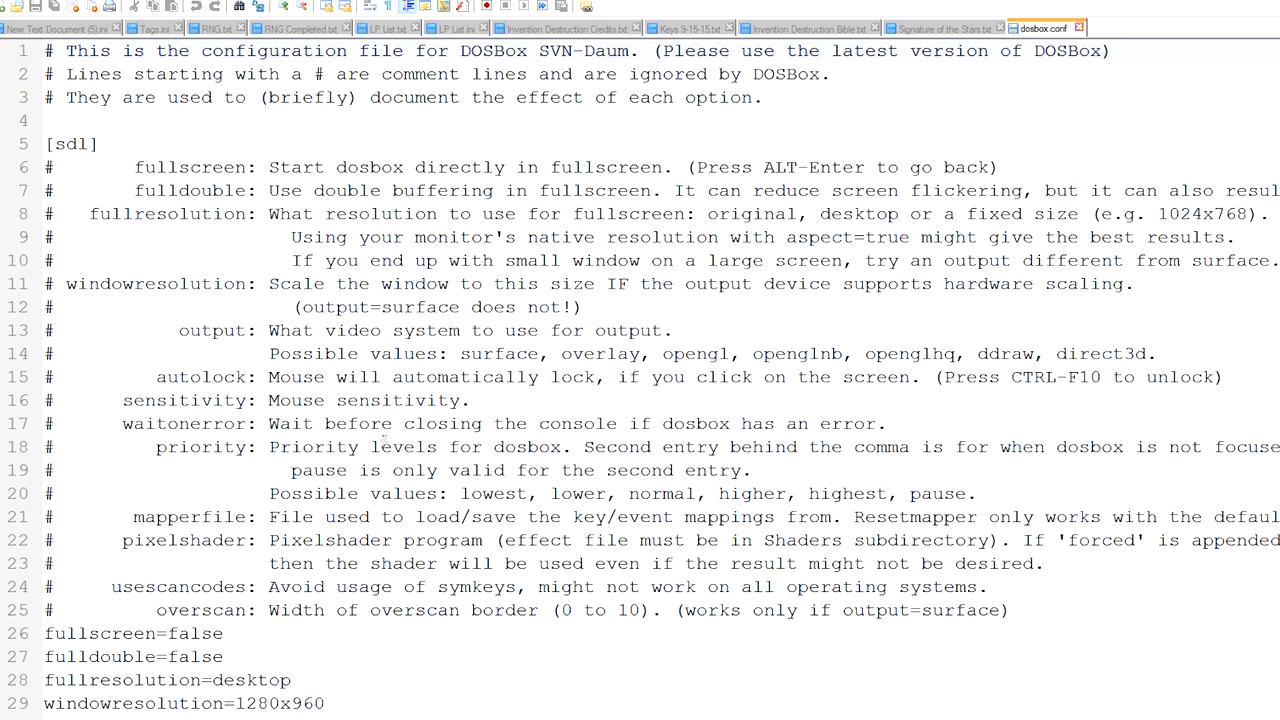
scroll(down, 3)
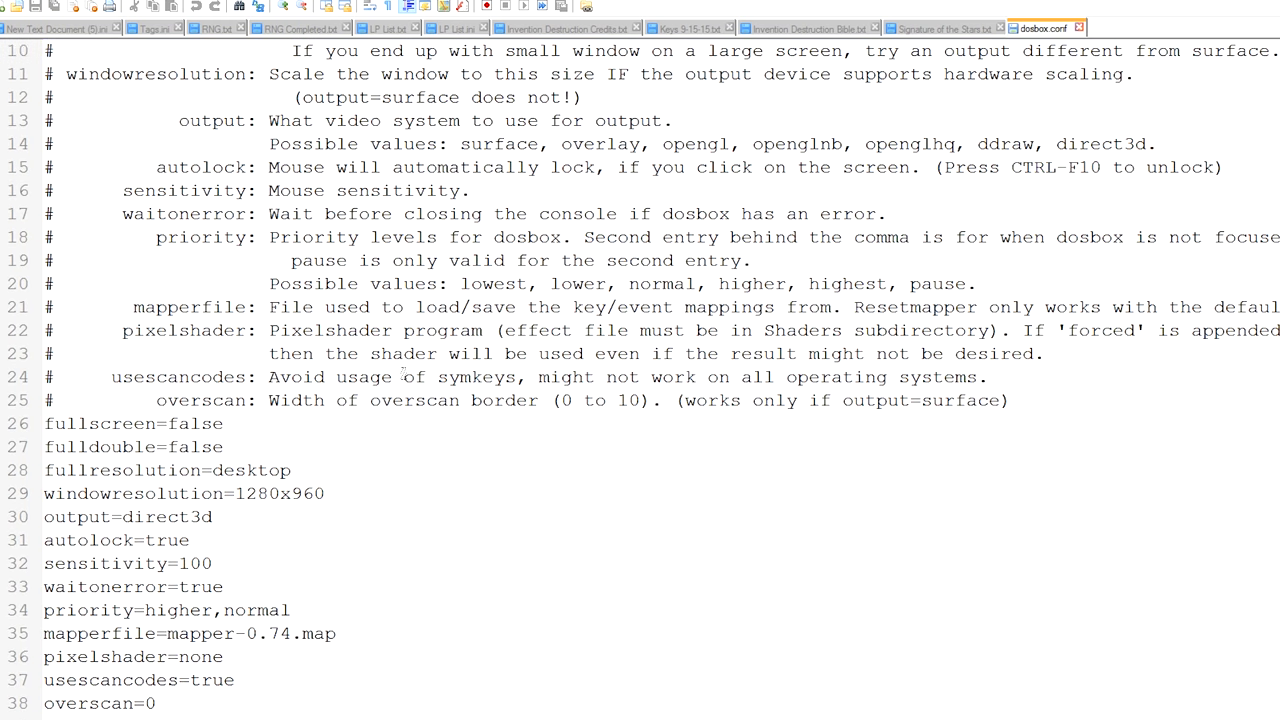
scroll(down, 3)
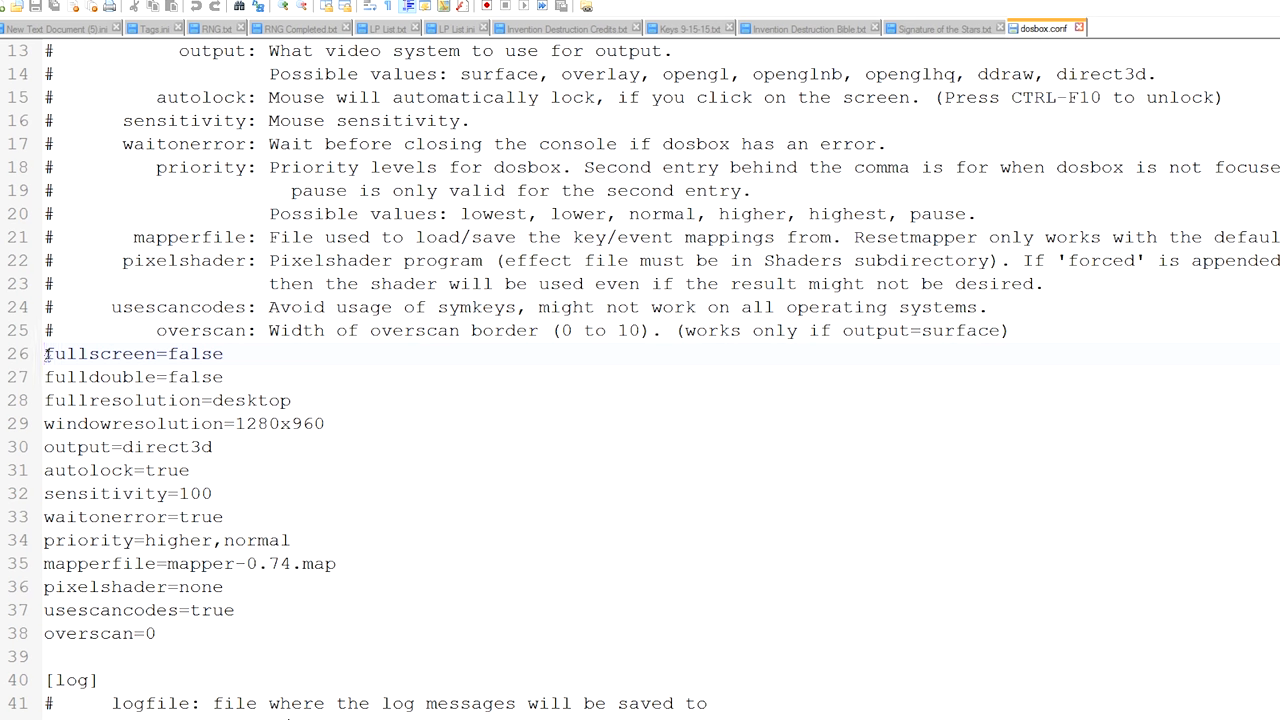
double_click(100, 353)
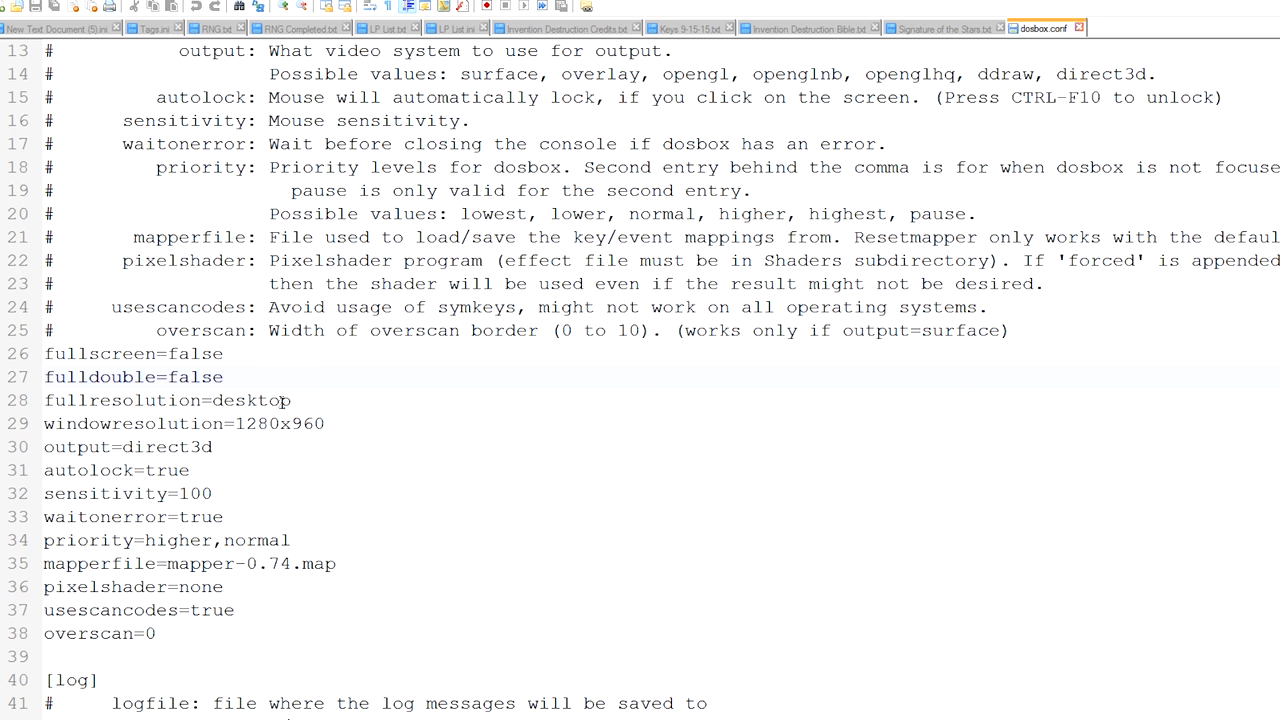
click(224, 377)
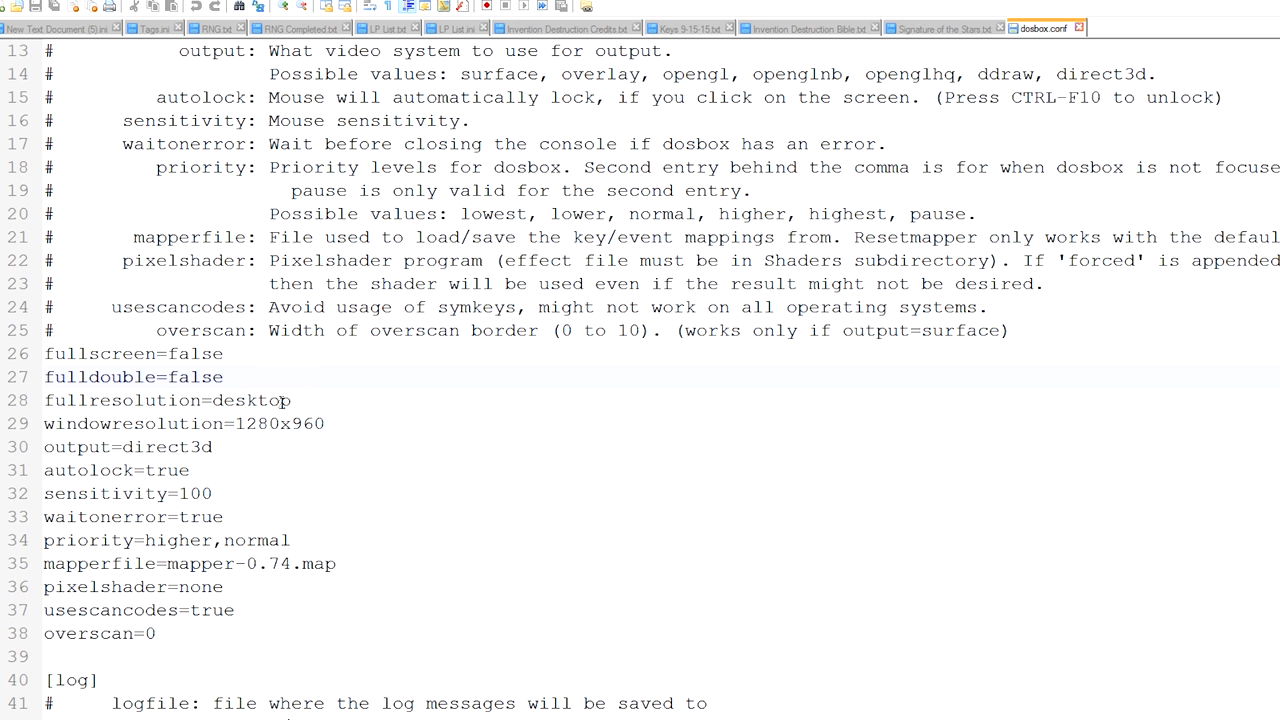
mouse_move(398, 449)
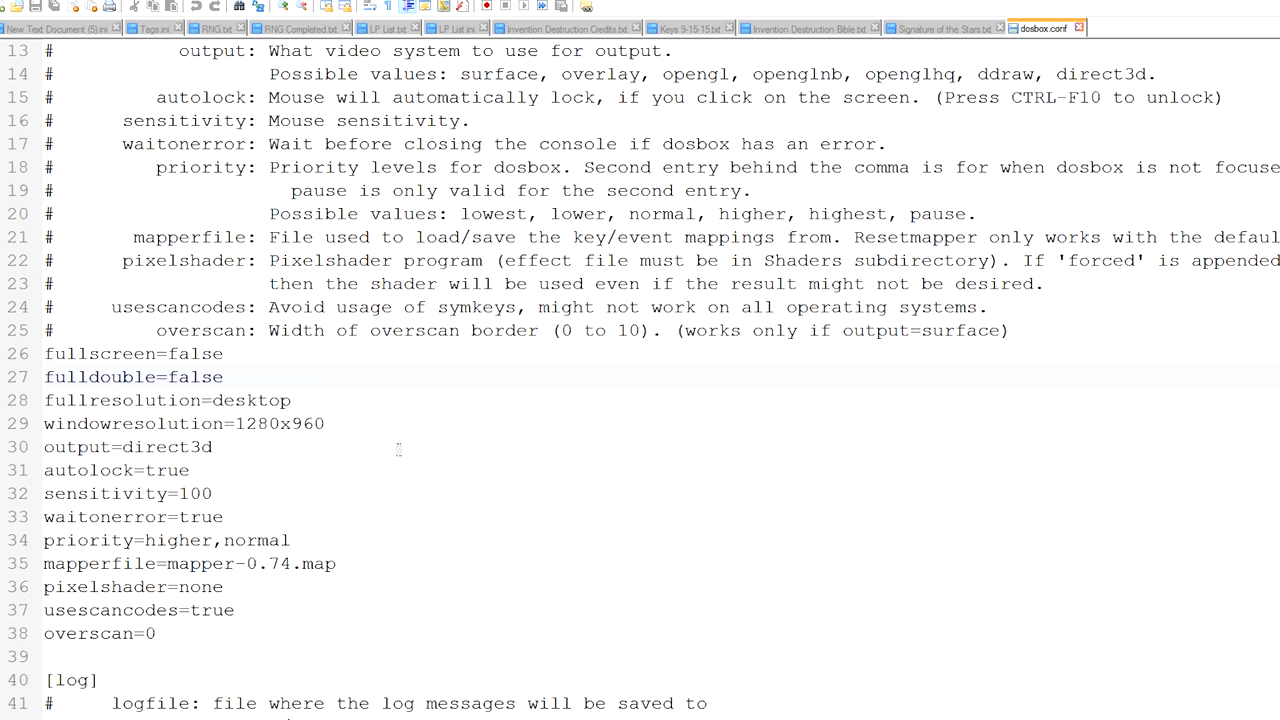
double_click(64, 447)
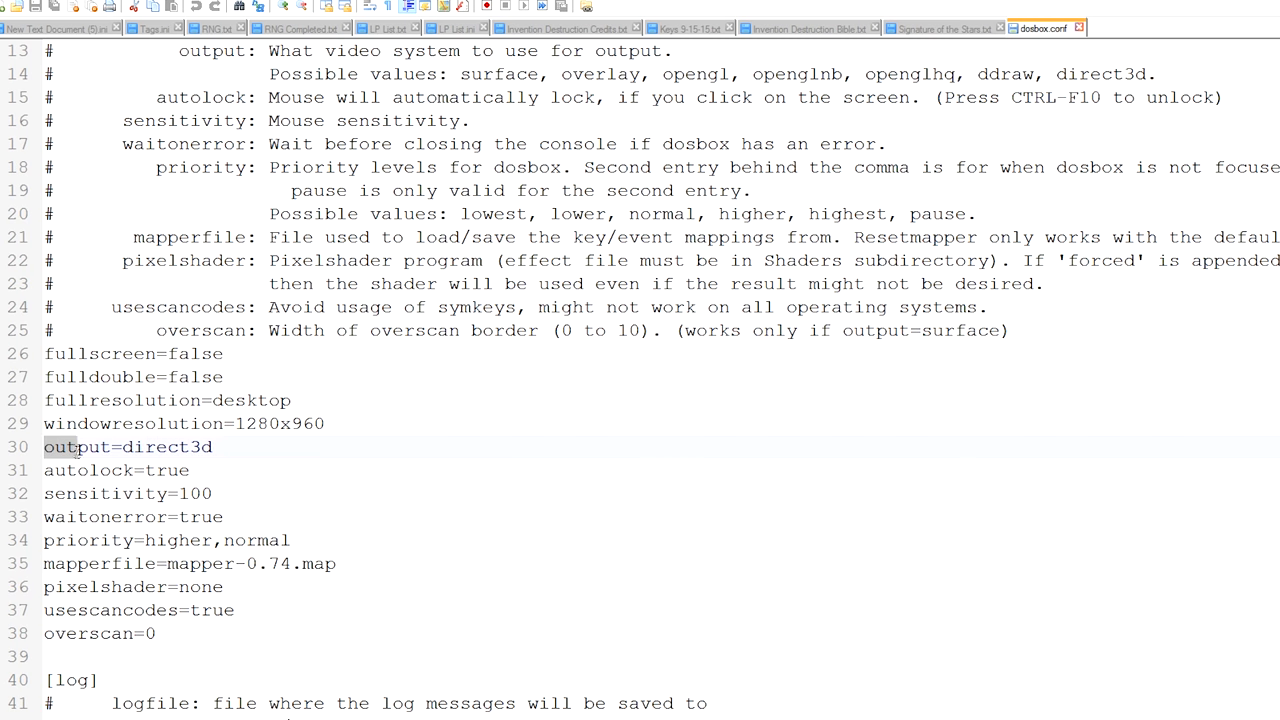
double_click(77, 447)
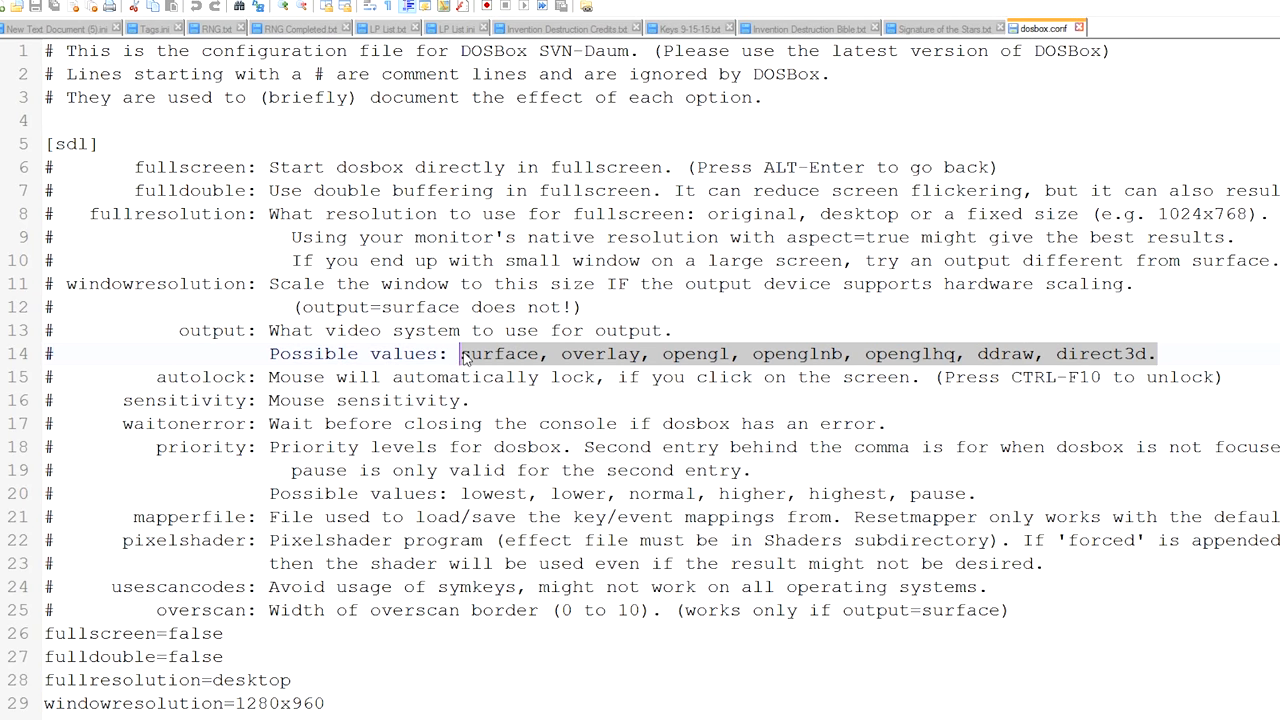
scroll(down, 3)
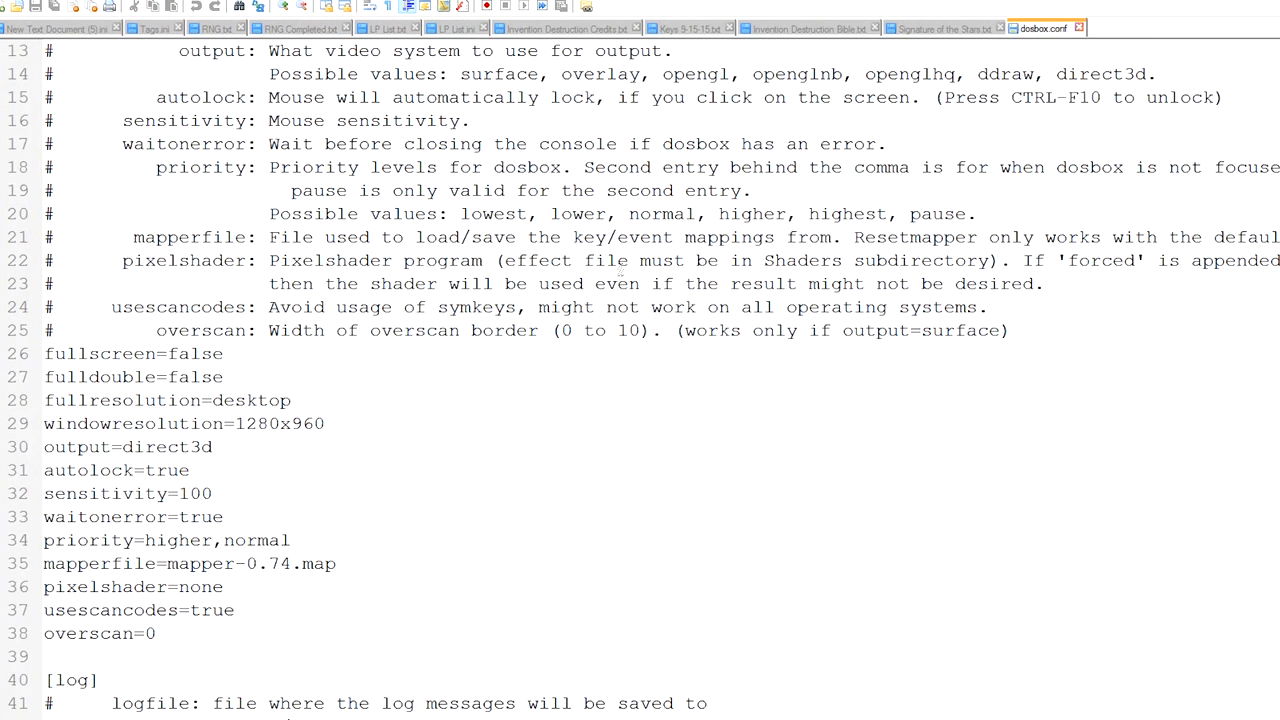
drag(45, 353, 157, 633)
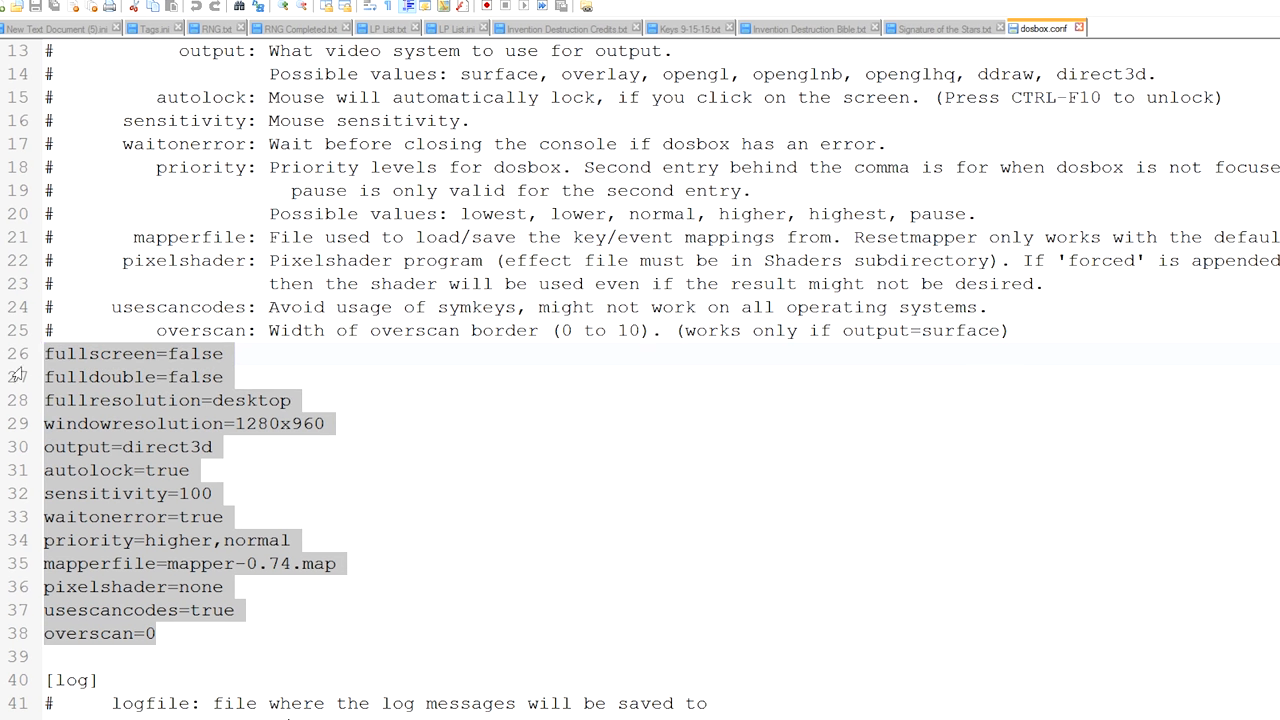
click(157, 470)
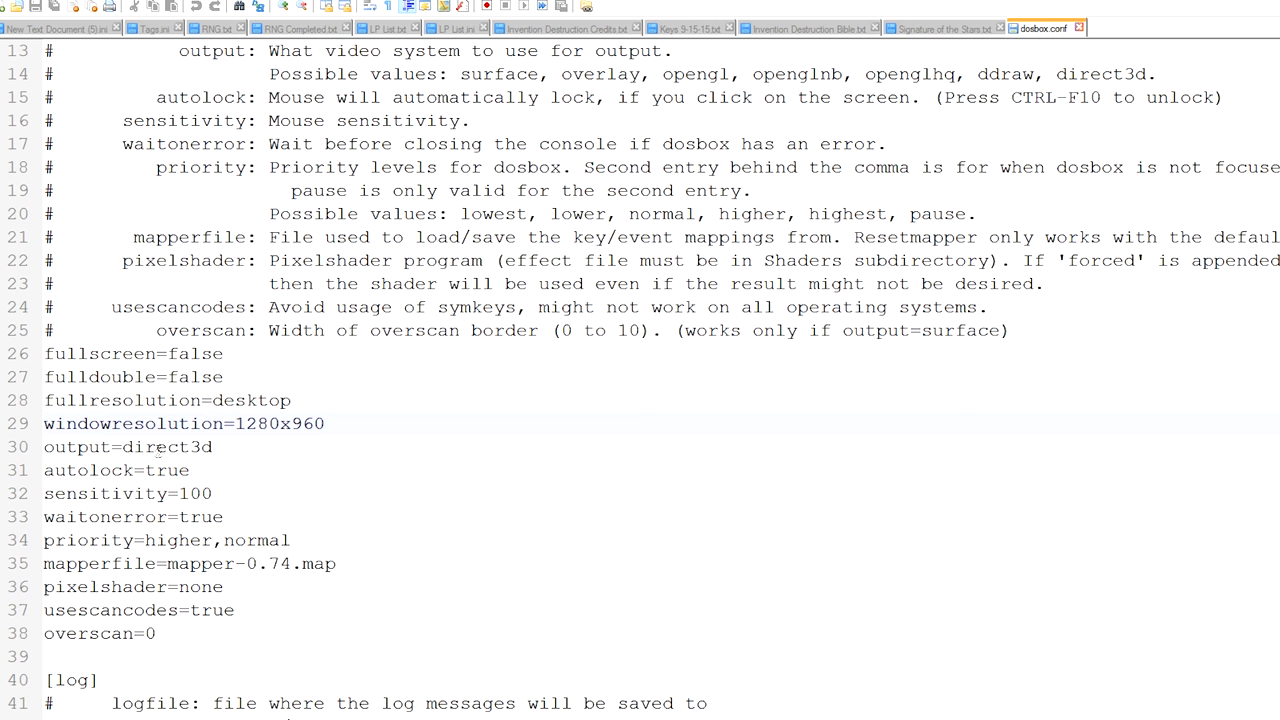
click(100, 423)
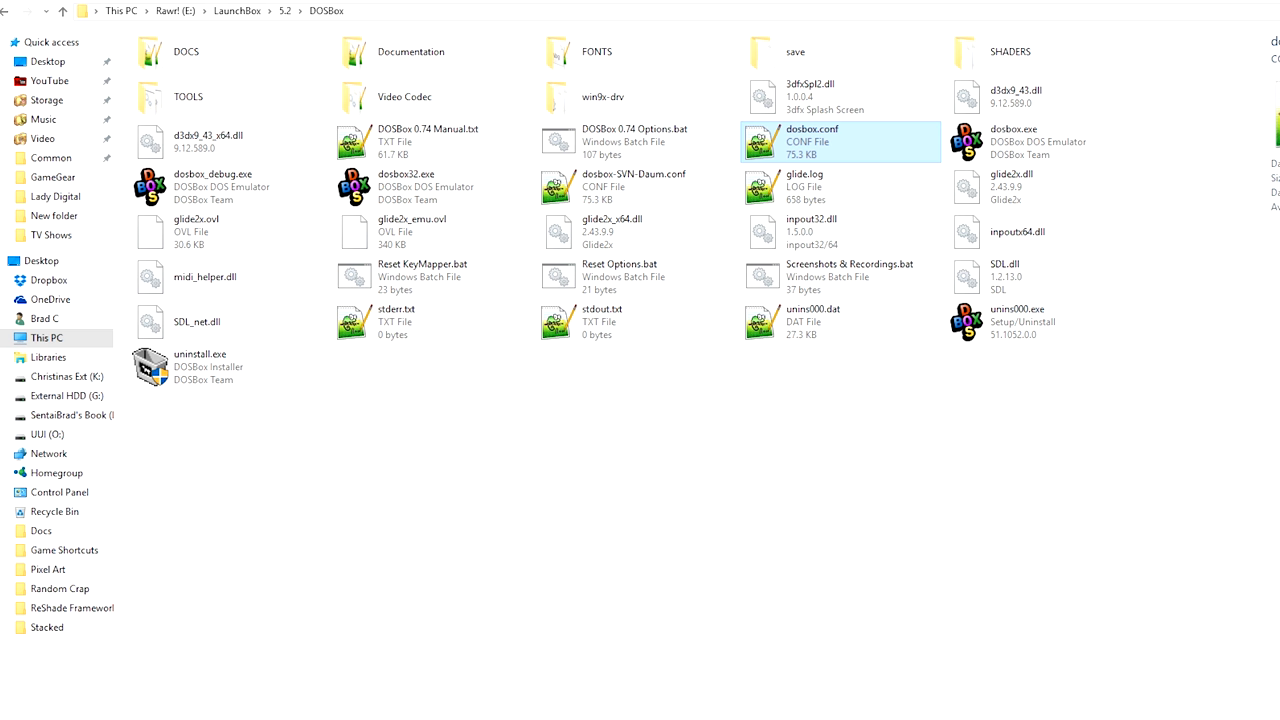
mouse_move(888, 504)
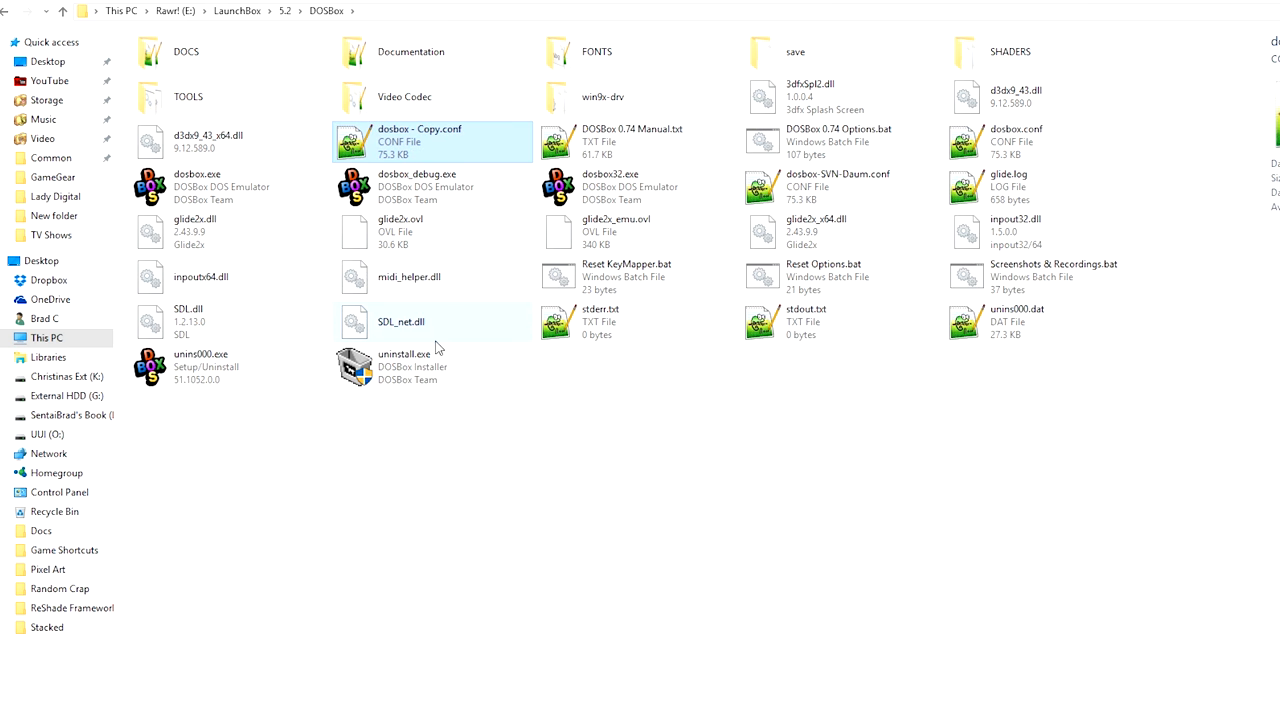
mouse_move(400, 142)
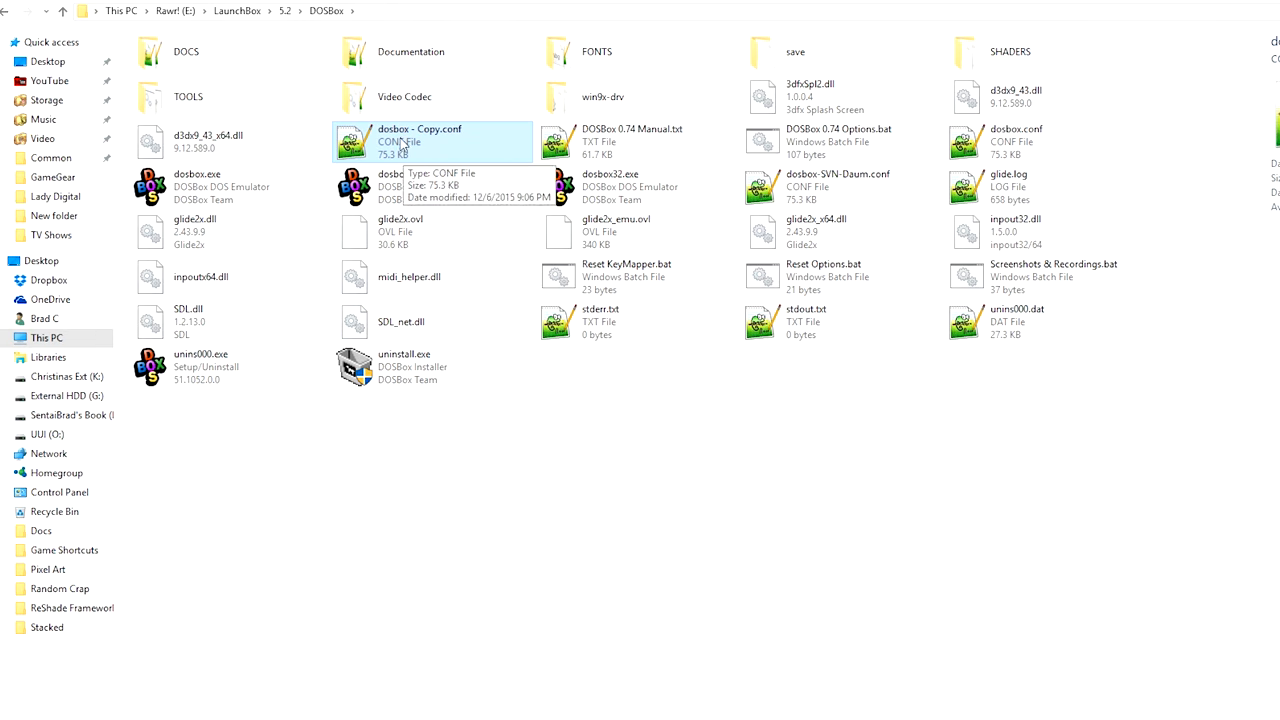